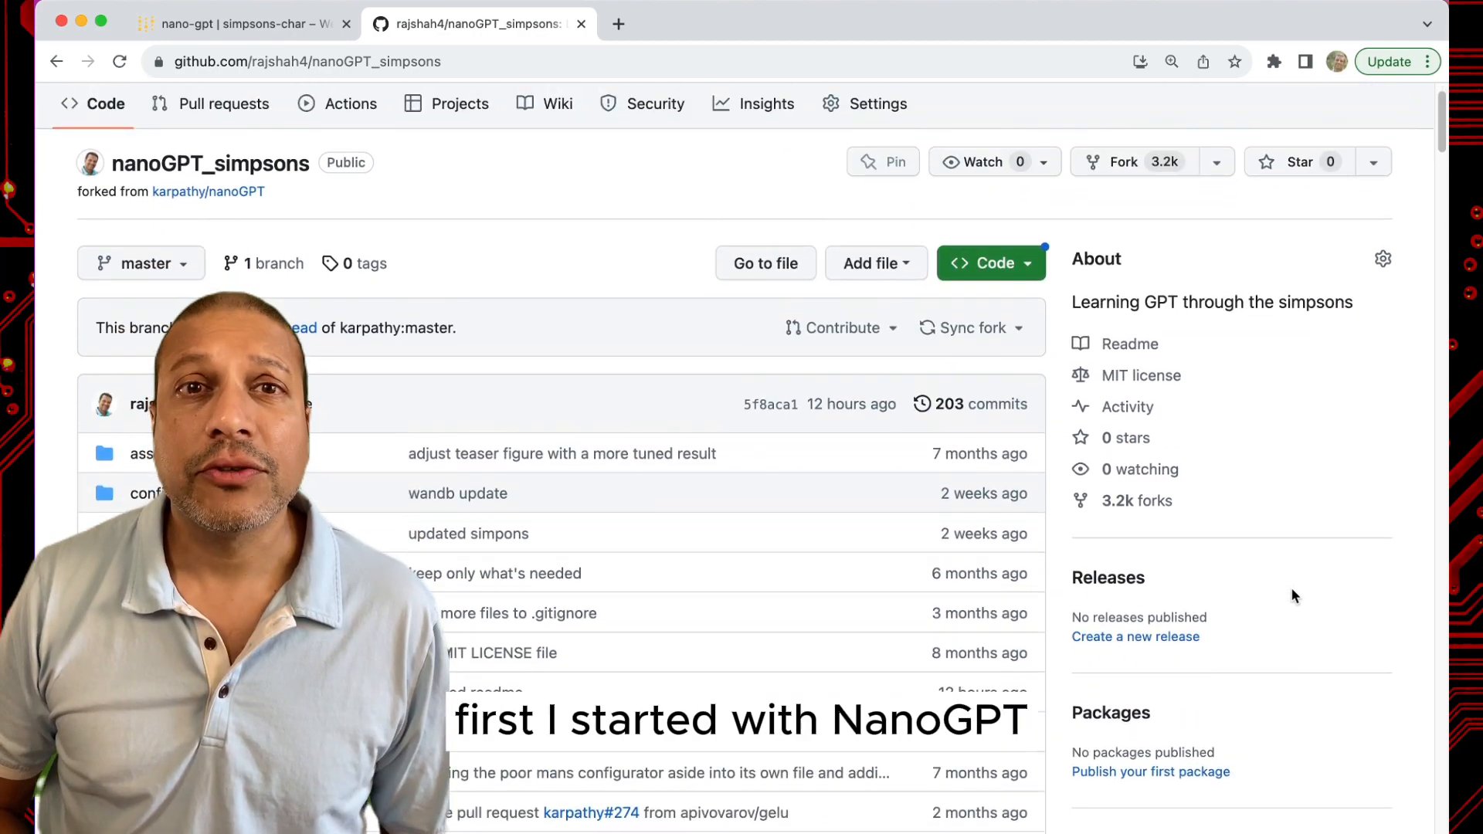
Step: Scroll through the GitHub README to find the Simpsons NanoGPT section
scroll("down", 3)
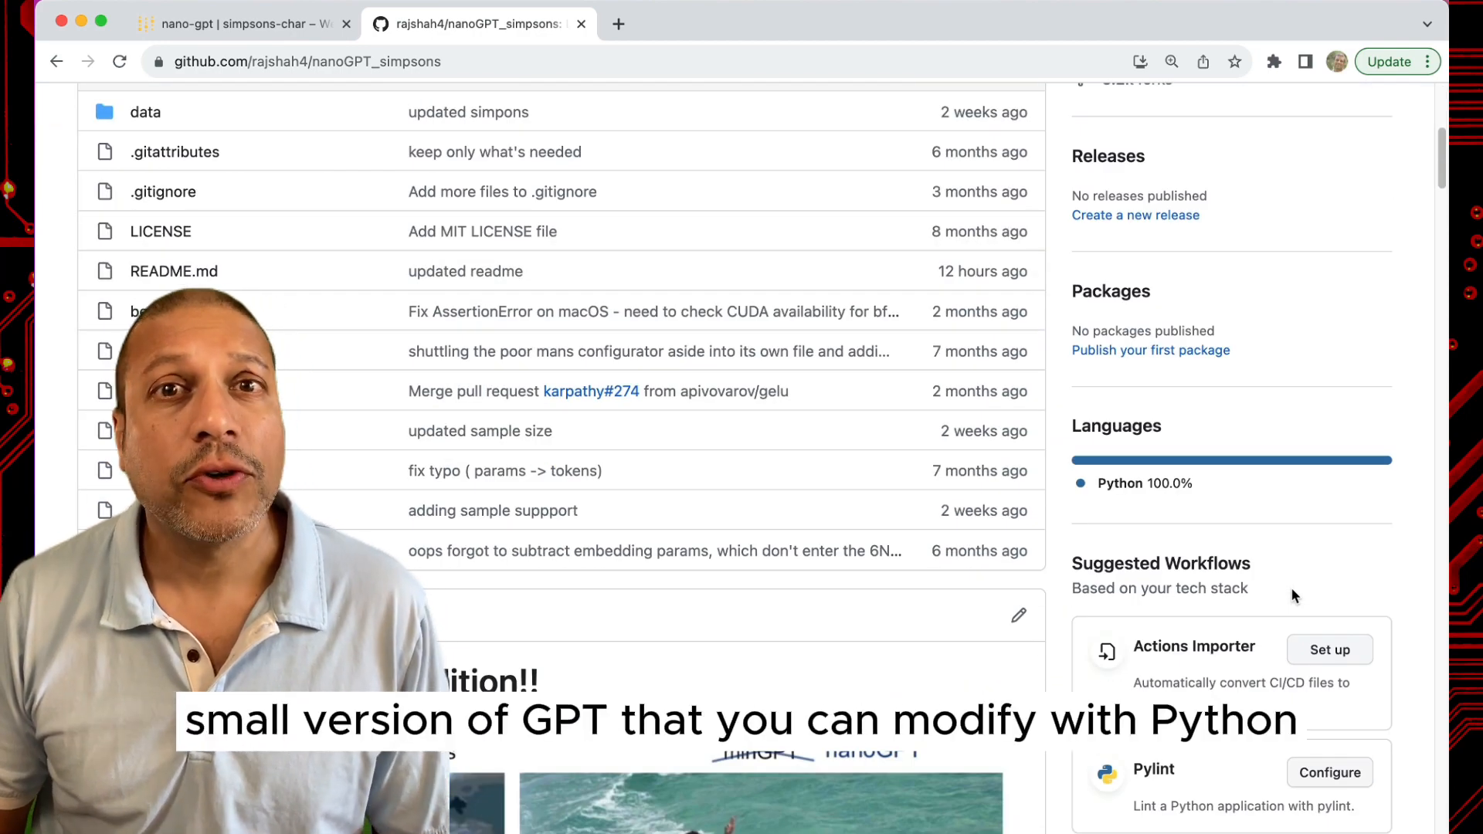
scroll("down", 3)
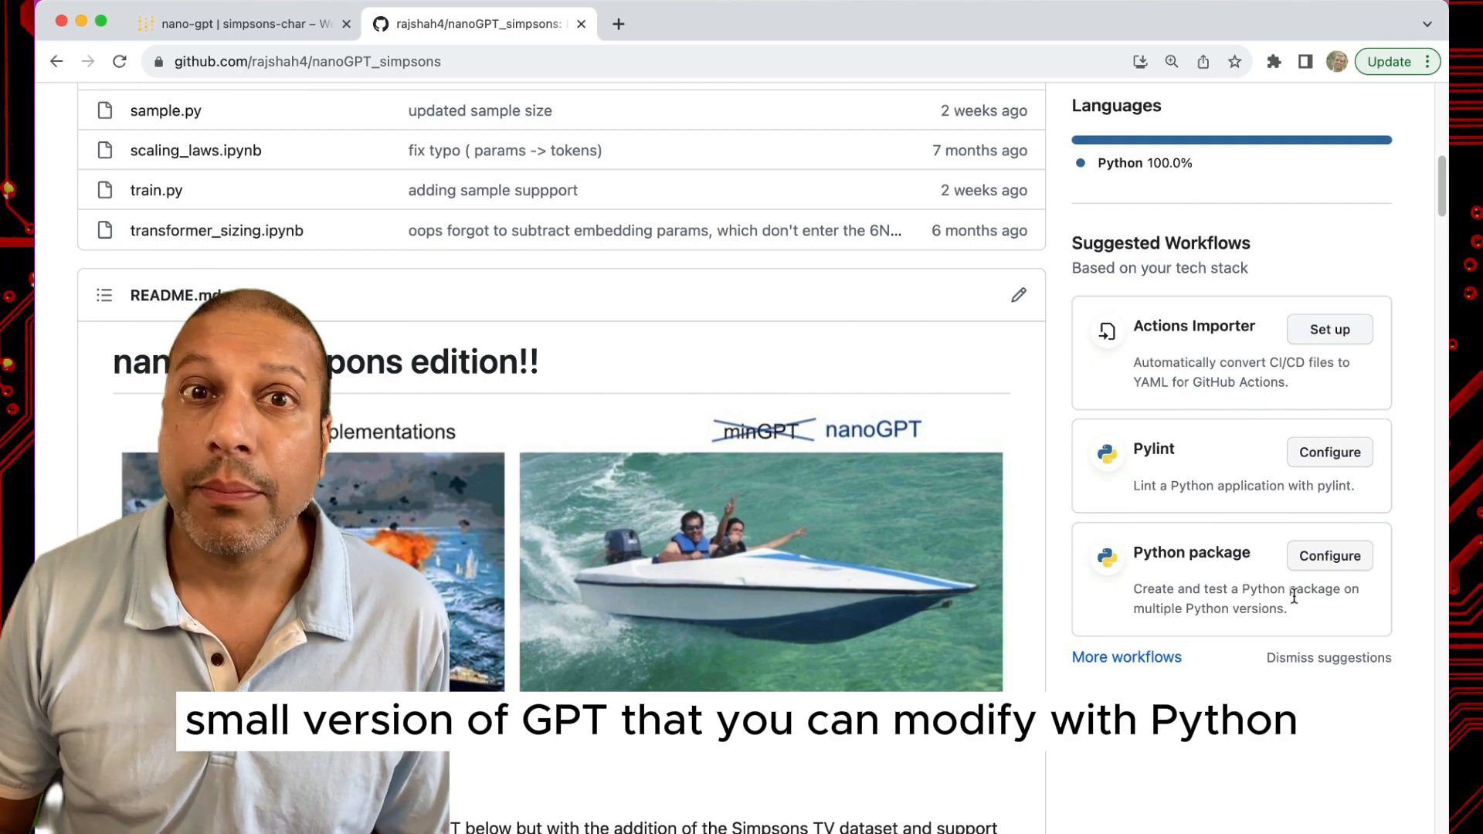
scroll("down", 3)
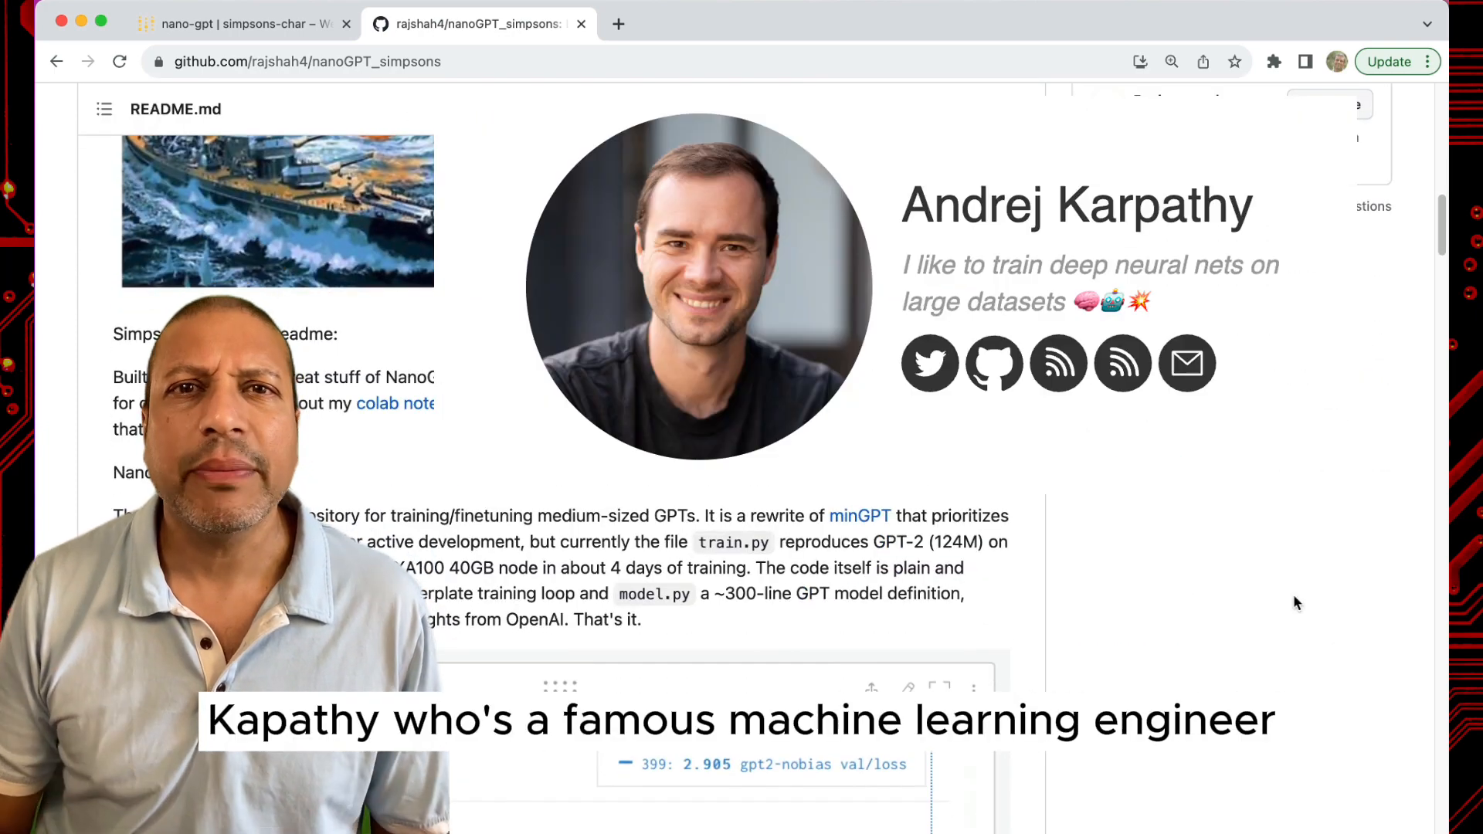
scroll("up", 3)
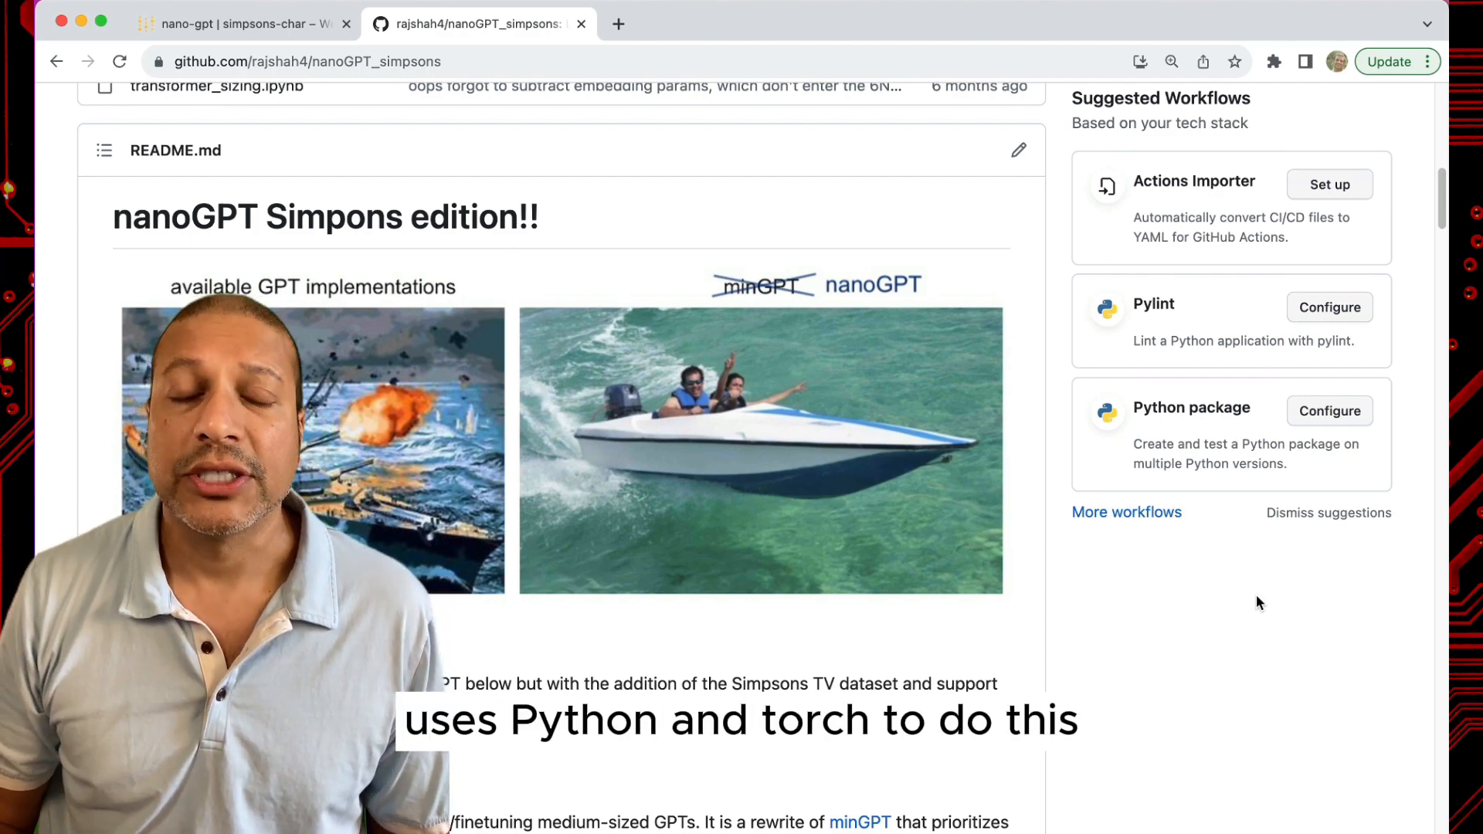
scroll("up", 3)
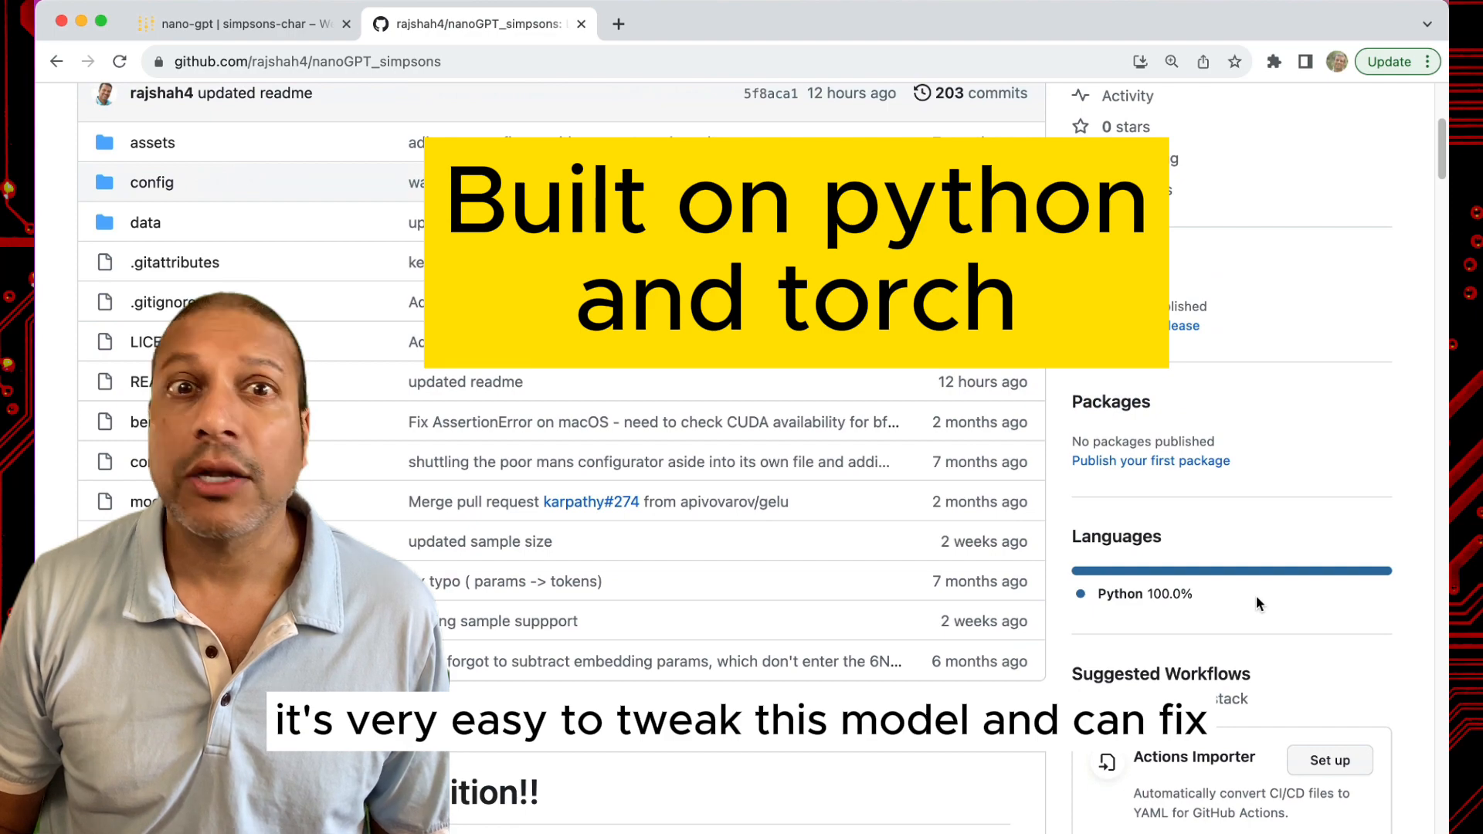
scroll("up", 3)
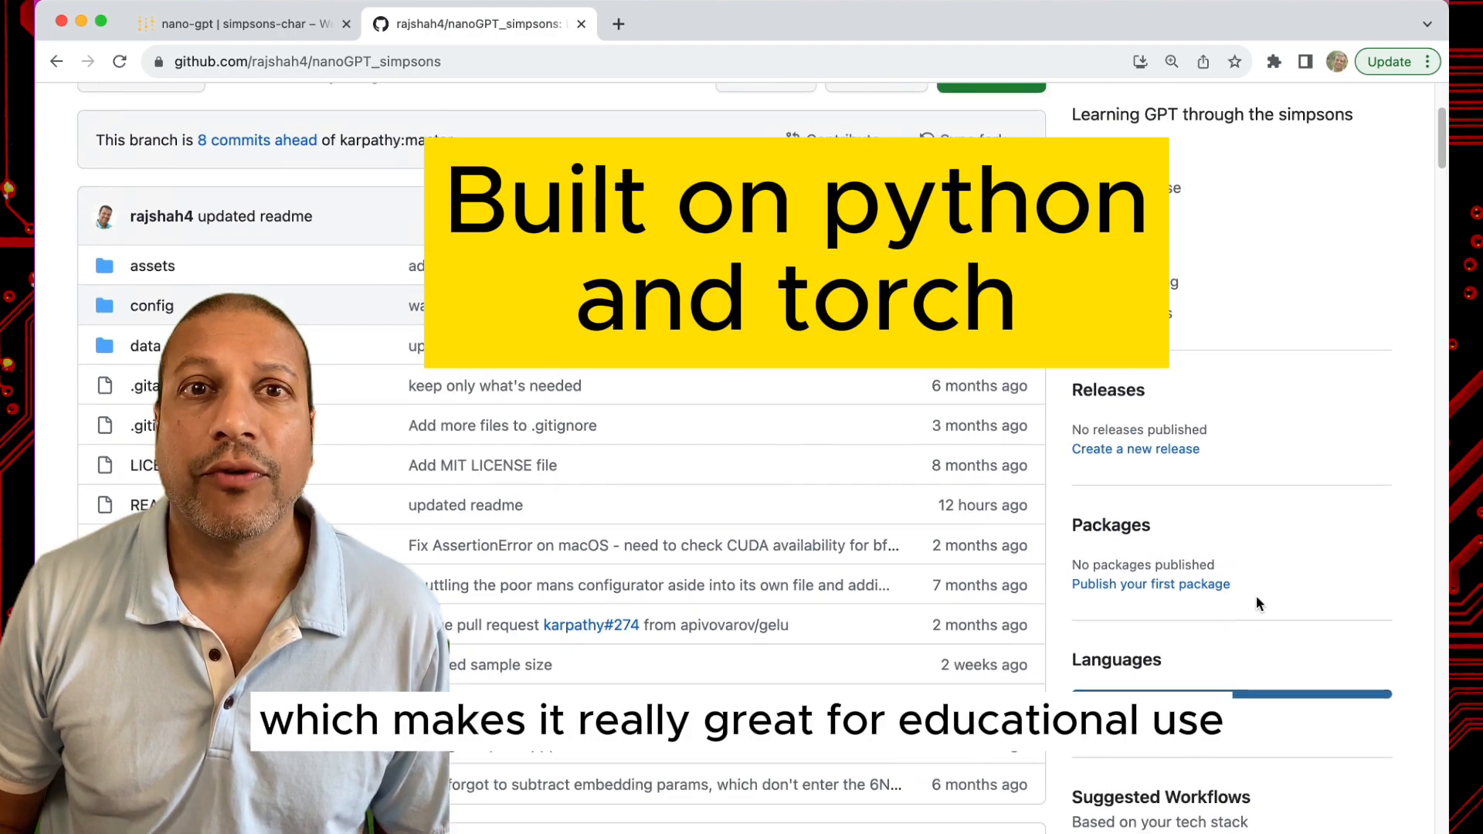
scroll("up", 3)
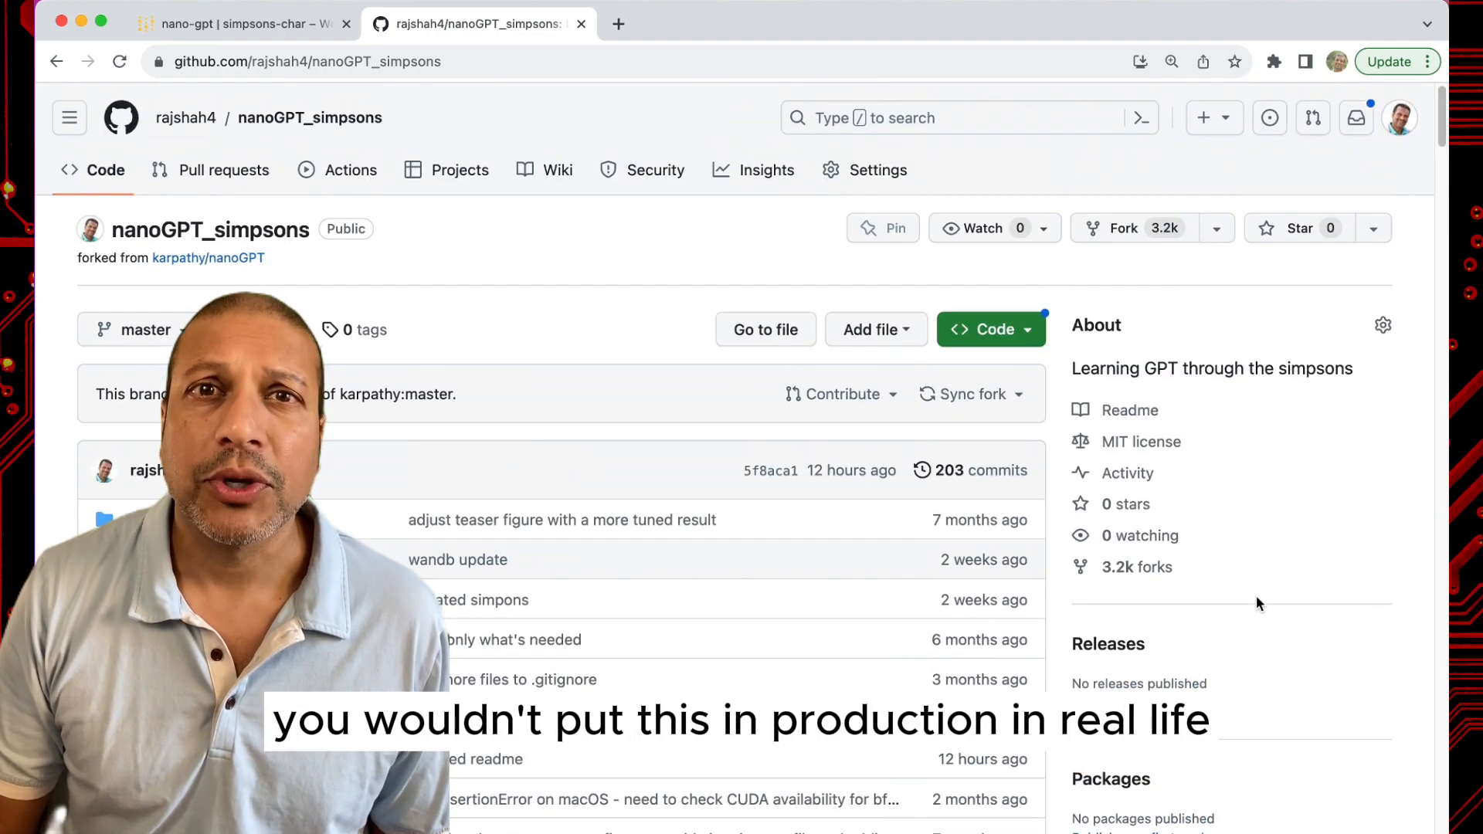
scroll("down", 3)
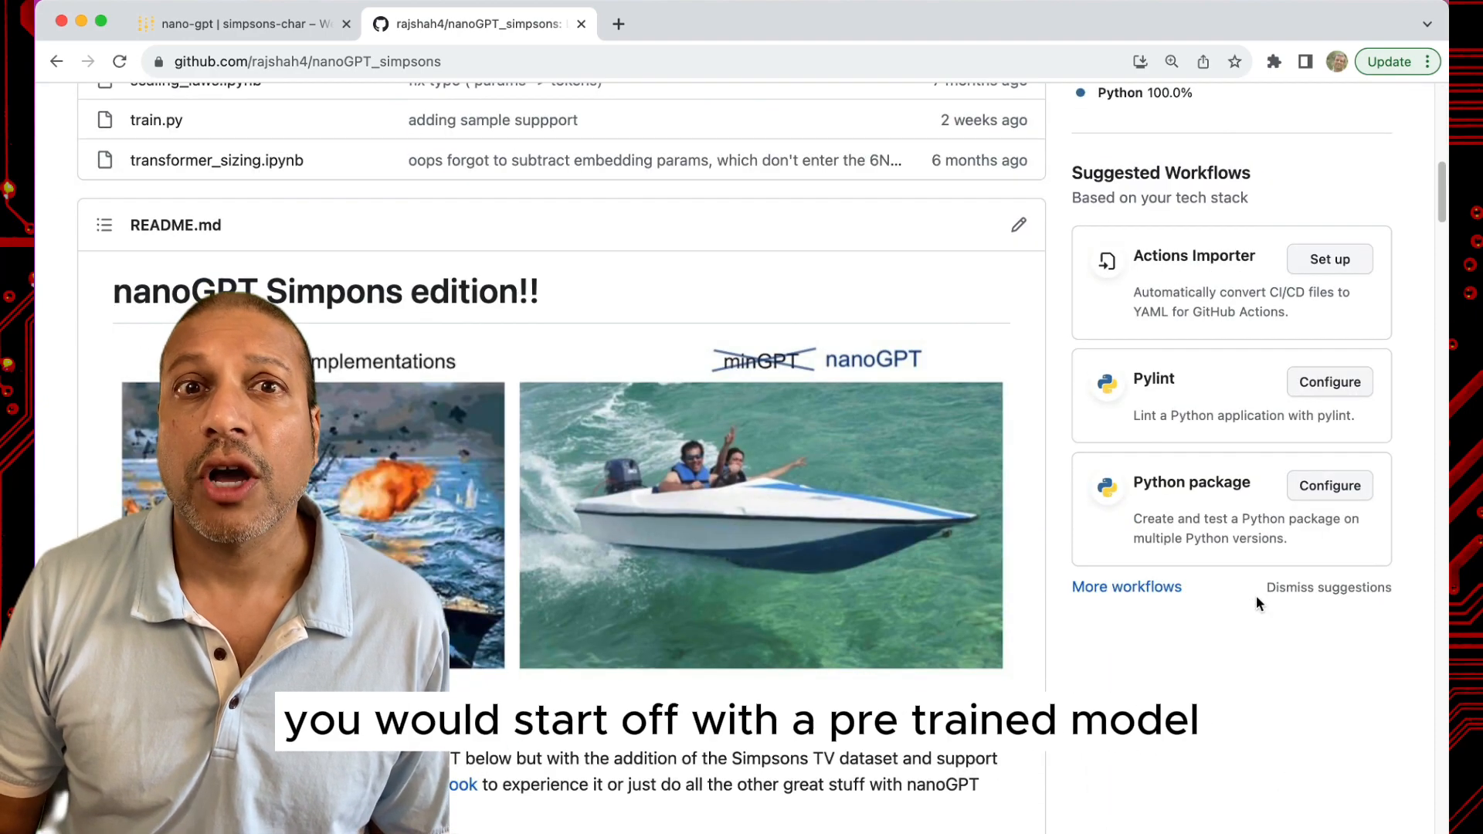
scroll("down", 3)
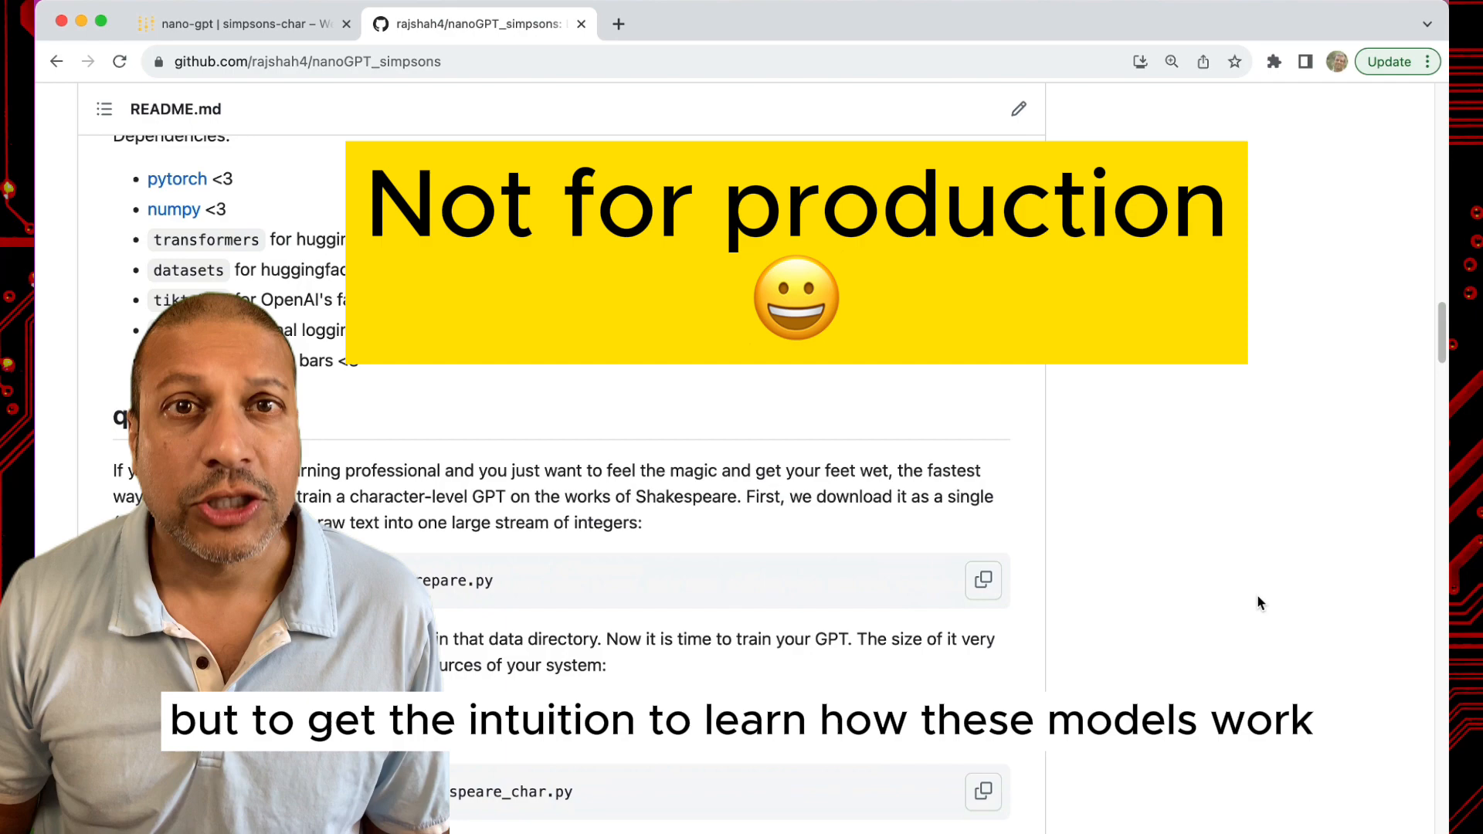
scroll("down", 3)
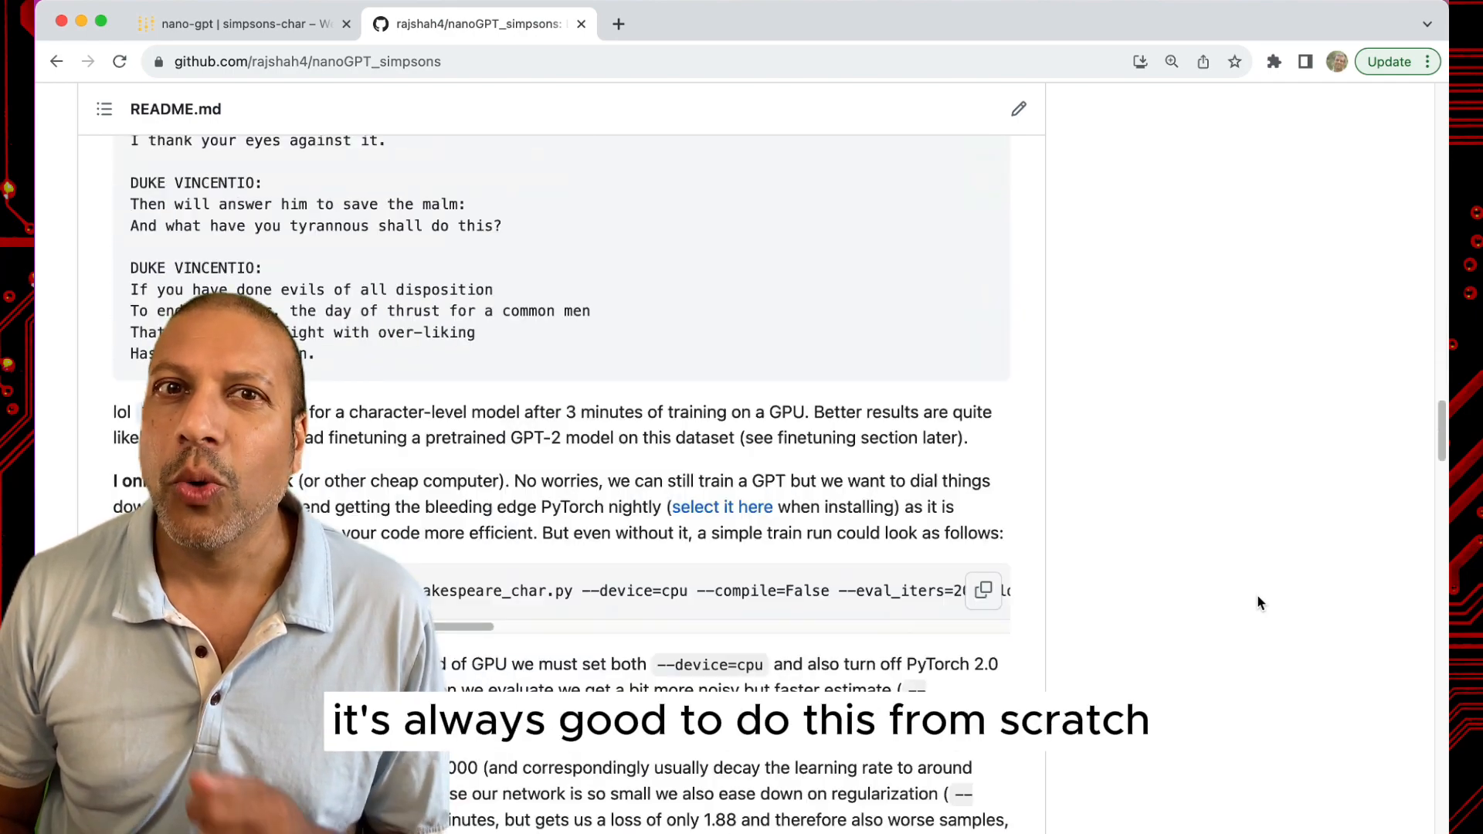
scroll("down", 3)
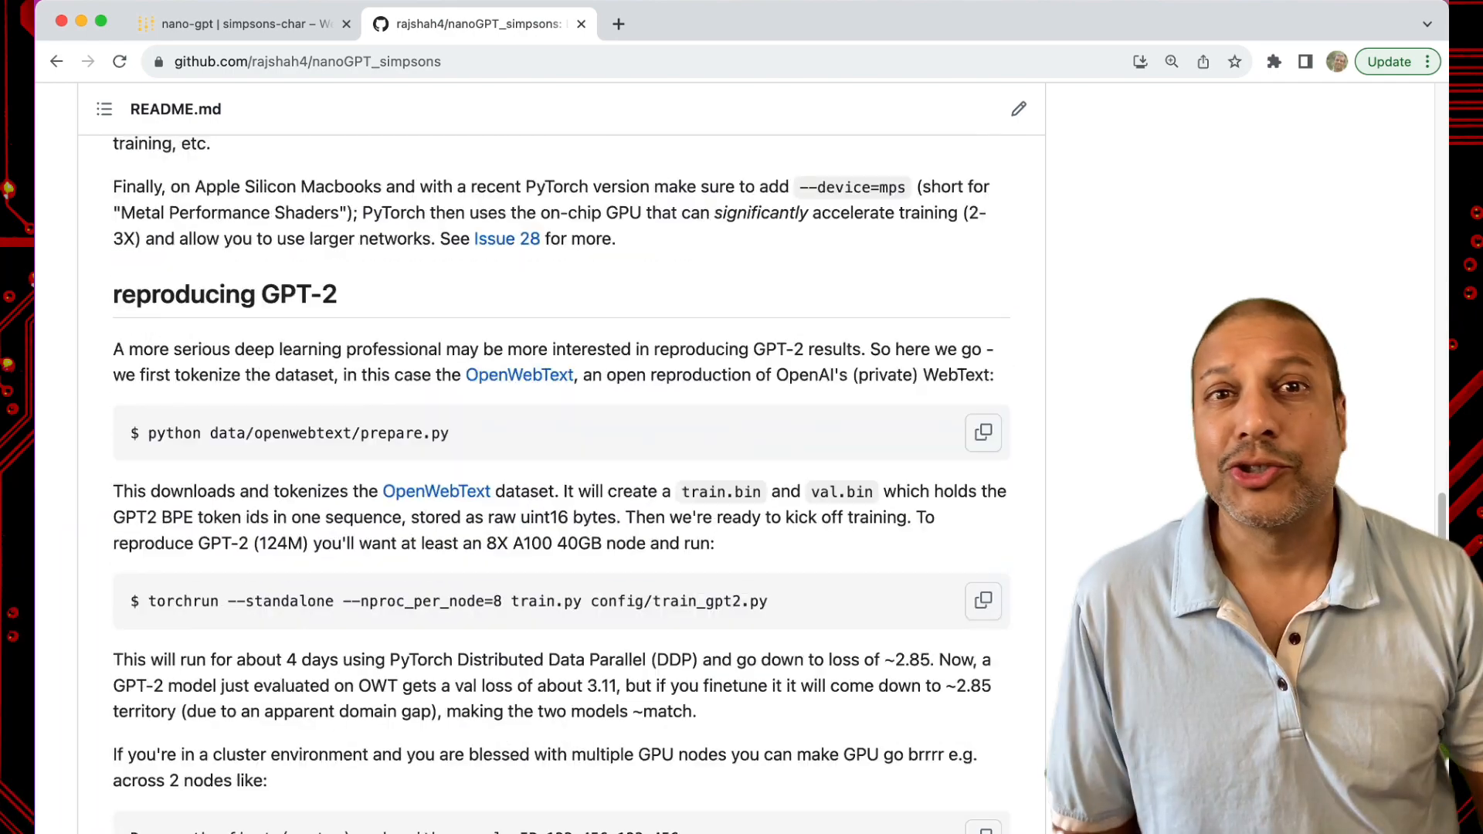
scroll("down", 3)
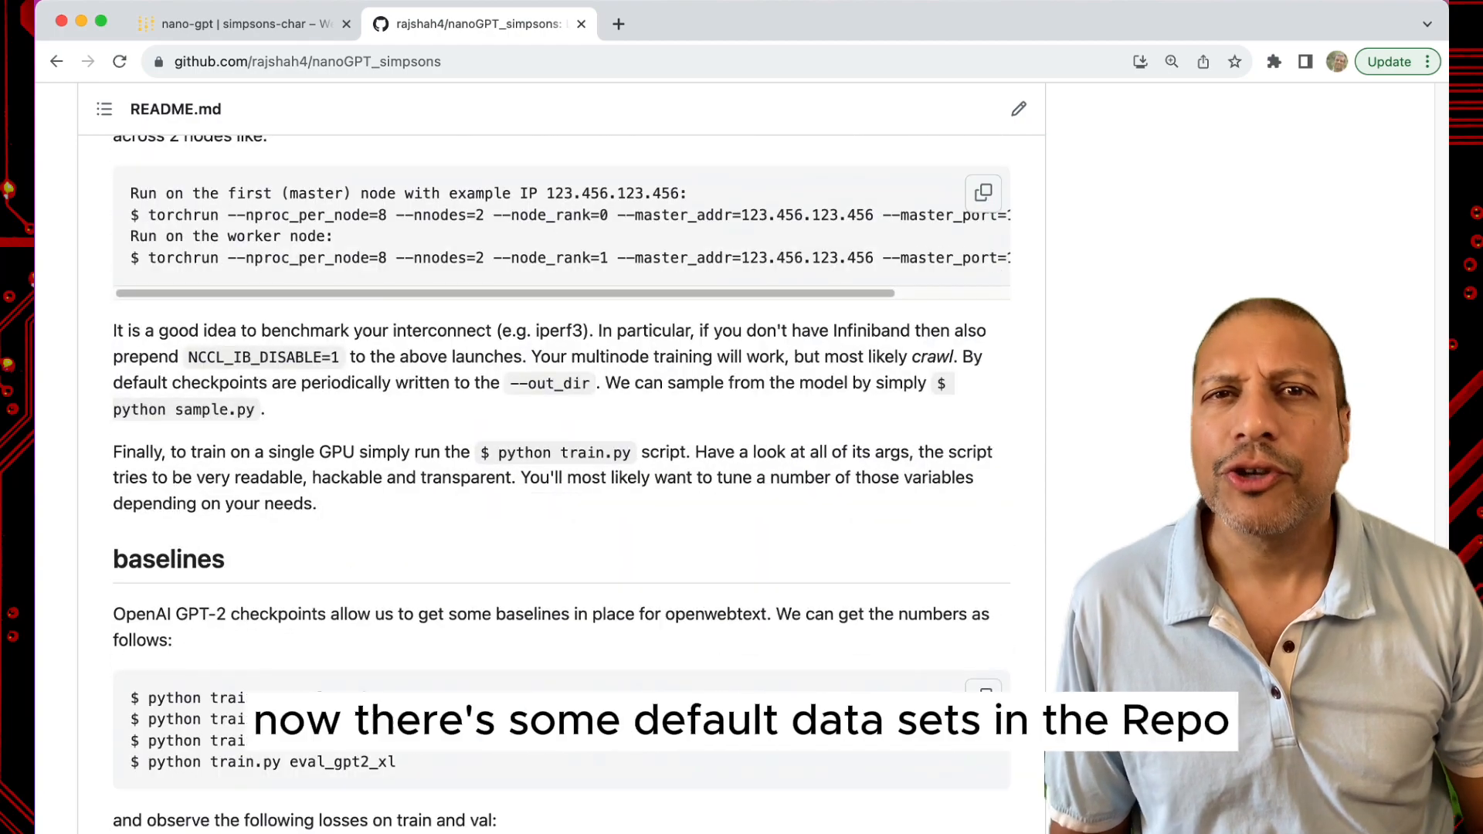
scroll("down", 3)
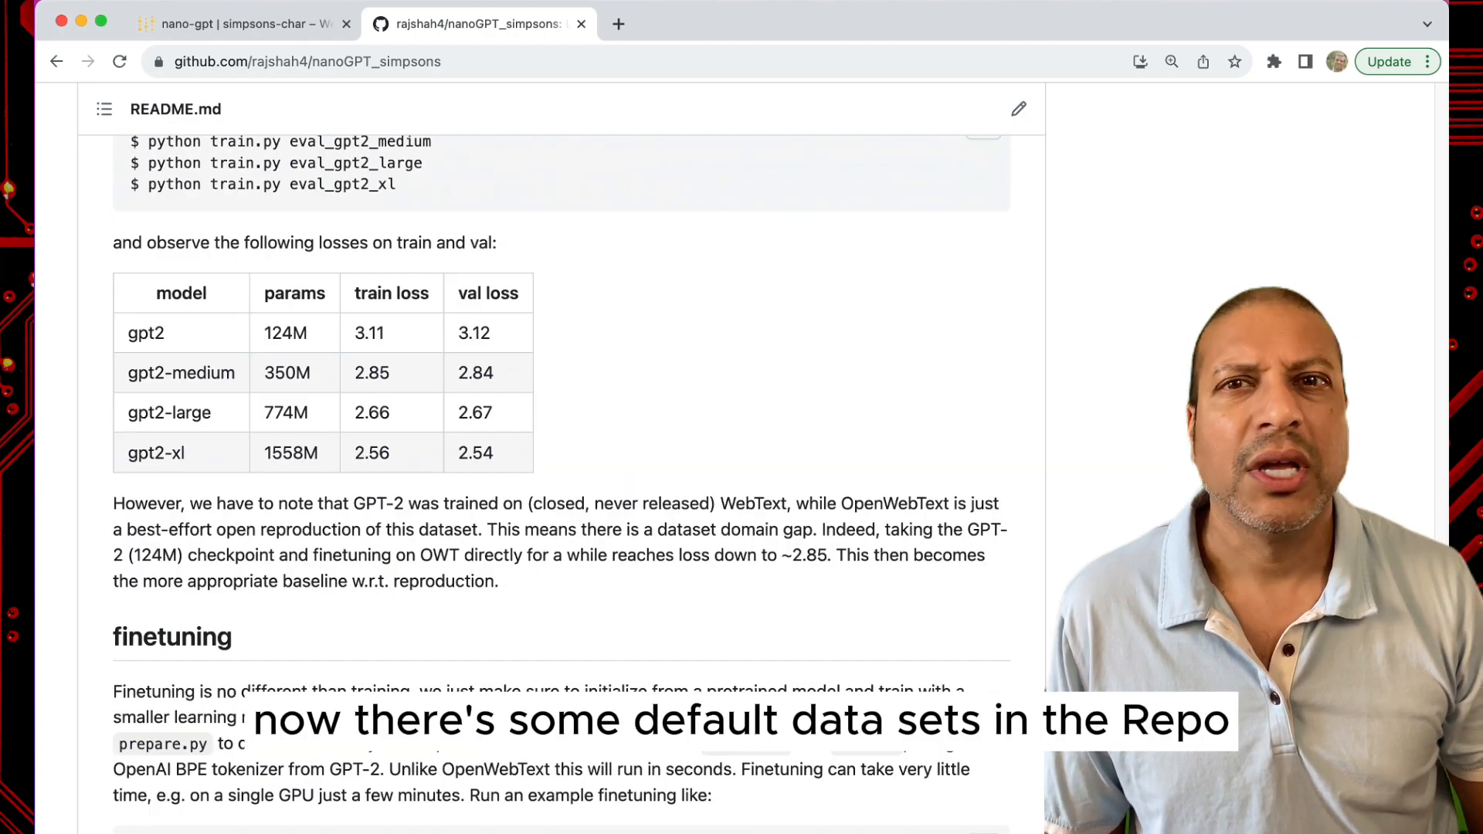
scroll("down", 3)
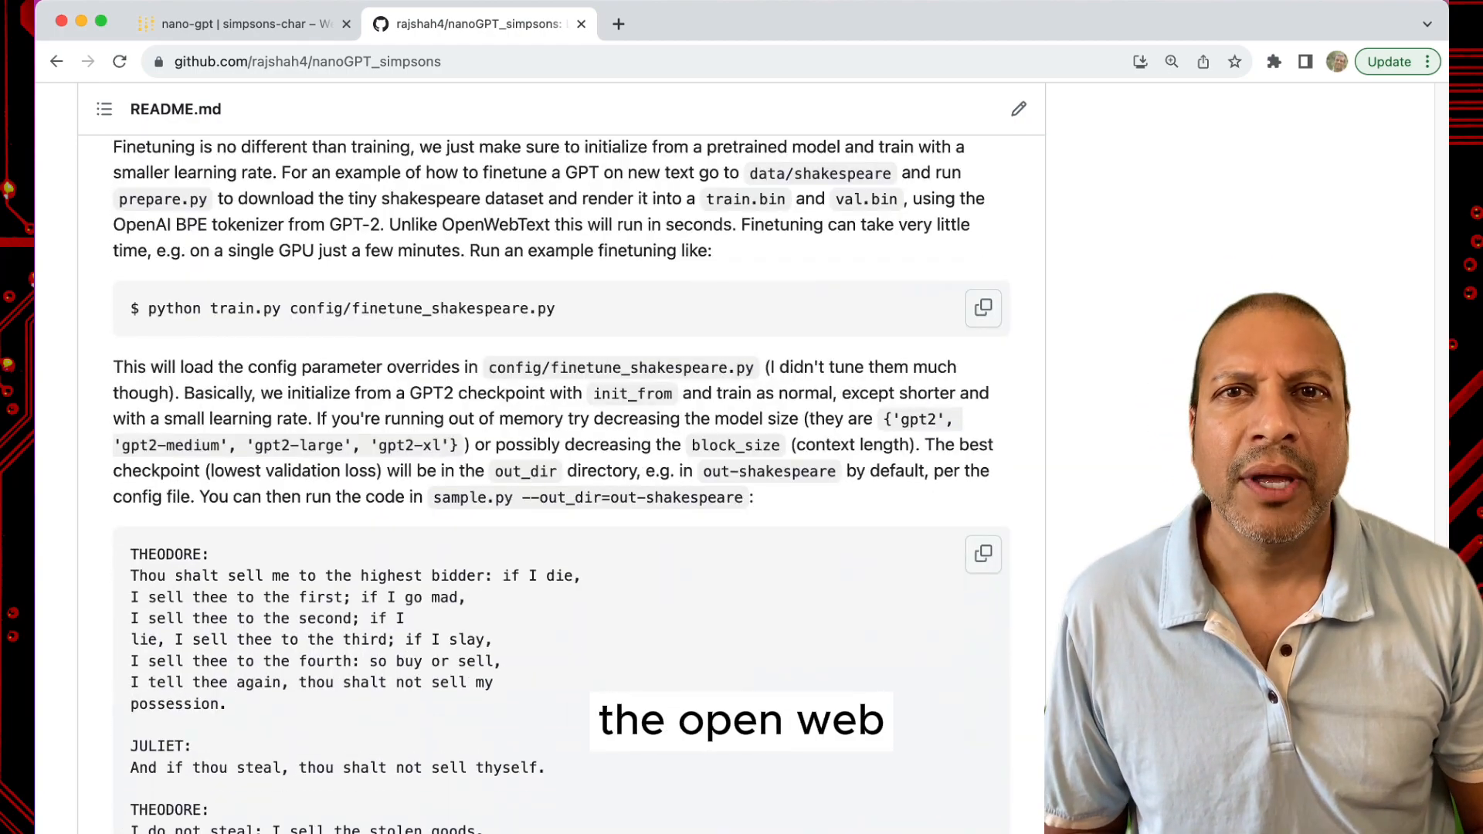
scroll("down", 3)
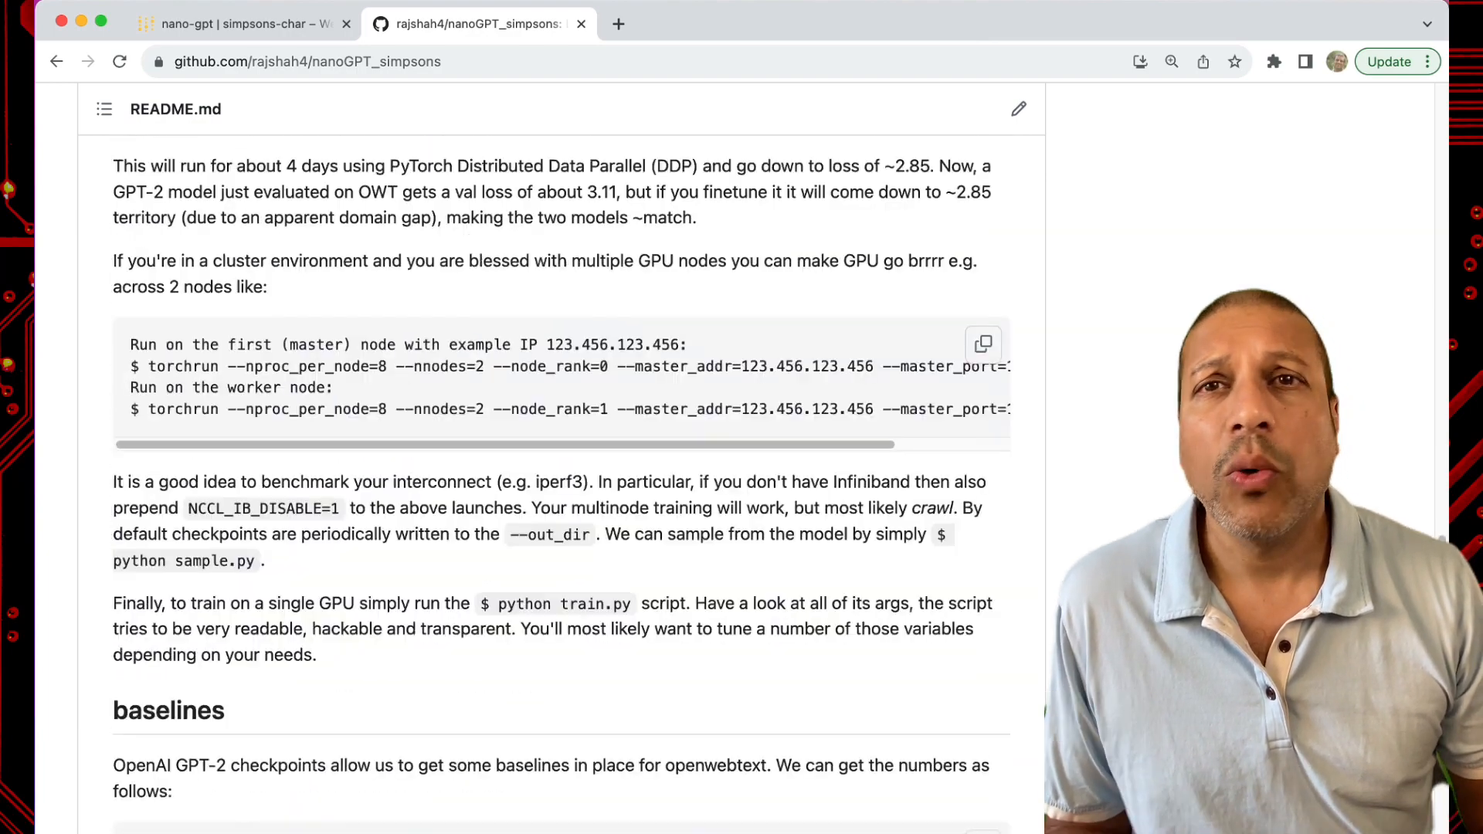
scroll("up", 3)
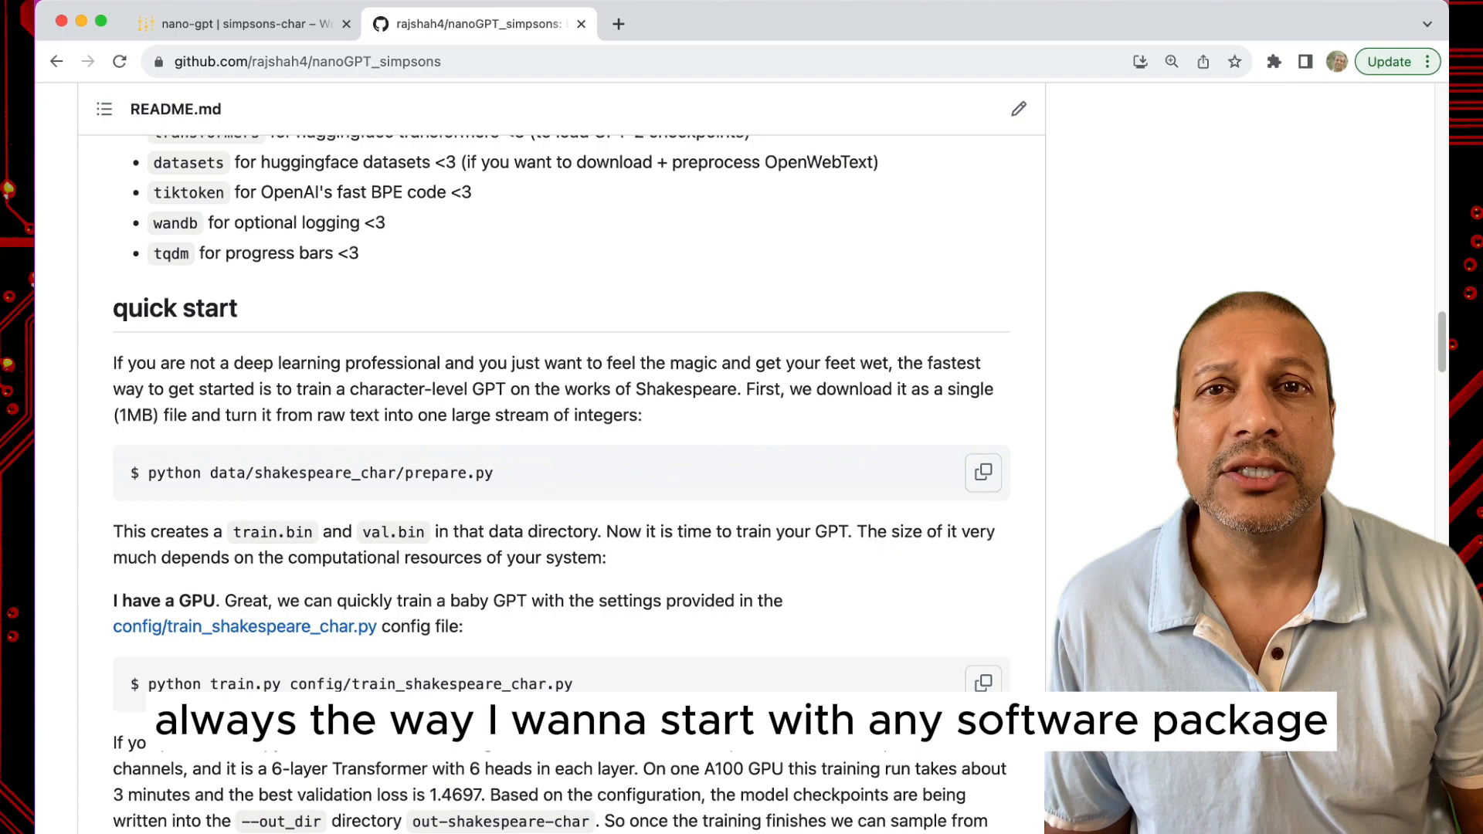
scroll("up", 3)
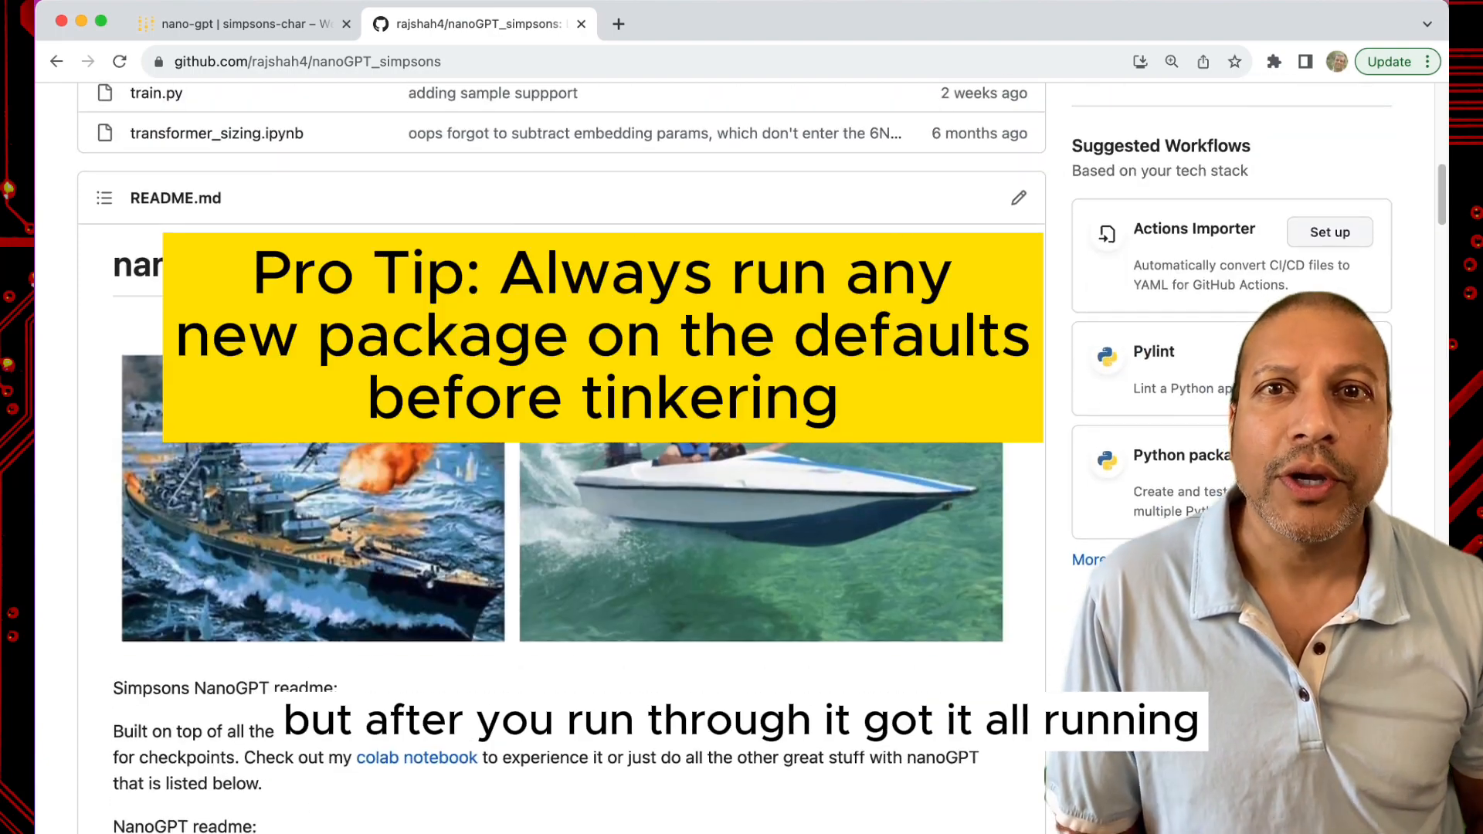
scroll("down", 3)
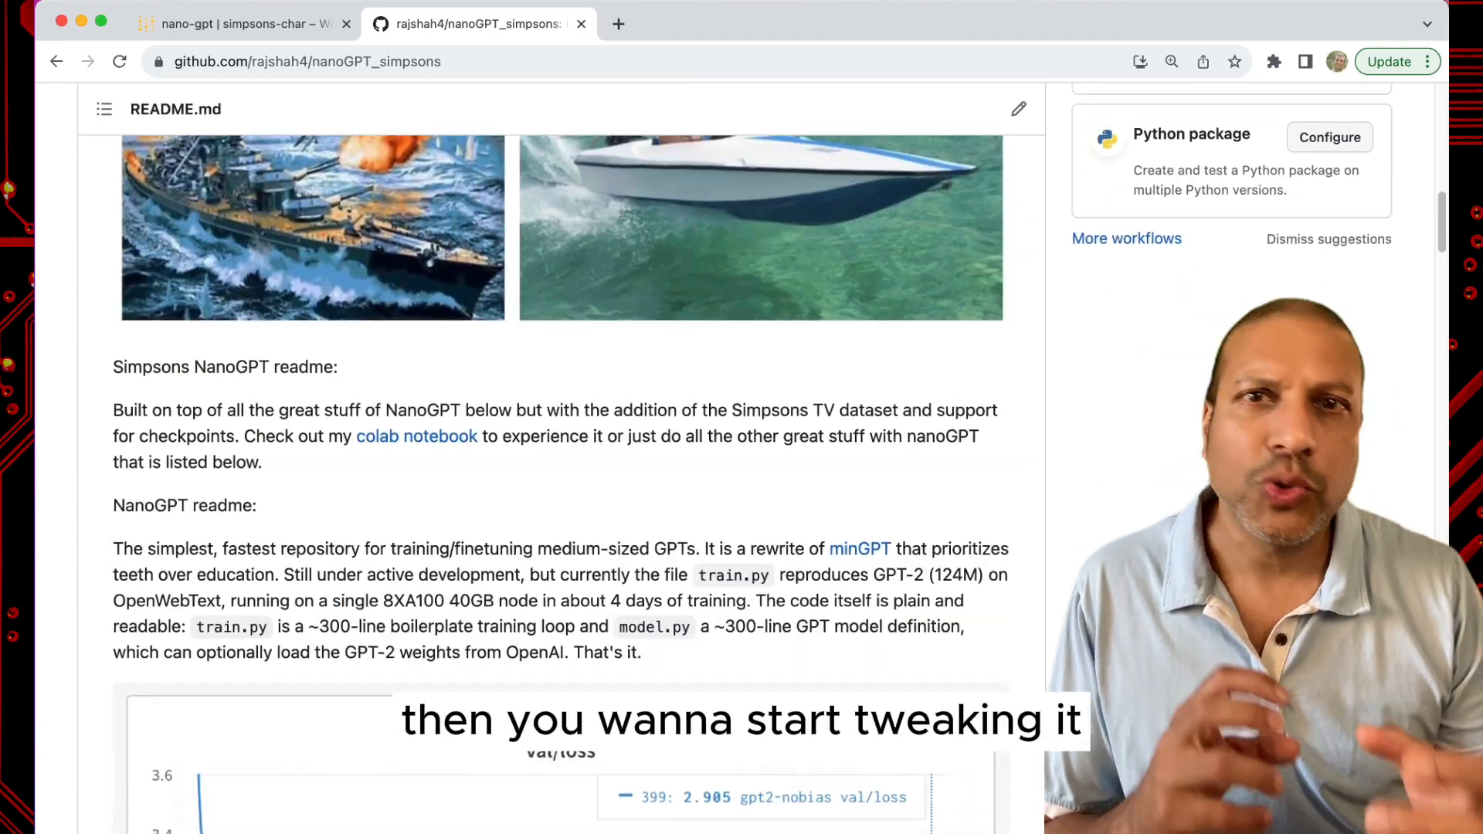
scroll("up", 3)
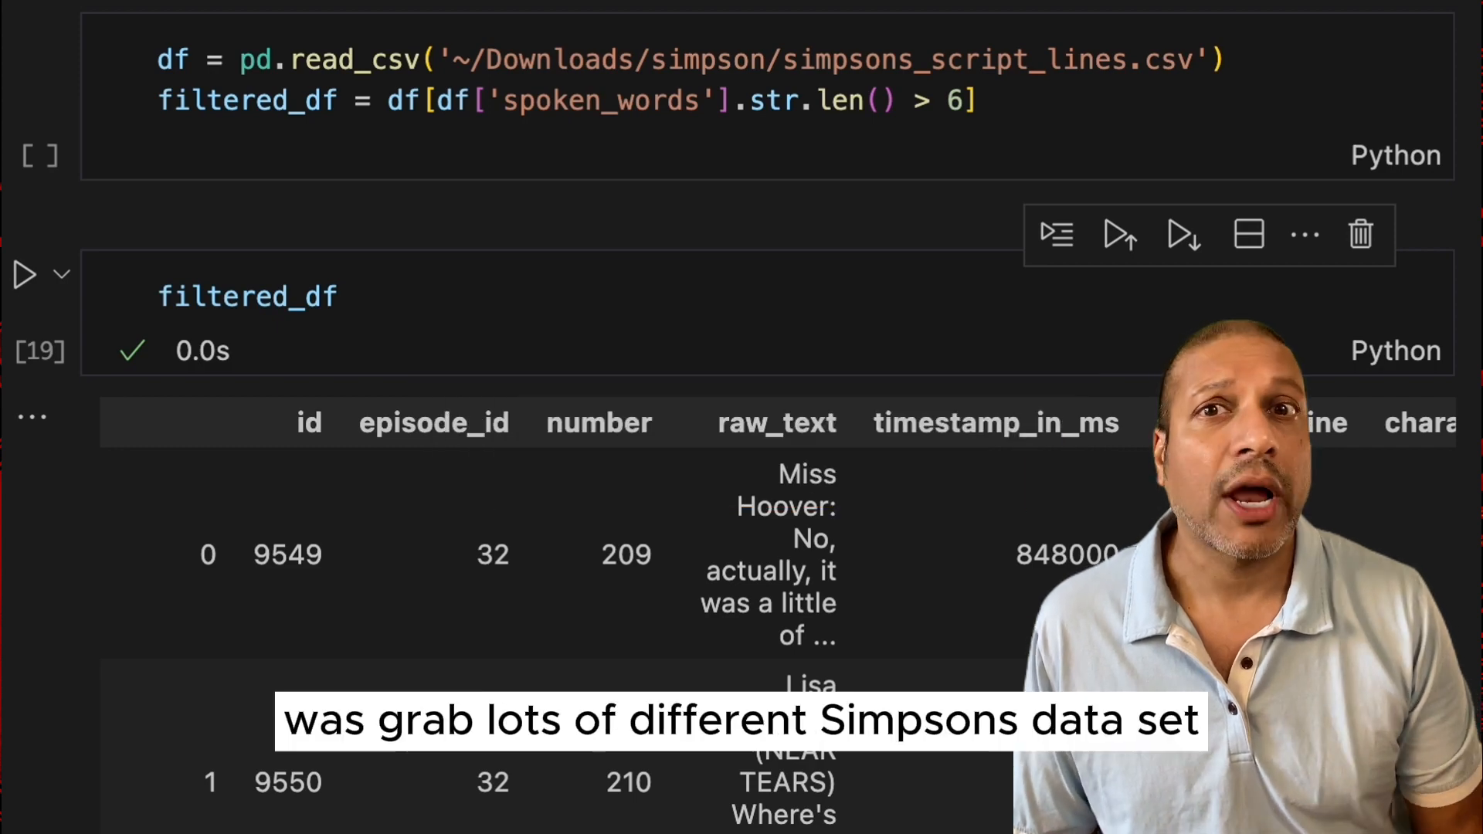
scroll("down", 3)
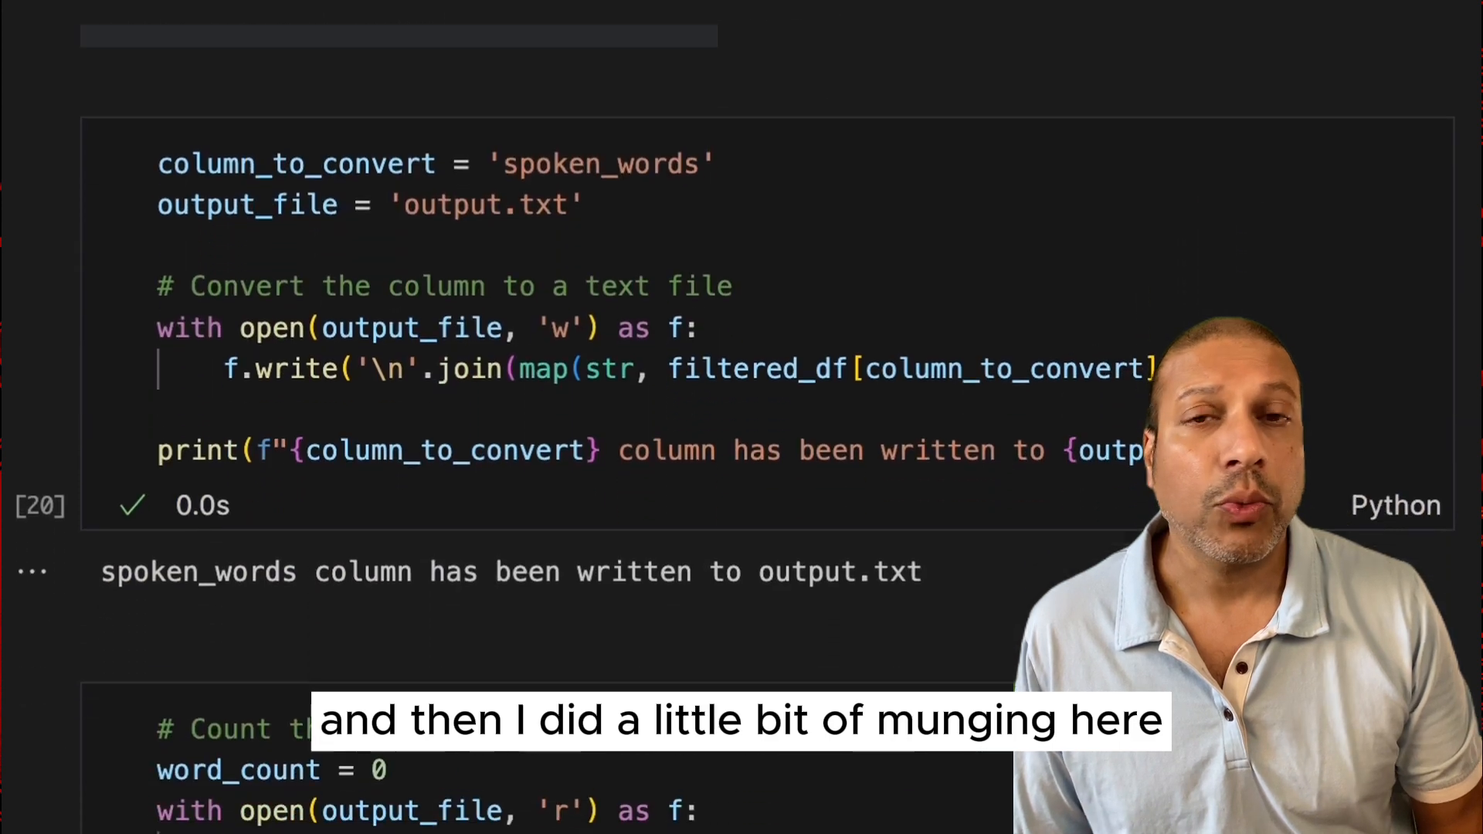
scroll("down", 3)
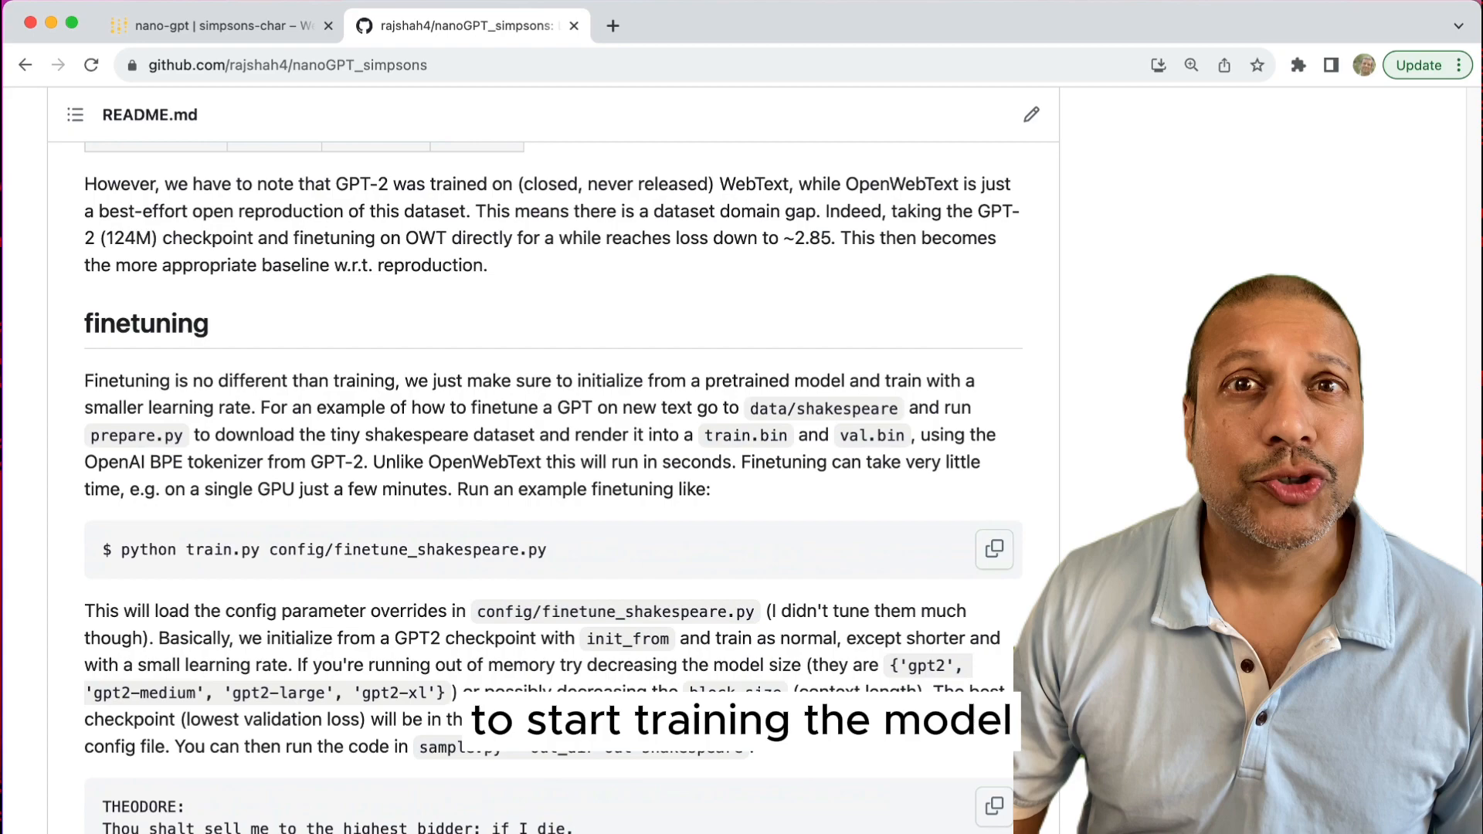
Step: Follow the README's 'colab notebook' link and switch to the nanoGPT_simpsons.ipynb tab
scroll("up", 3)
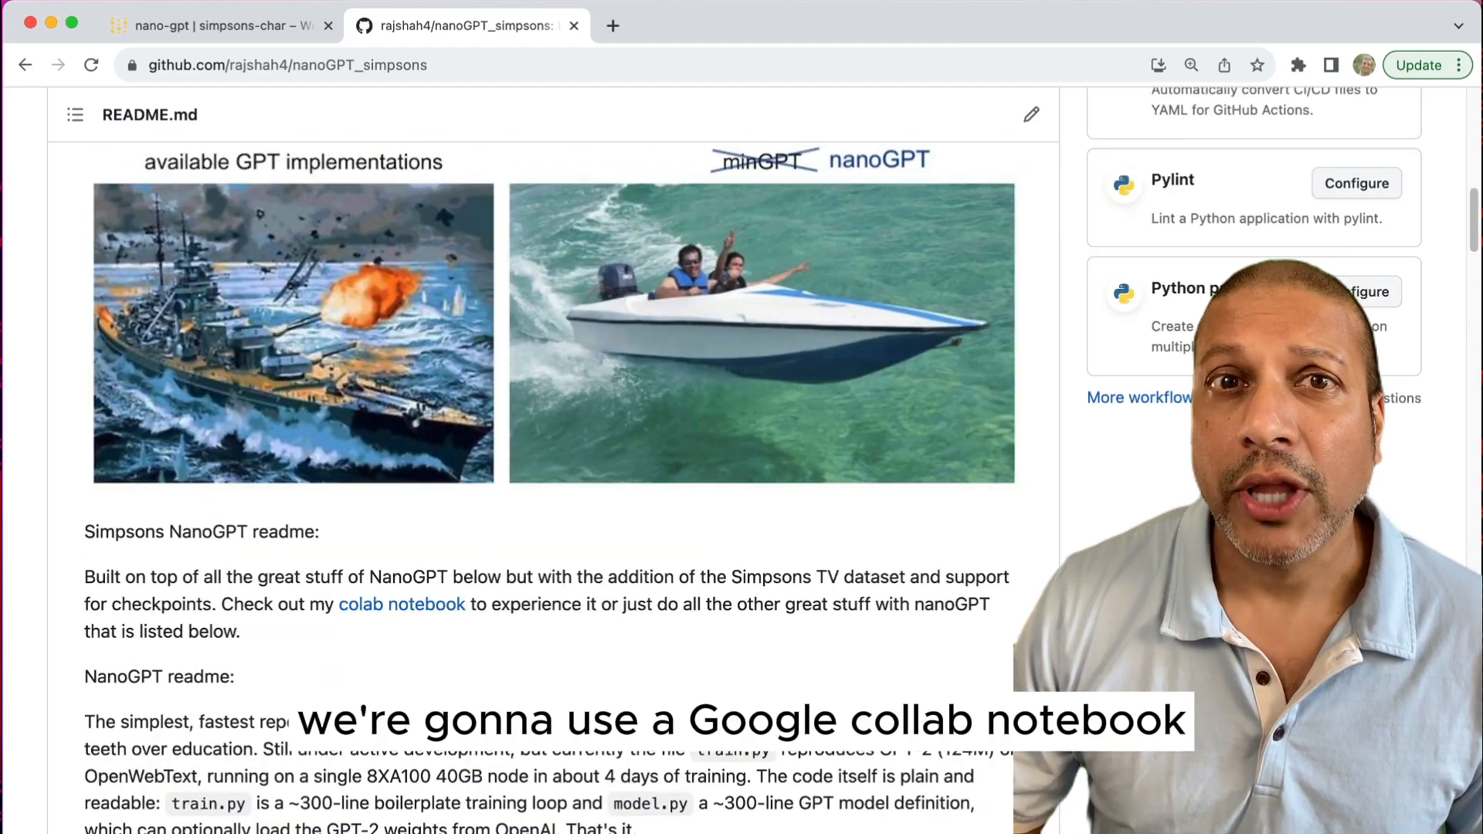
scroll("down", 3)
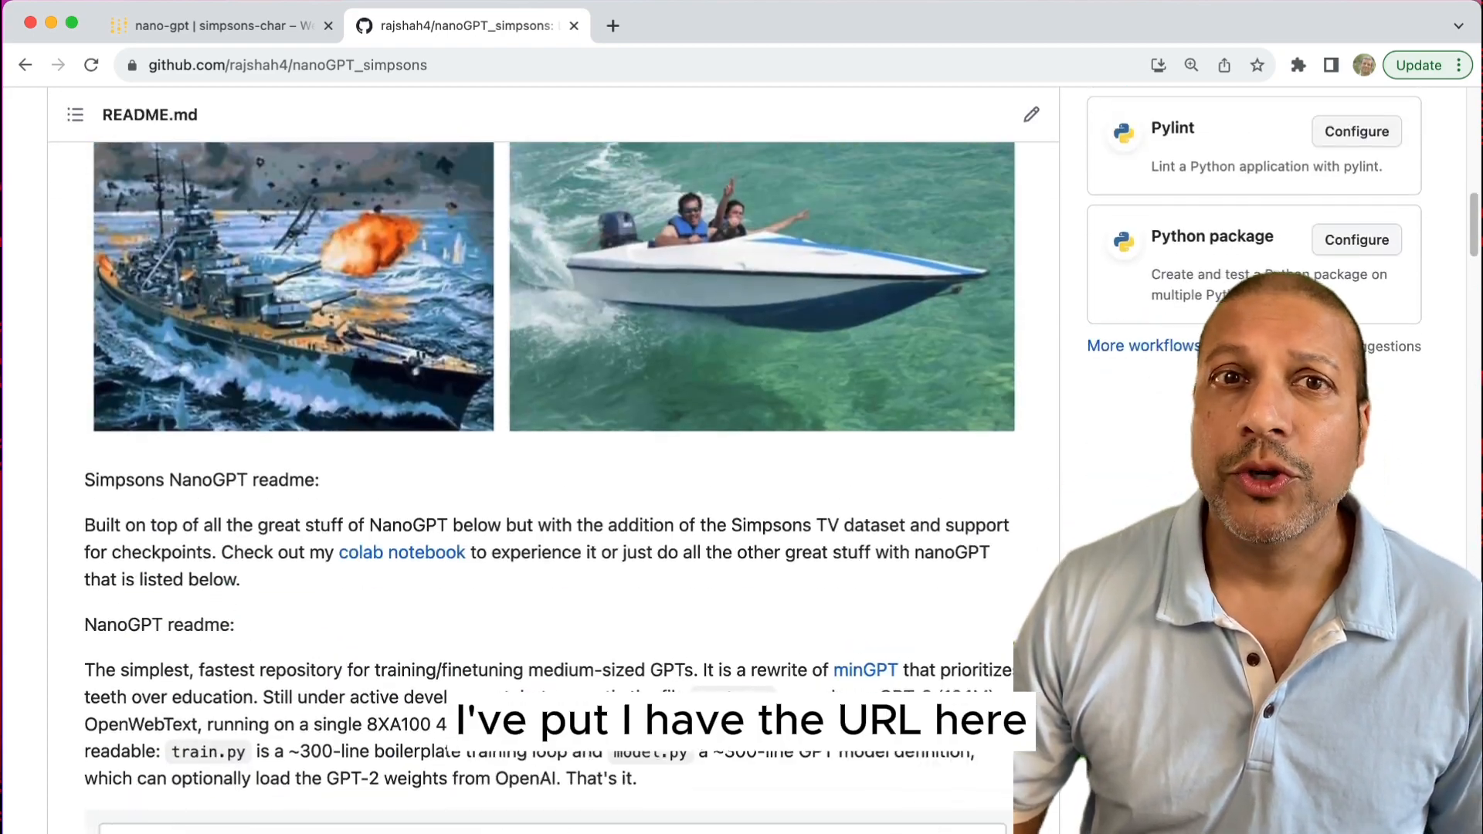
scroll("up", 3)
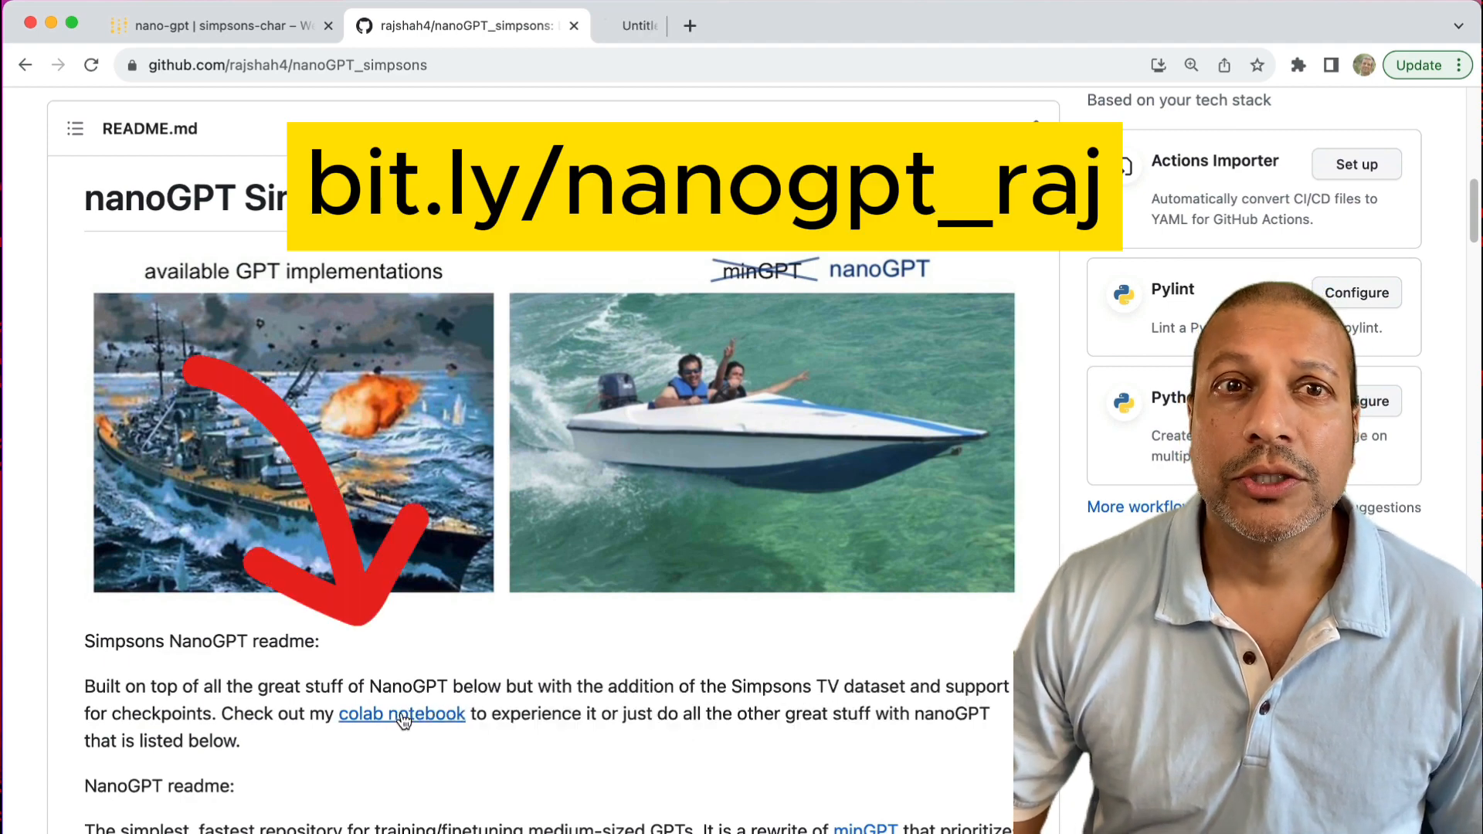
left_click(400, 713)
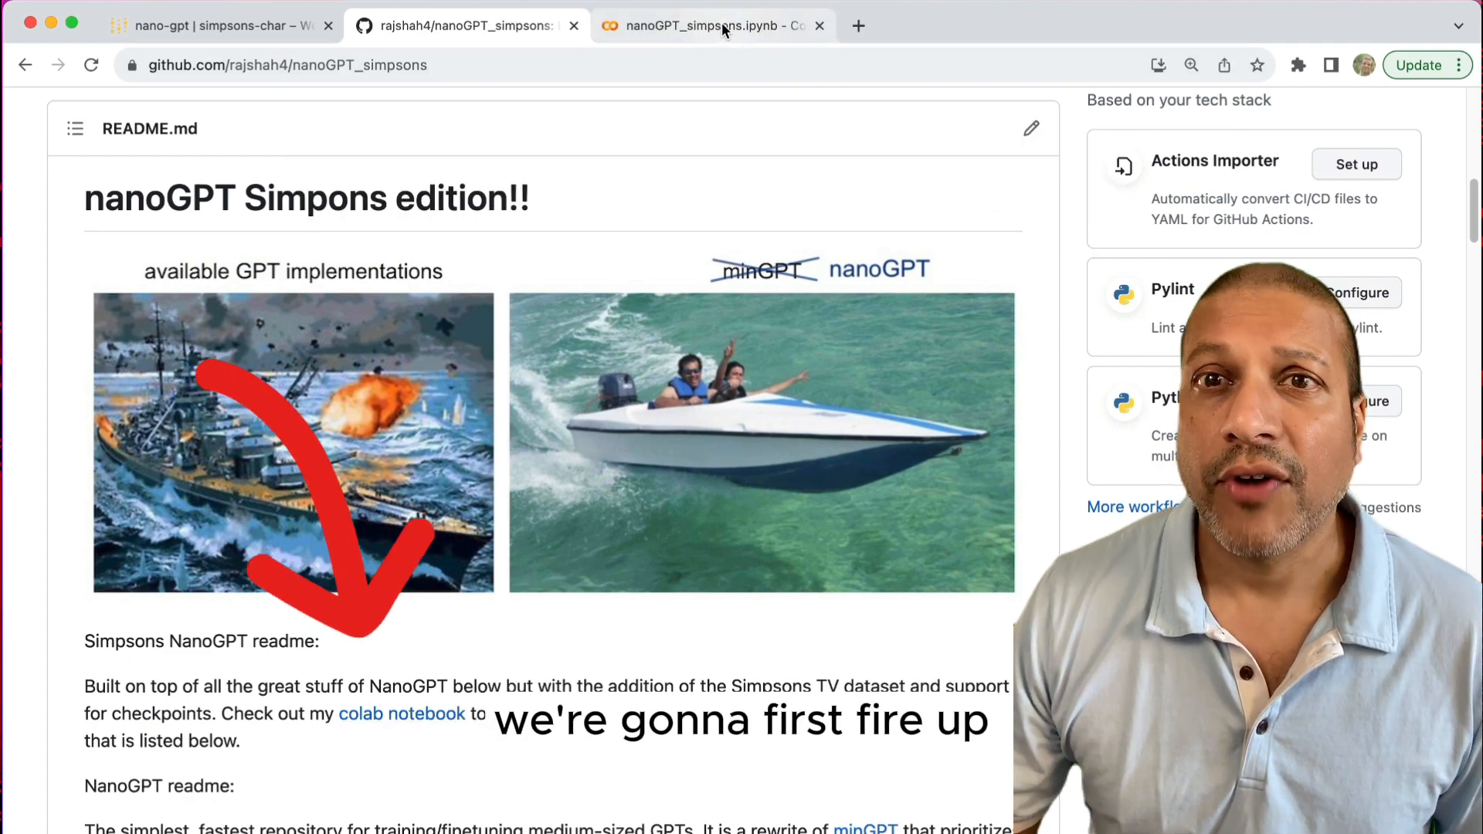
left_click(704, 26)
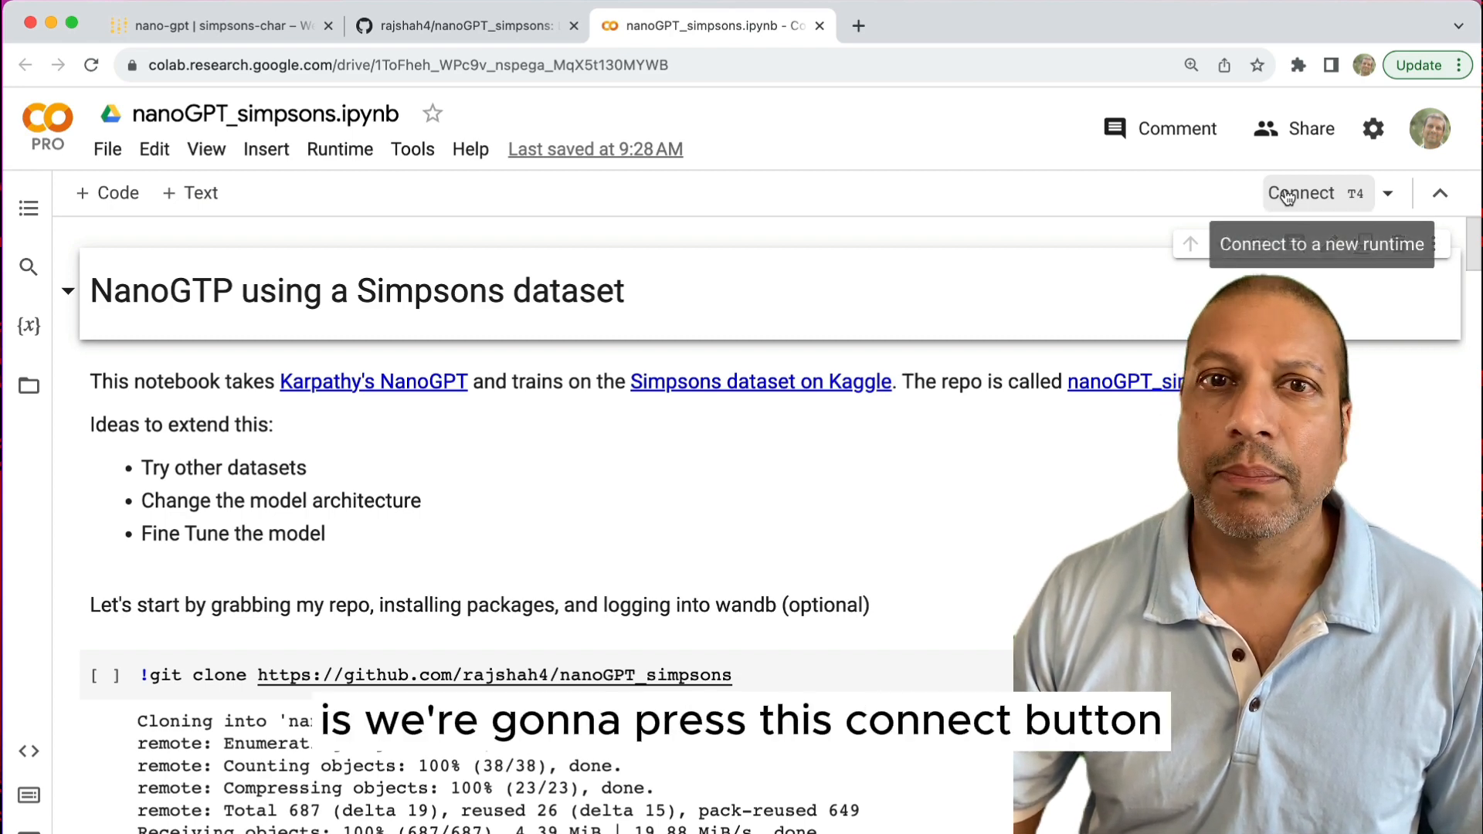
Step: Connect the notebook to a GPU runtime and run the !git clone nanoGPT_simpsons cell
left_click(1302, 193)
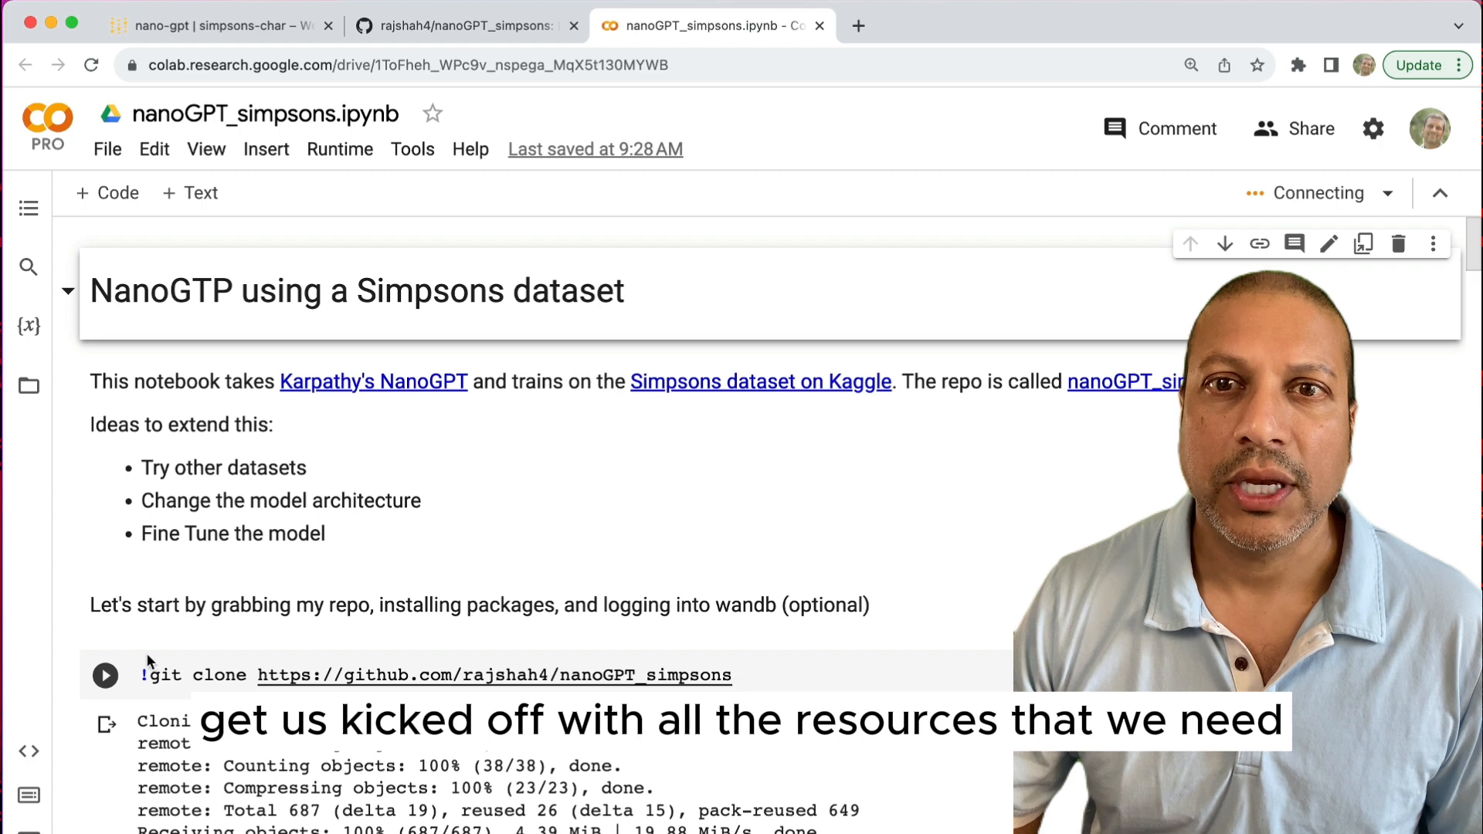
mouse_move(126, 669)
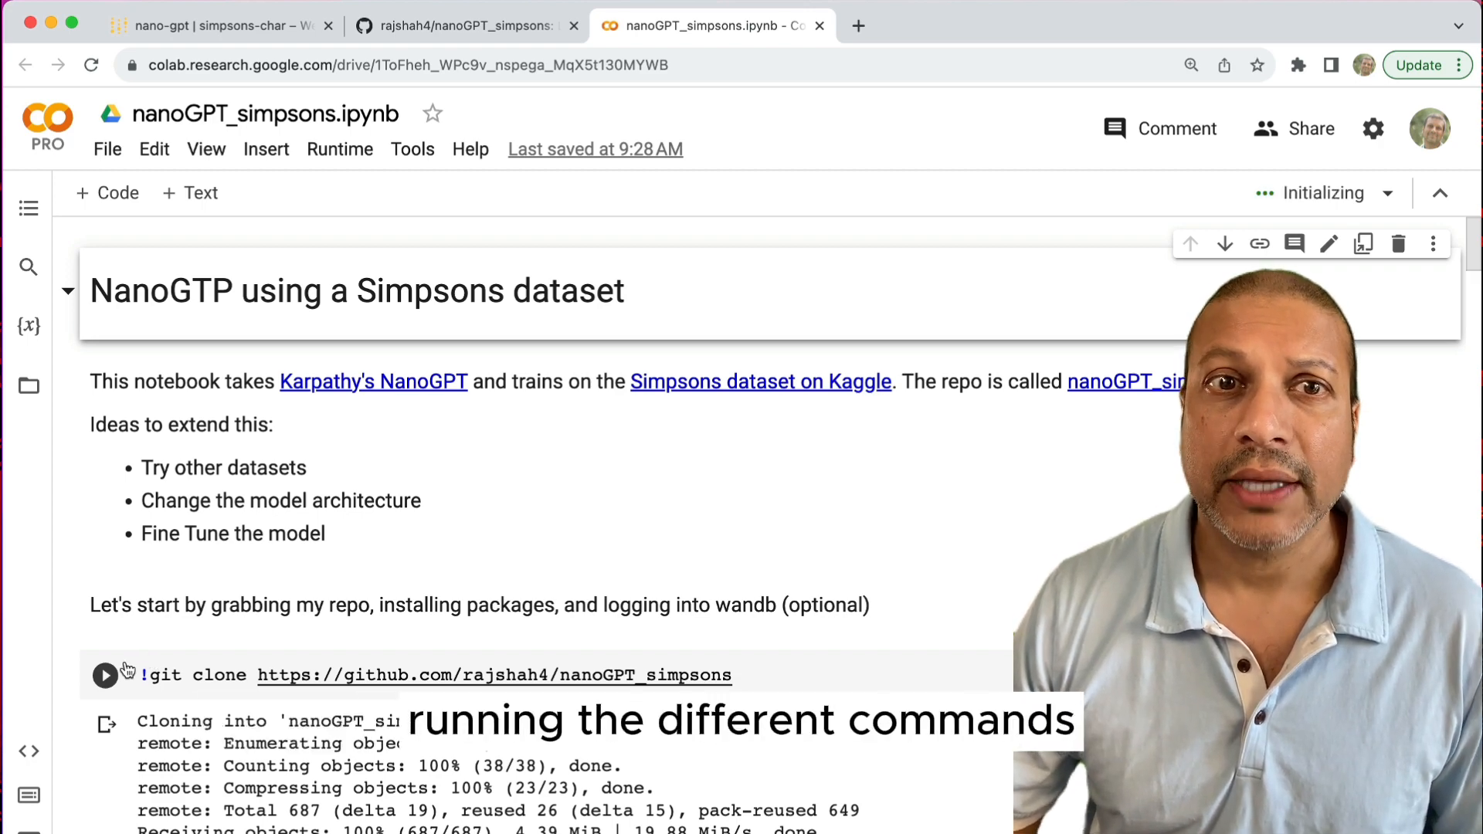
mouse_move(106, 675)
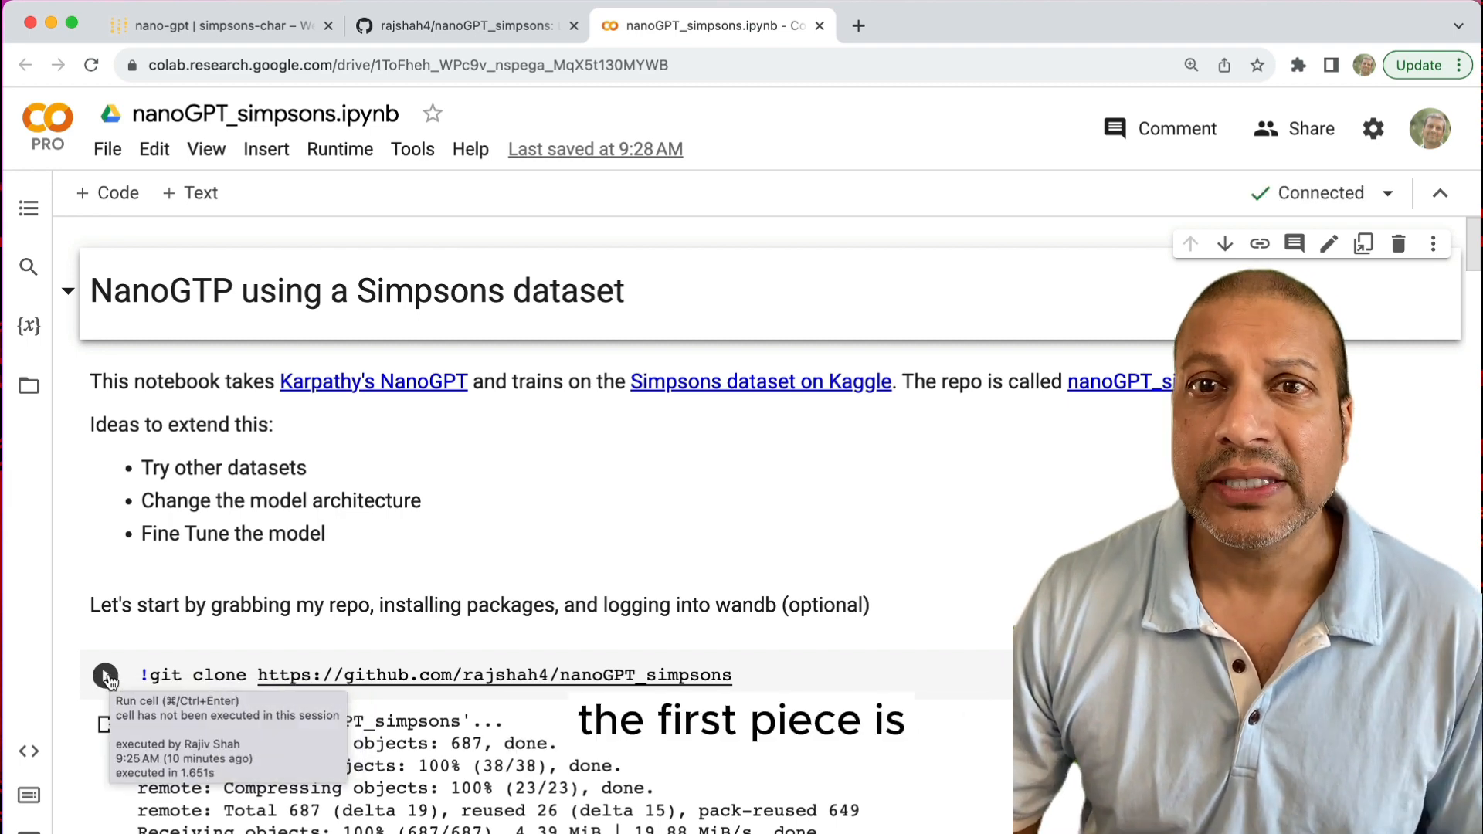
left_click(106, 674)
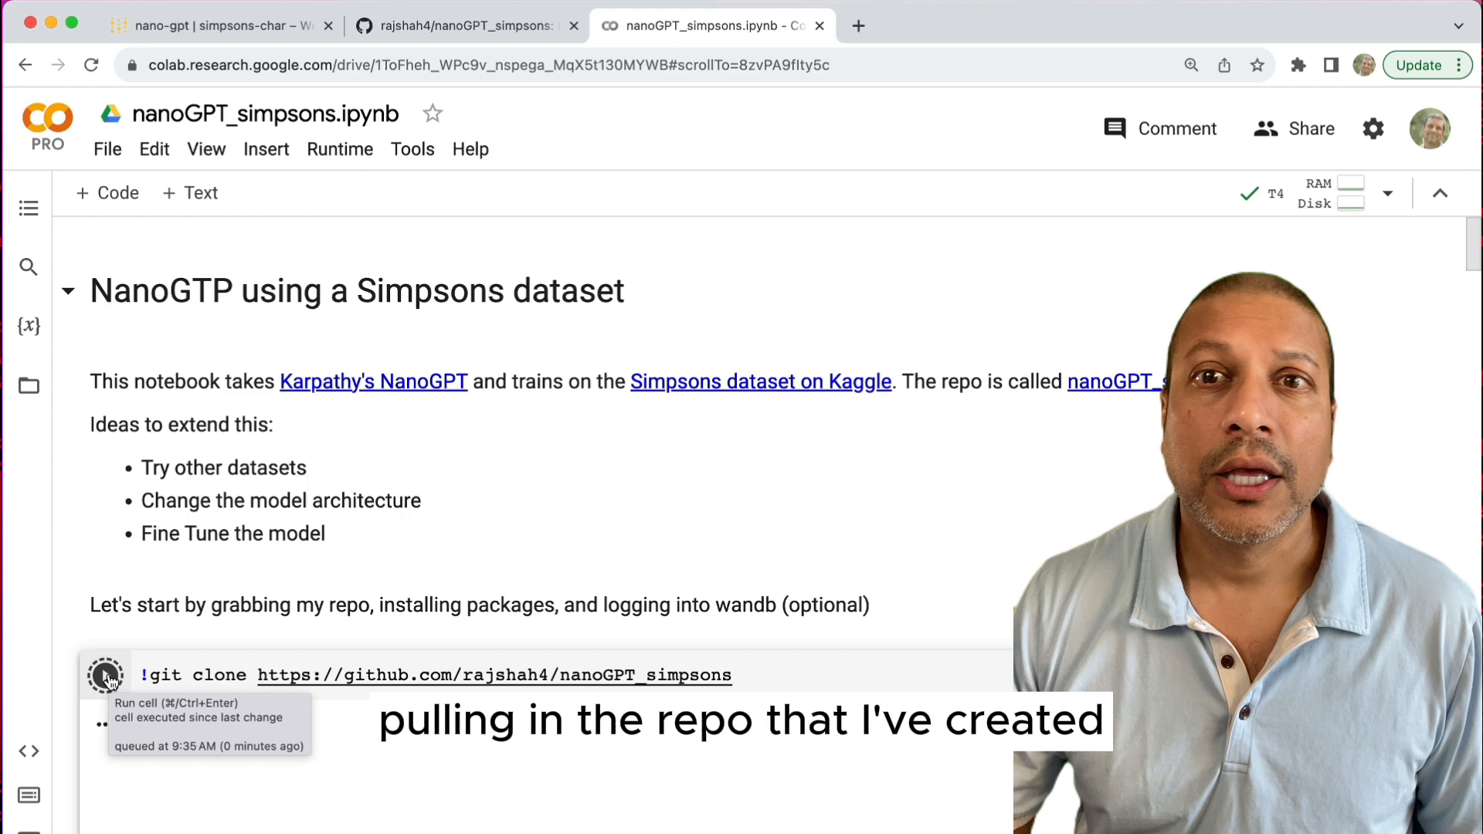
left_click(106, 674)
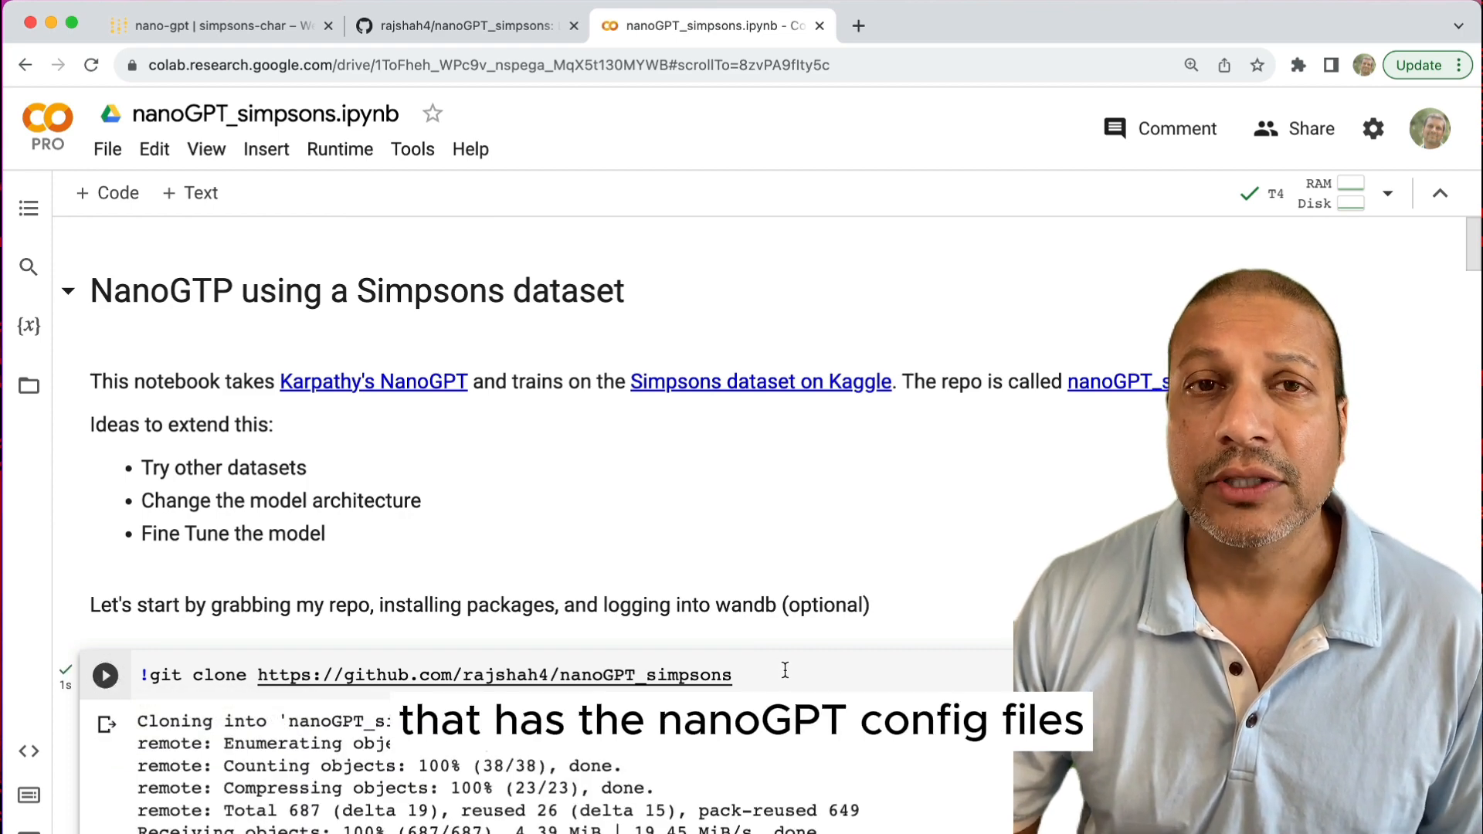
scroll("down", 3)
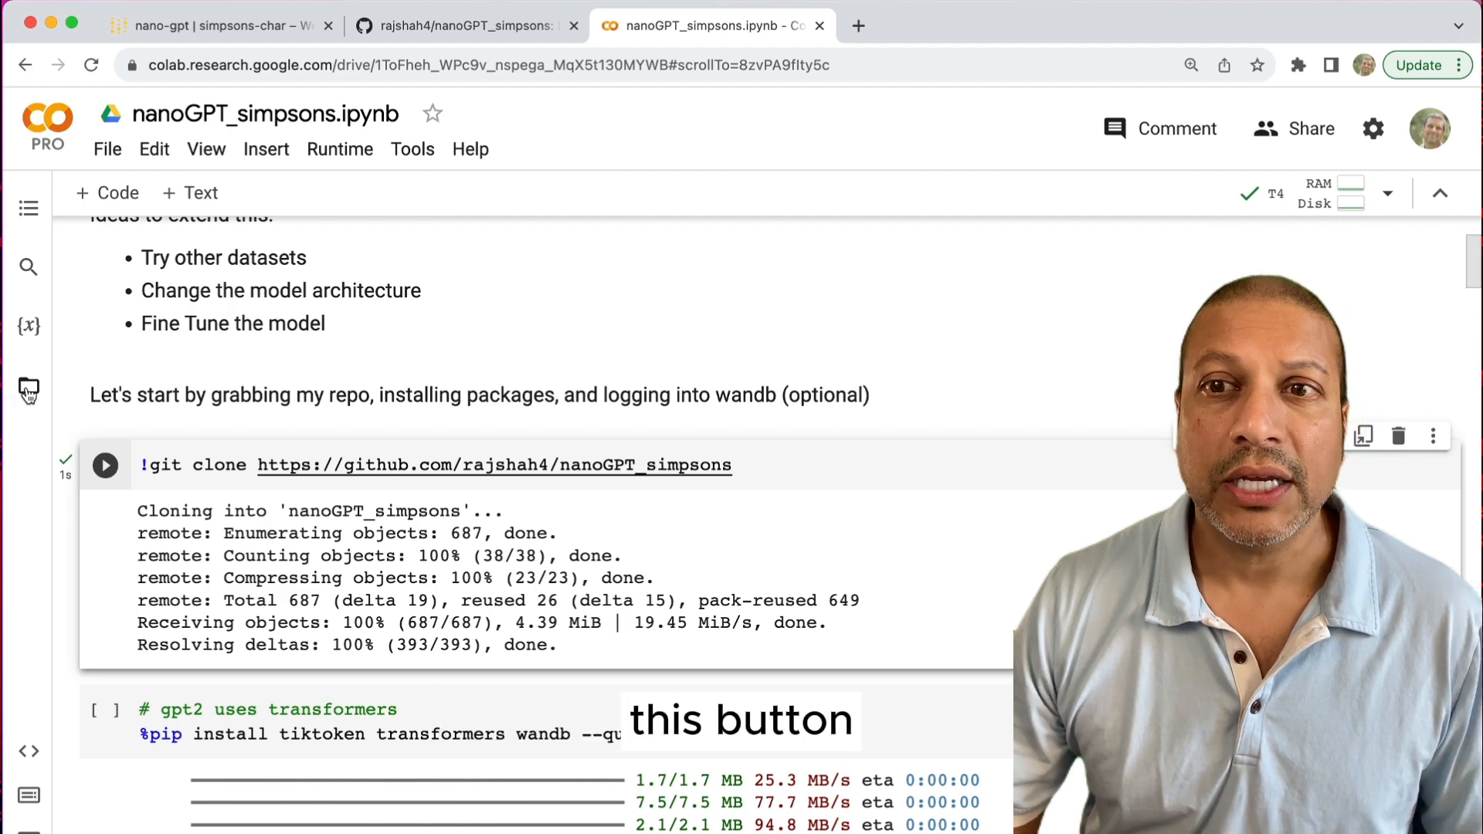
left_click(29, 388)
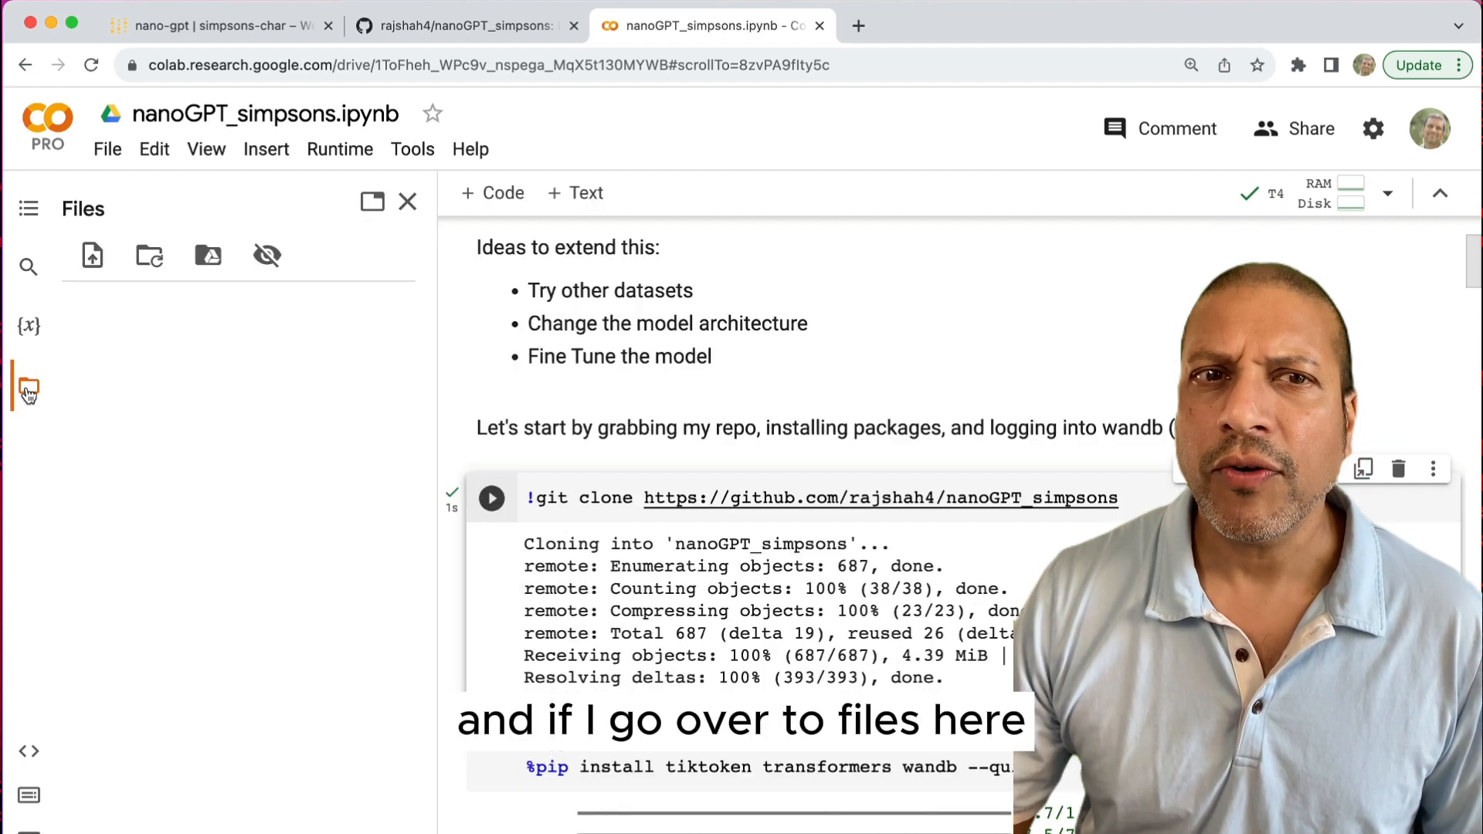
left_click(28, 386)
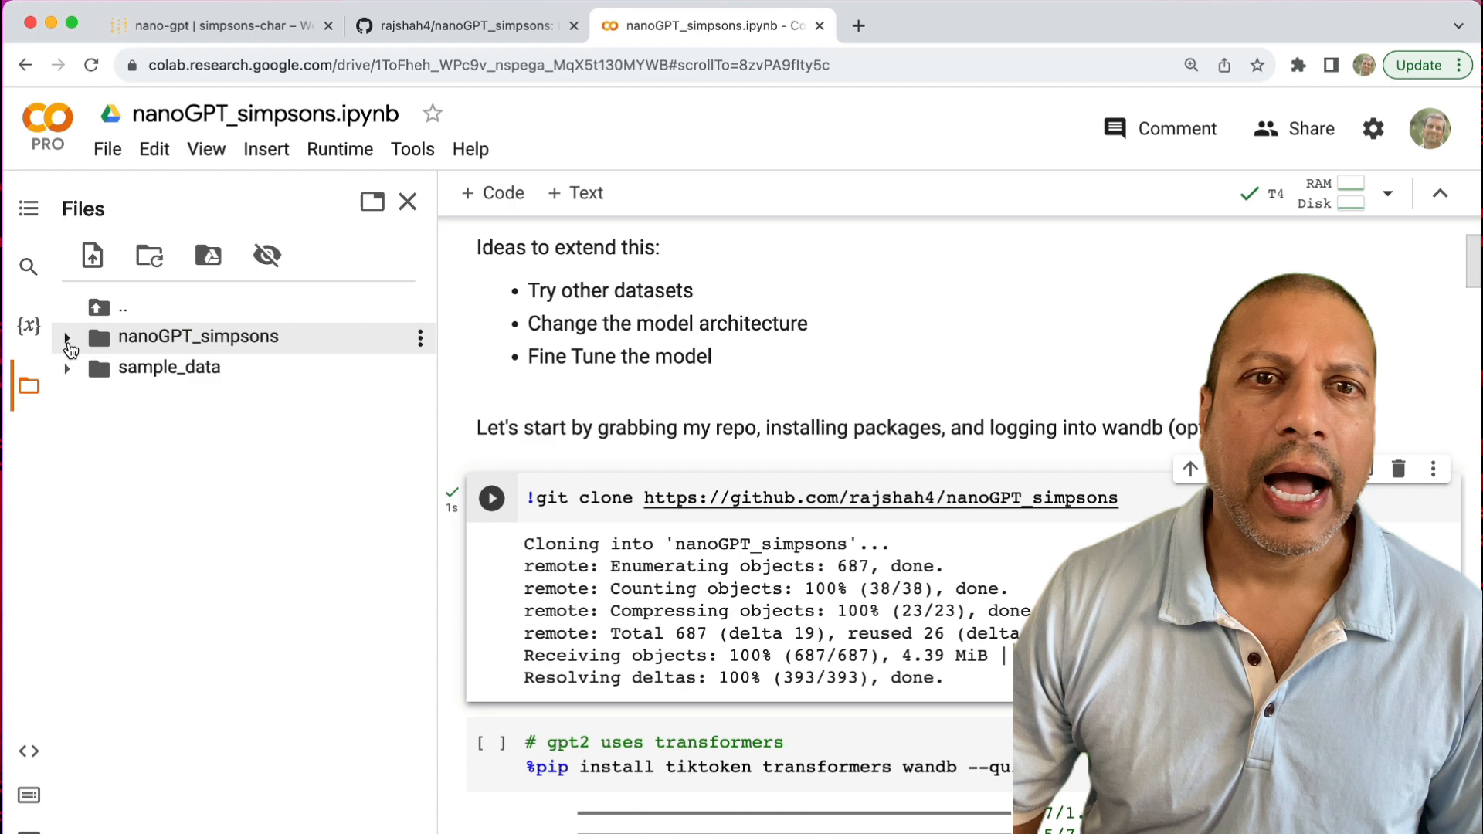
left_click(67, 342)
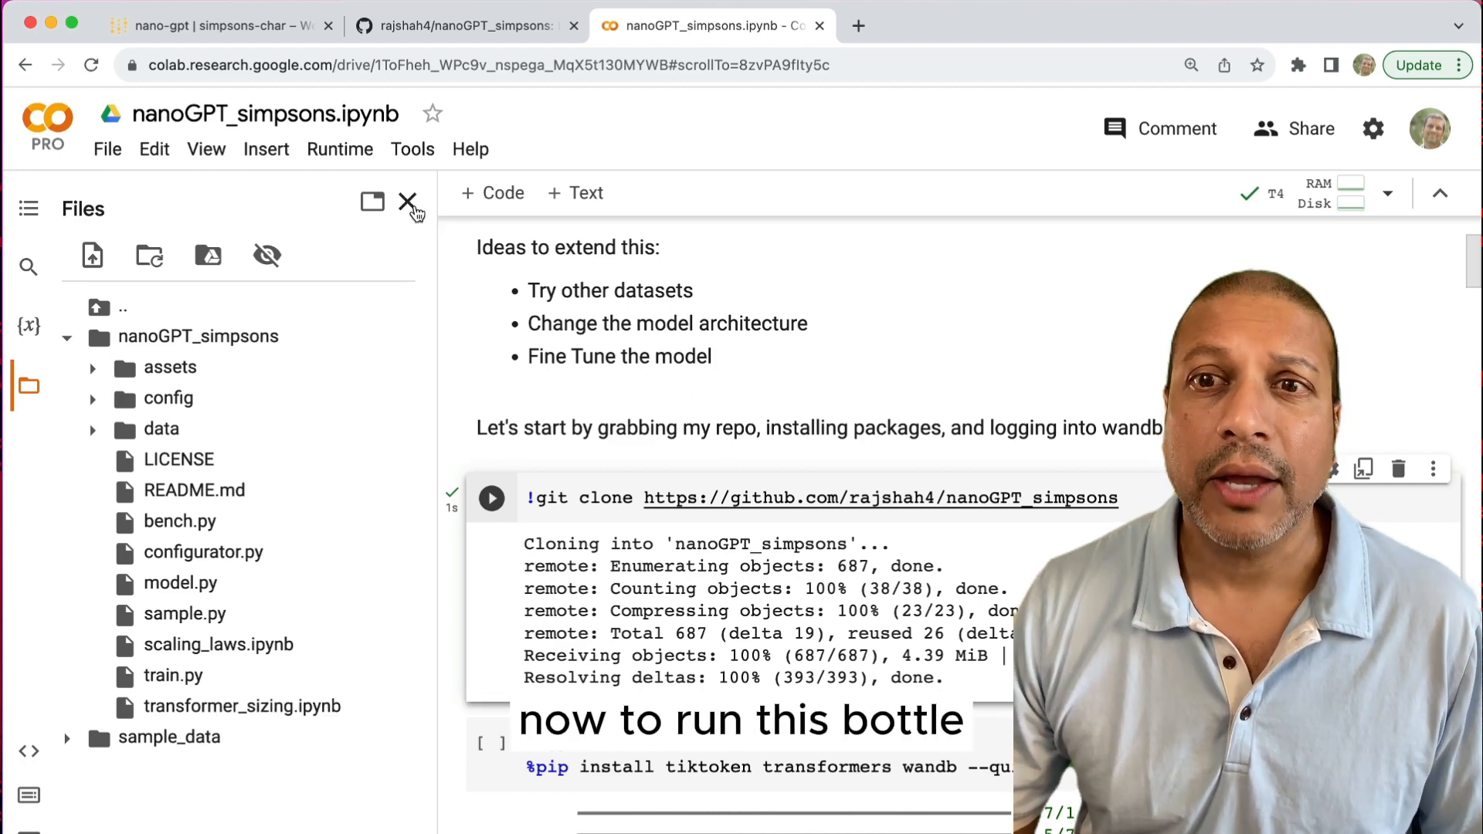
left_click(408, 202)
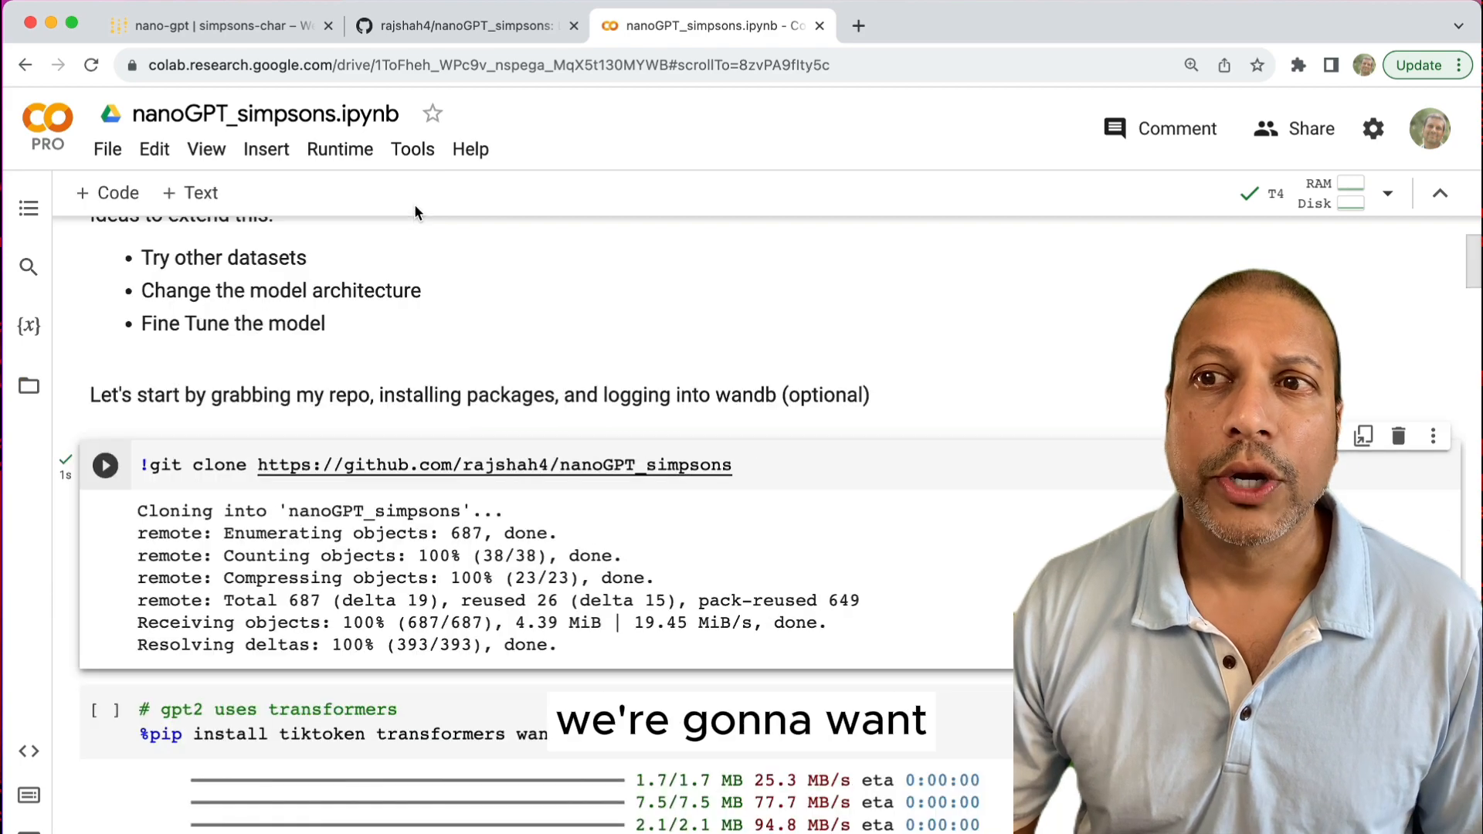
Step: Run the %pip install cell for tiktoken, transformers and wandb
scroll("down", 3)
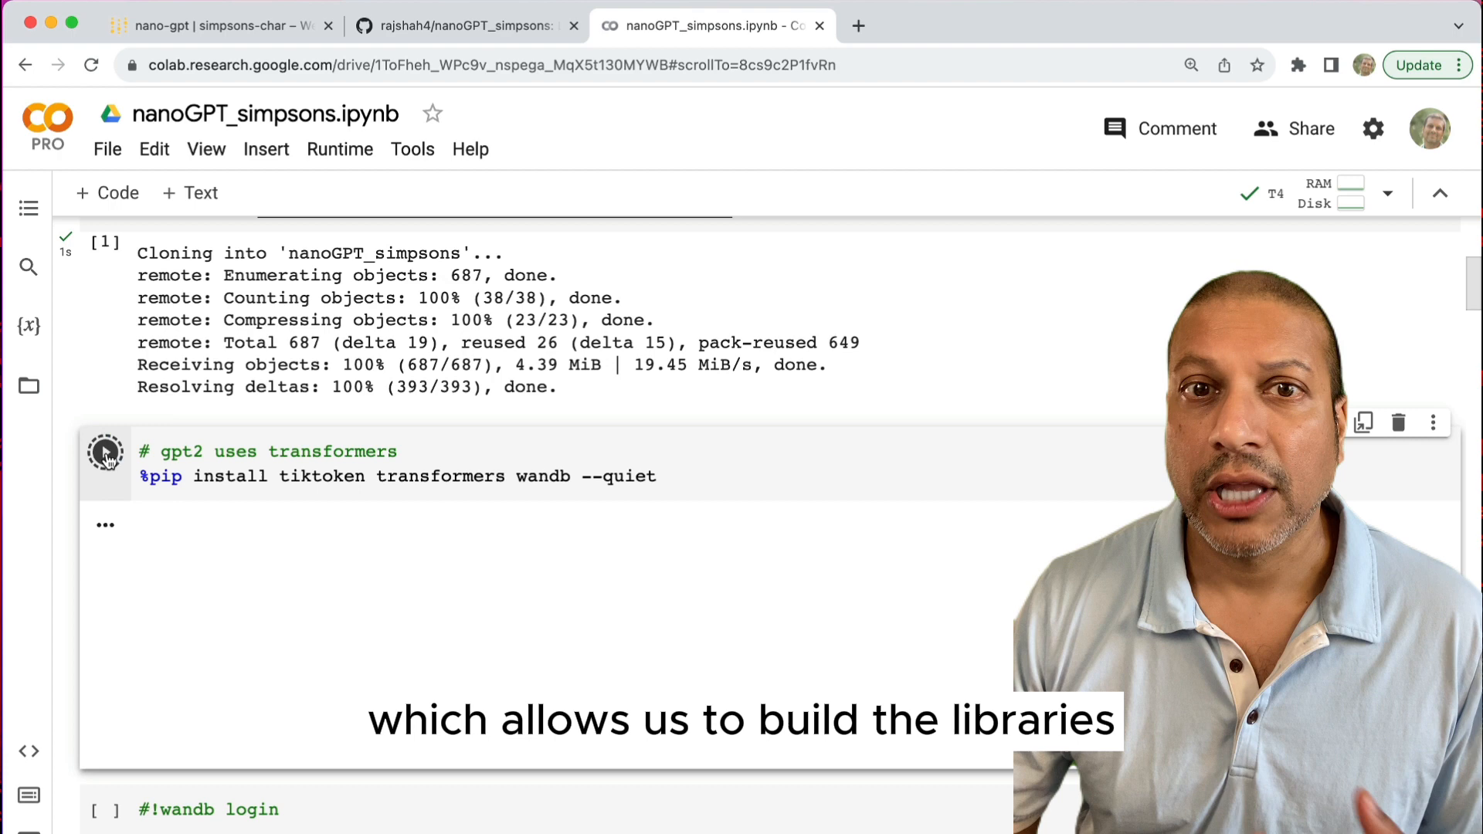
left_click(105, 452)
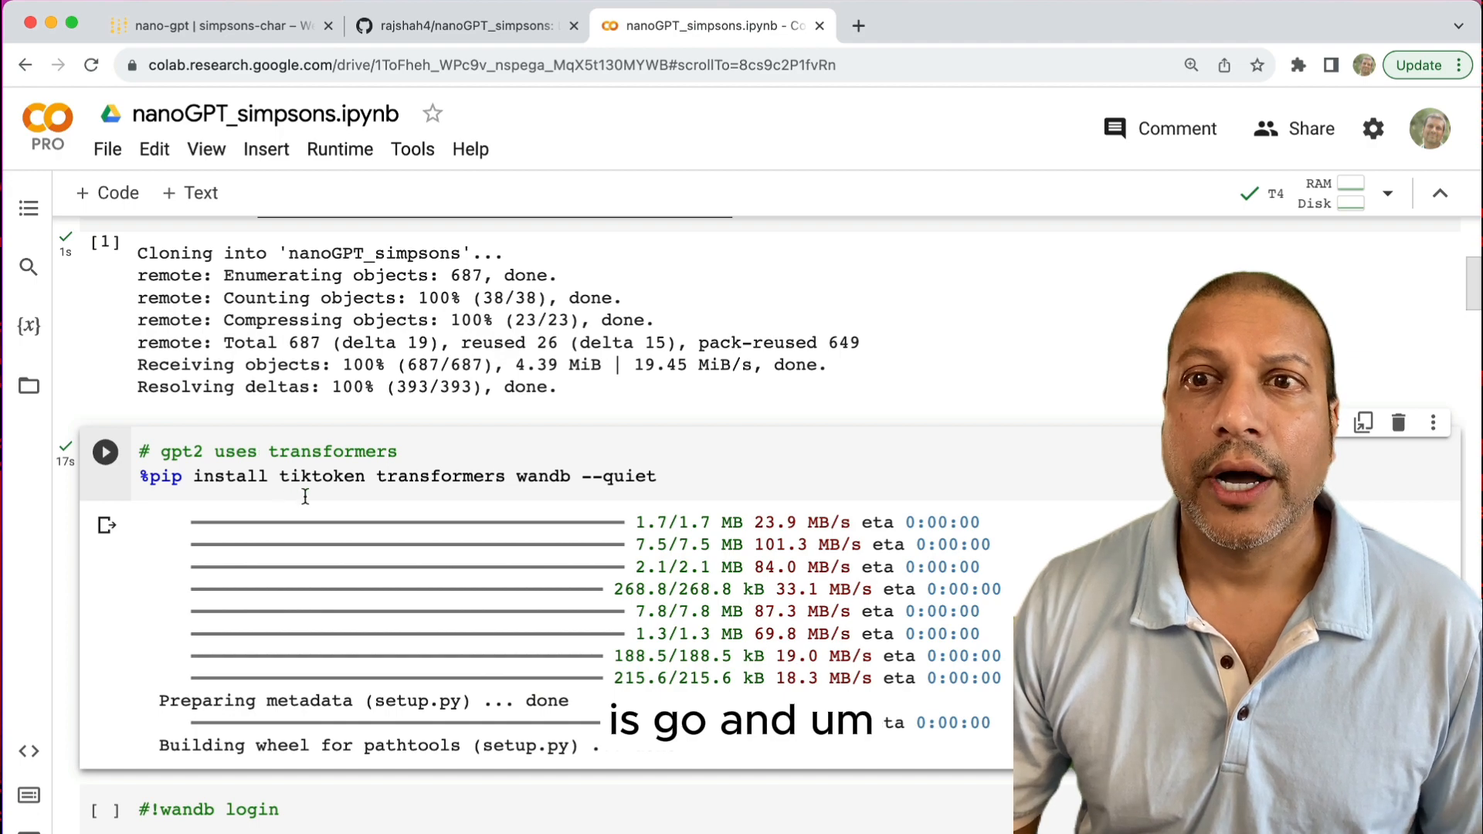
Step: Run the !head cell to preview the first lines of simpsons.txt
scroll("down", 3)
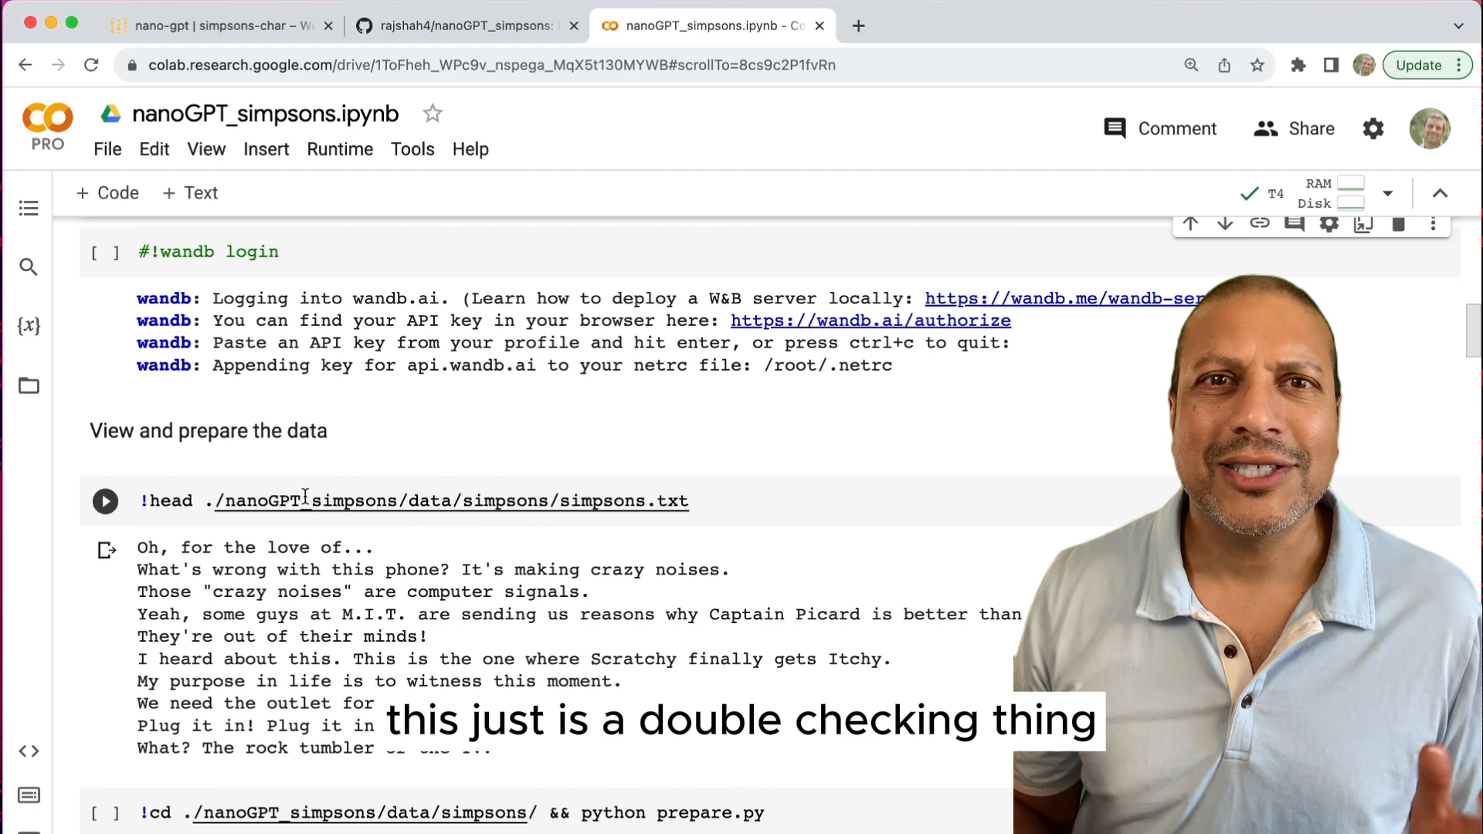
scroll("down", 3)
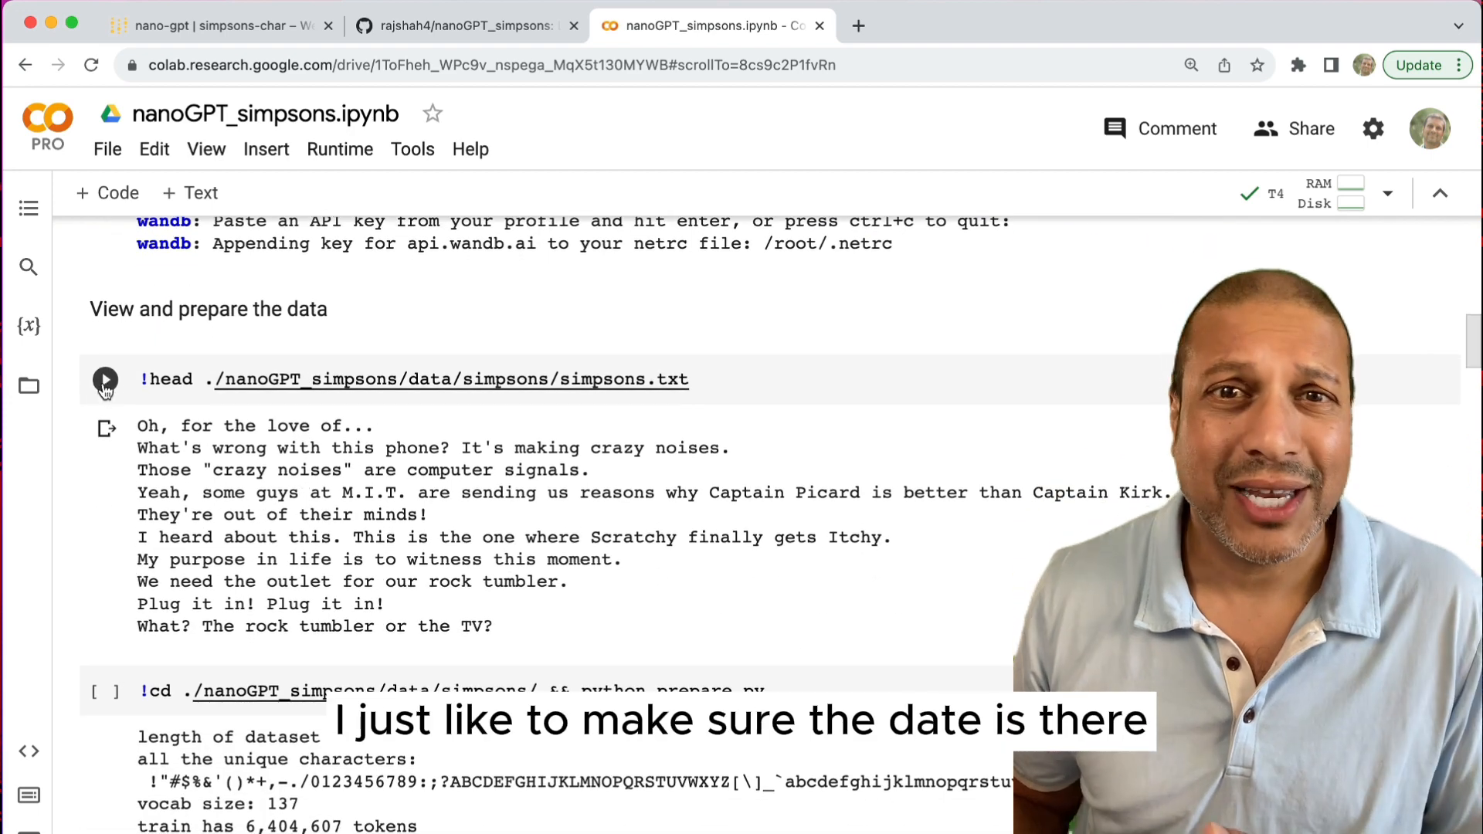
left_click(105, 379)
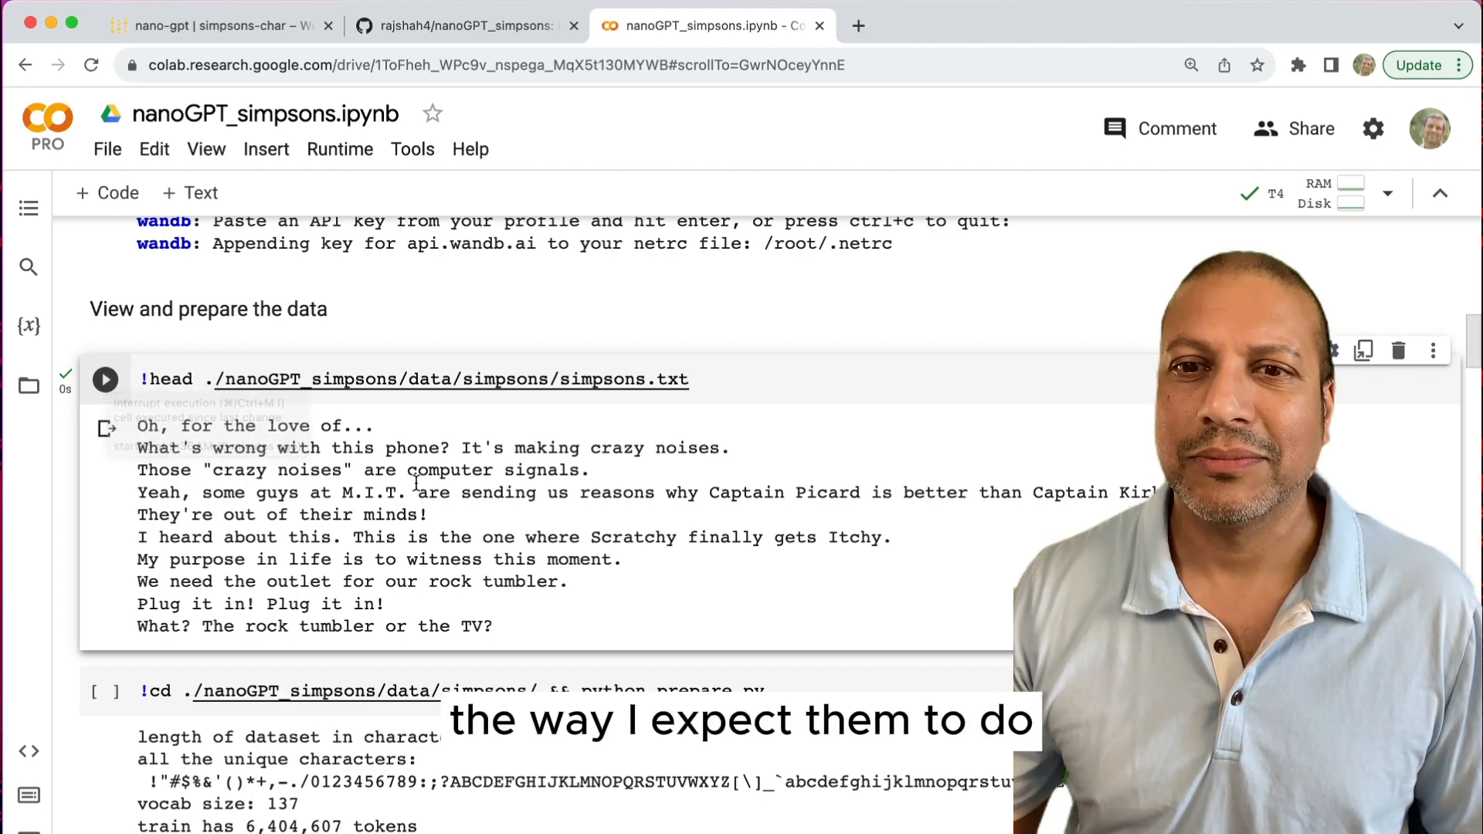
Step: Run prepare.py to produce 6,404,607 train and 711,624 val tokens
scroll("down", 3)
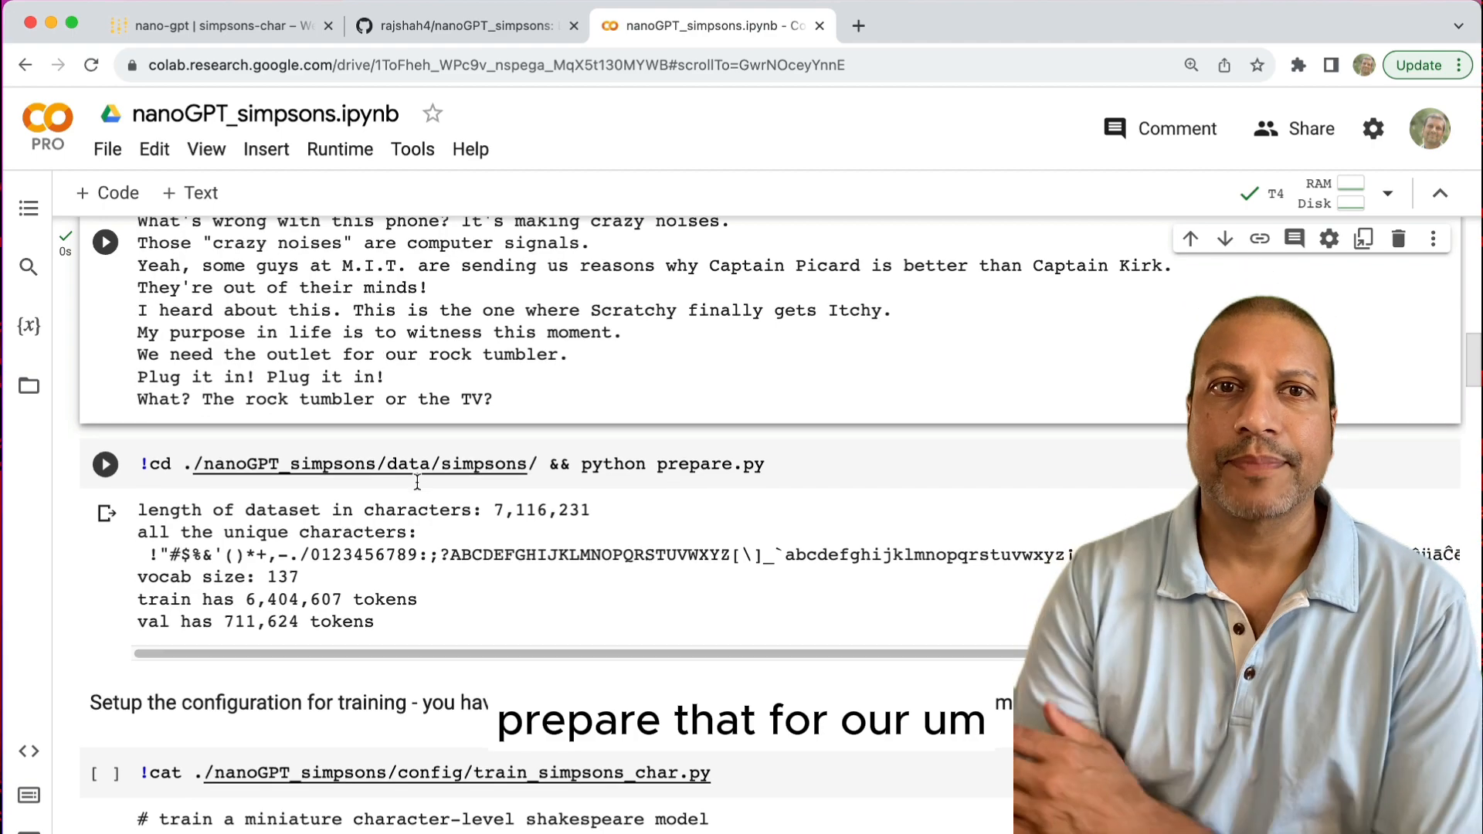
scroll("down", 3)
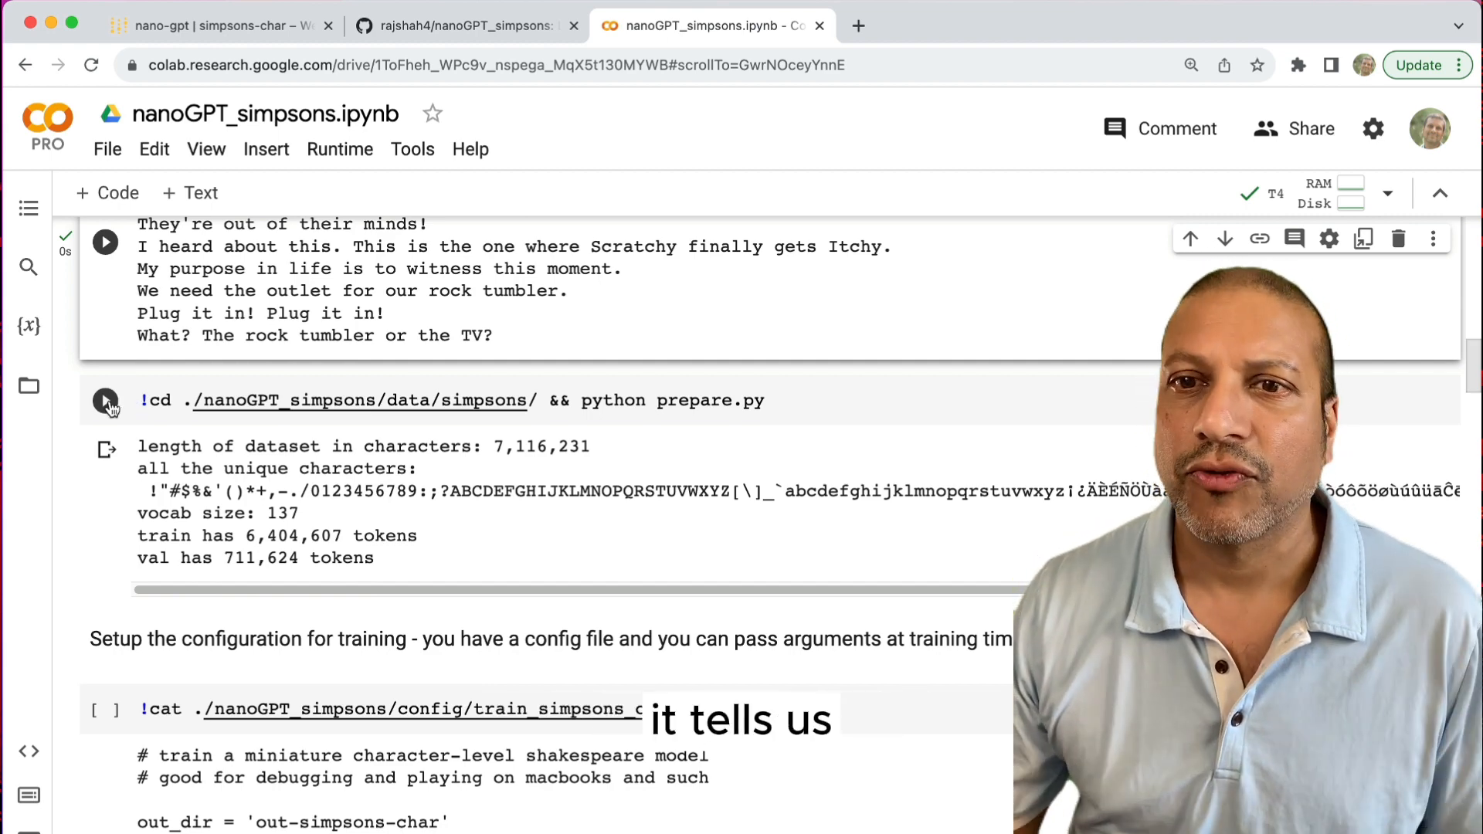
left_click(106, 400)
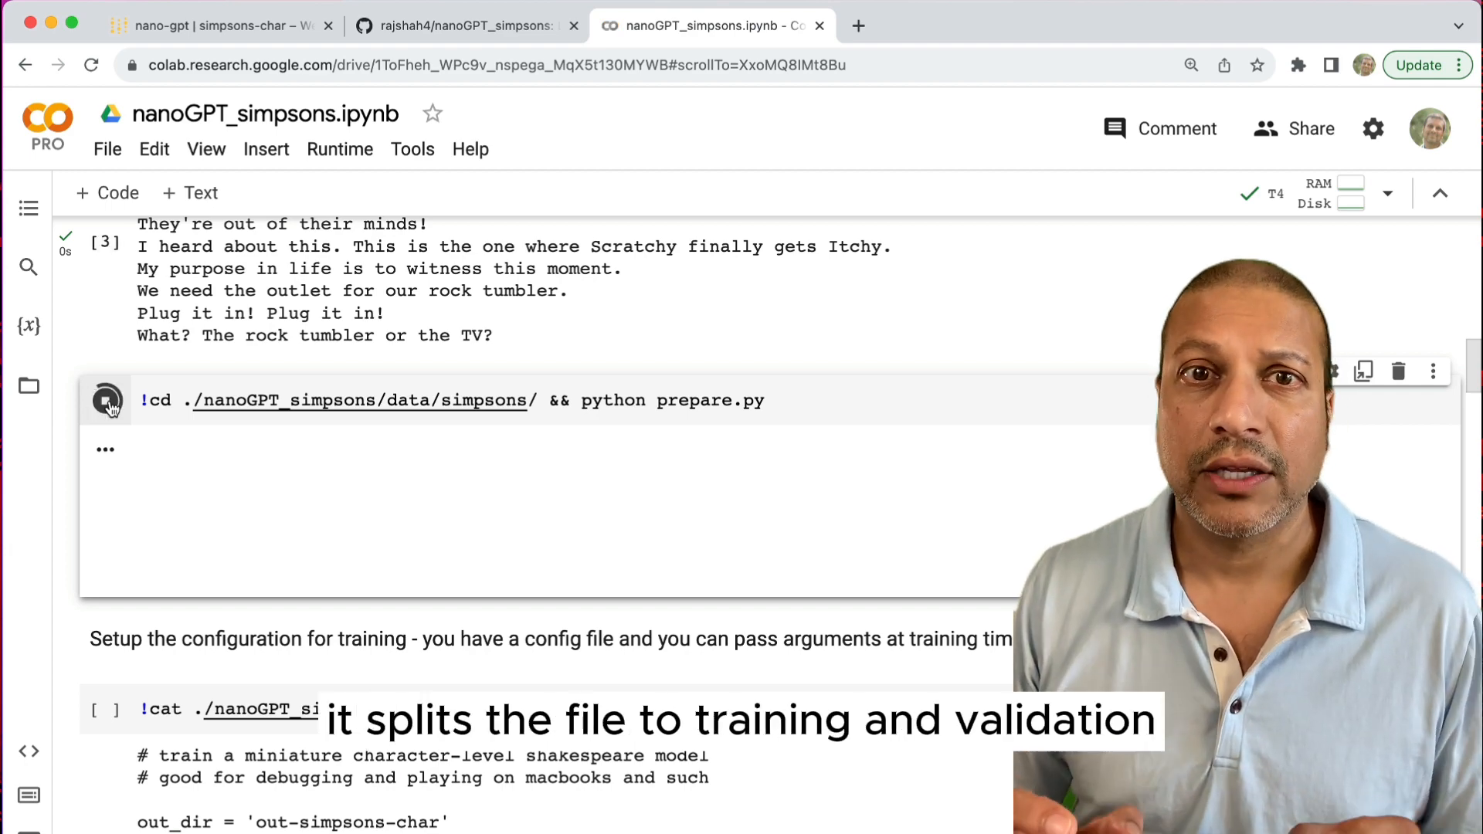
left_click(106, 399)
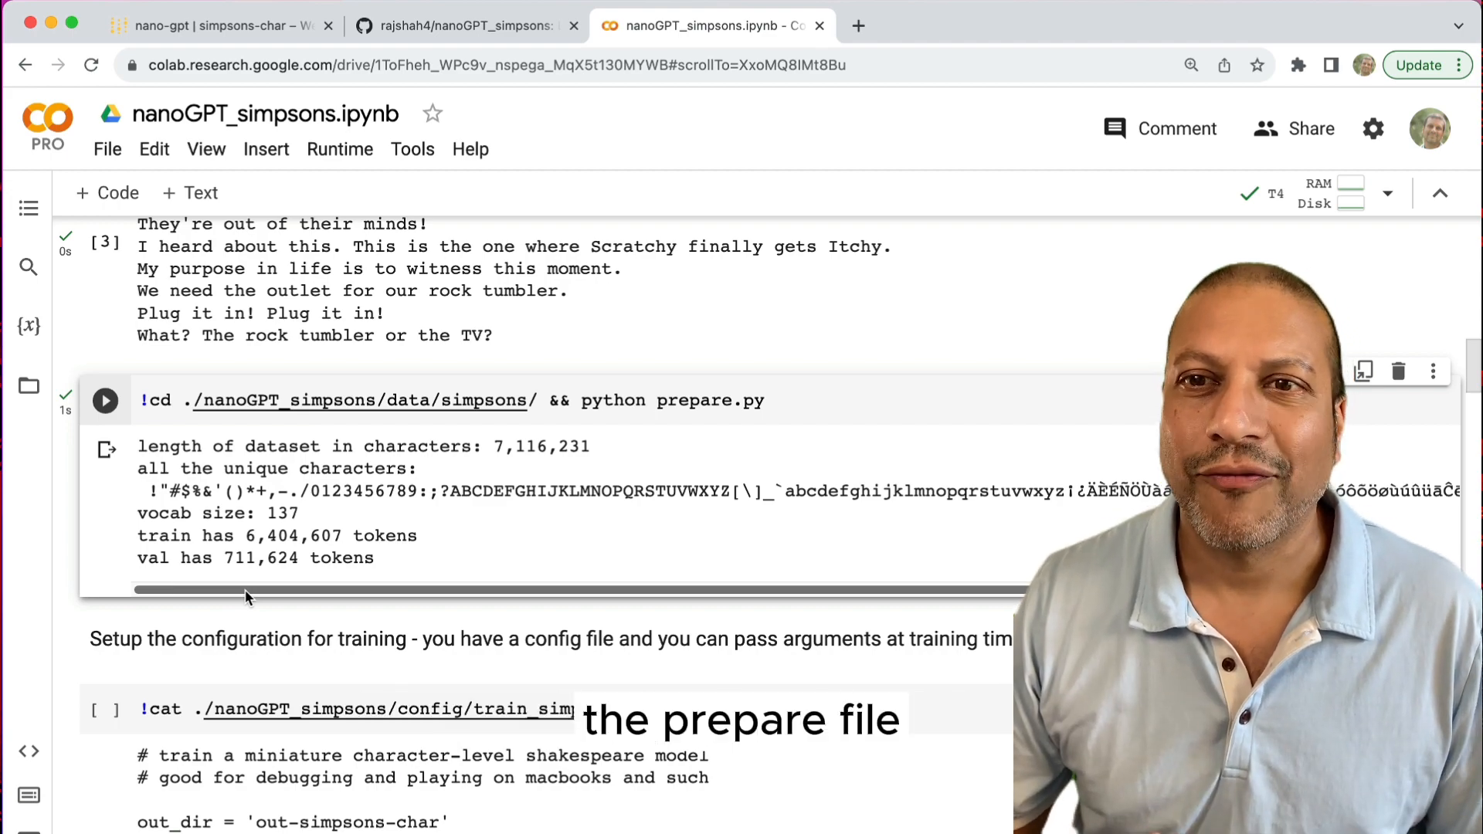
Step: Run the !cat cell showing train_simpsons_char.py settings like batch_size 64 and block_size 256
scroll("down", 3)
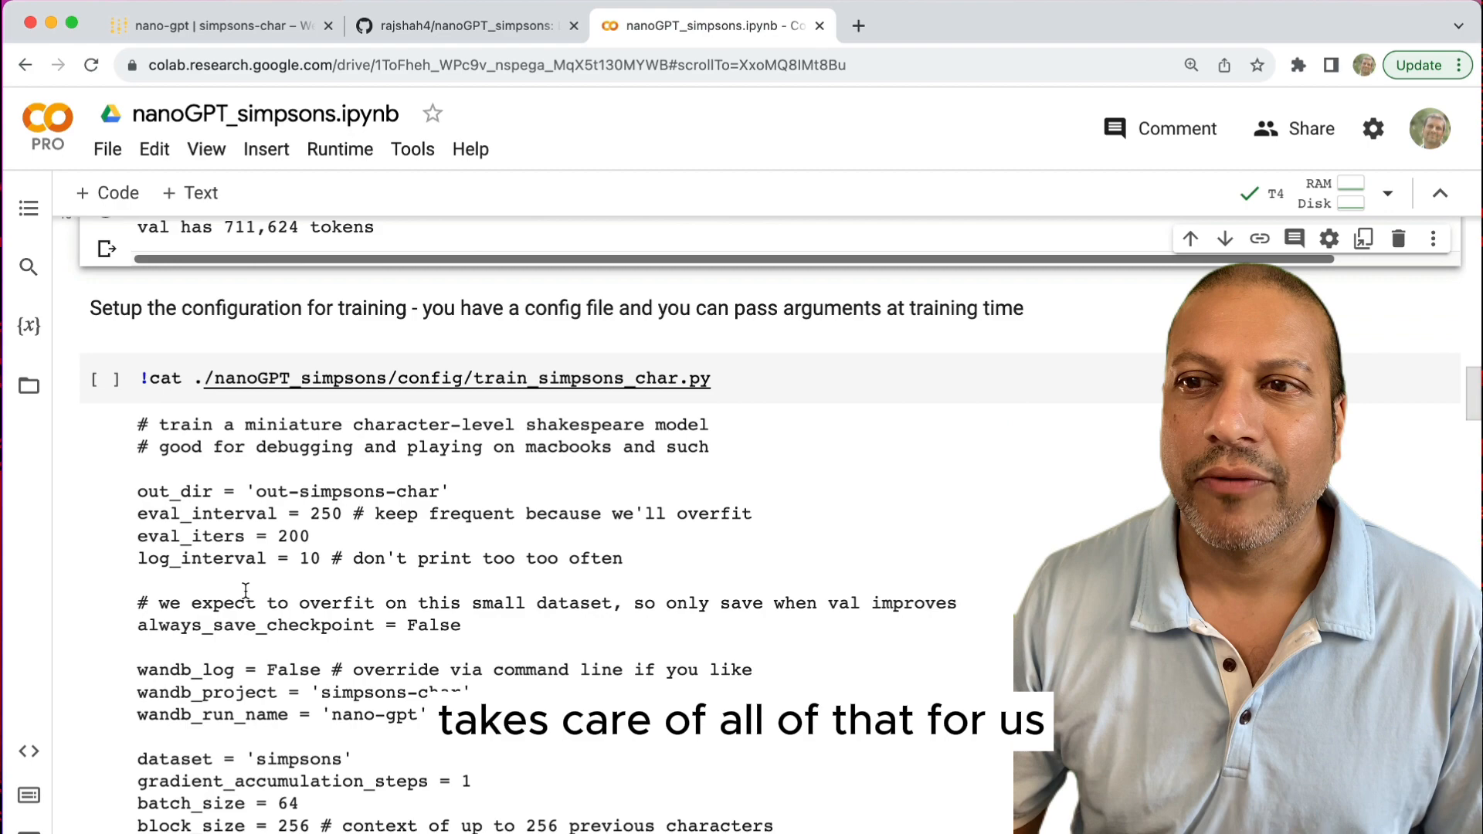
scroll("up", 3)
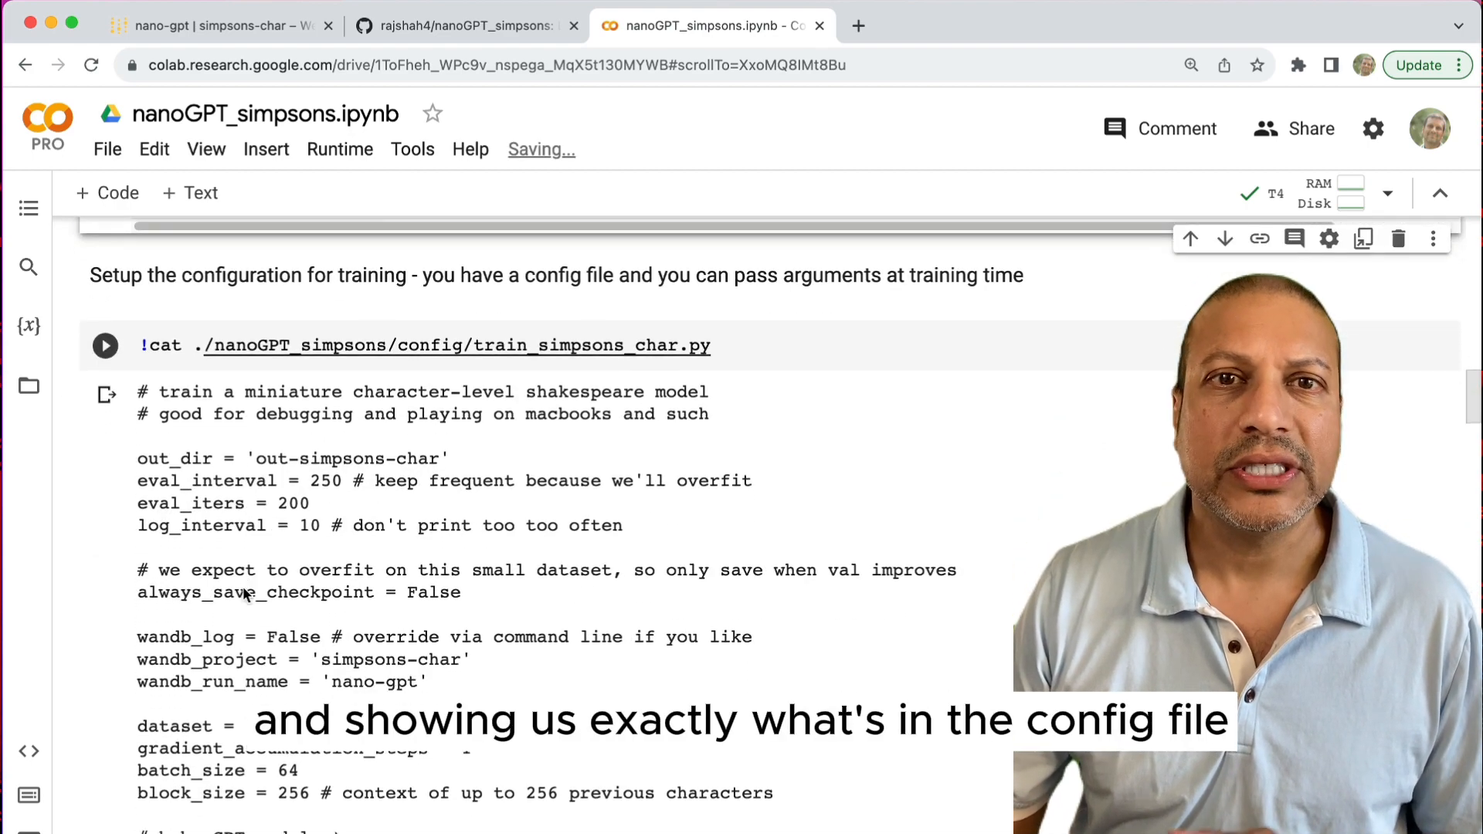
scroll("up", 3)
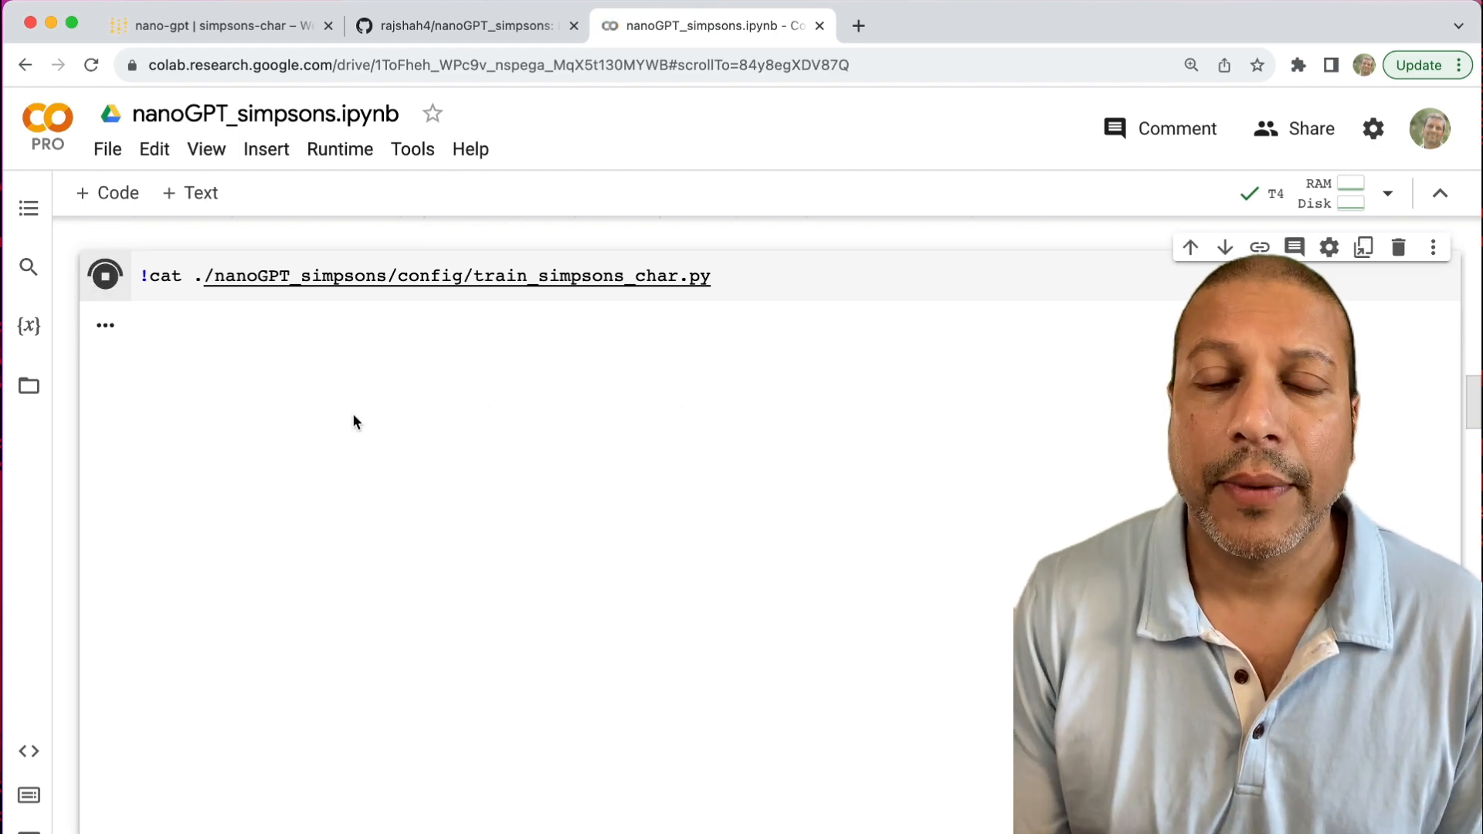
left_click(105, 275)
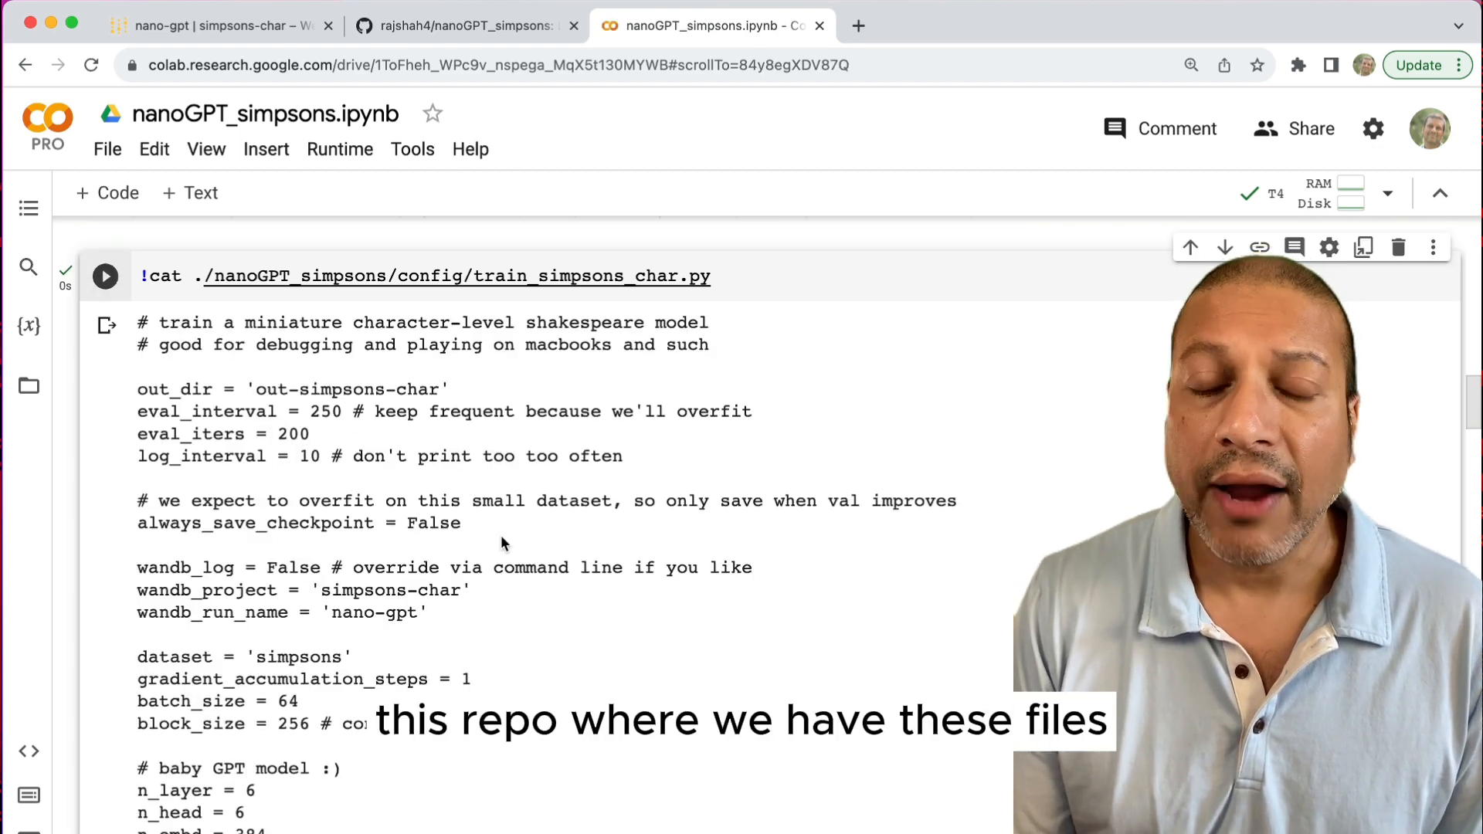
scroll("down", 3)
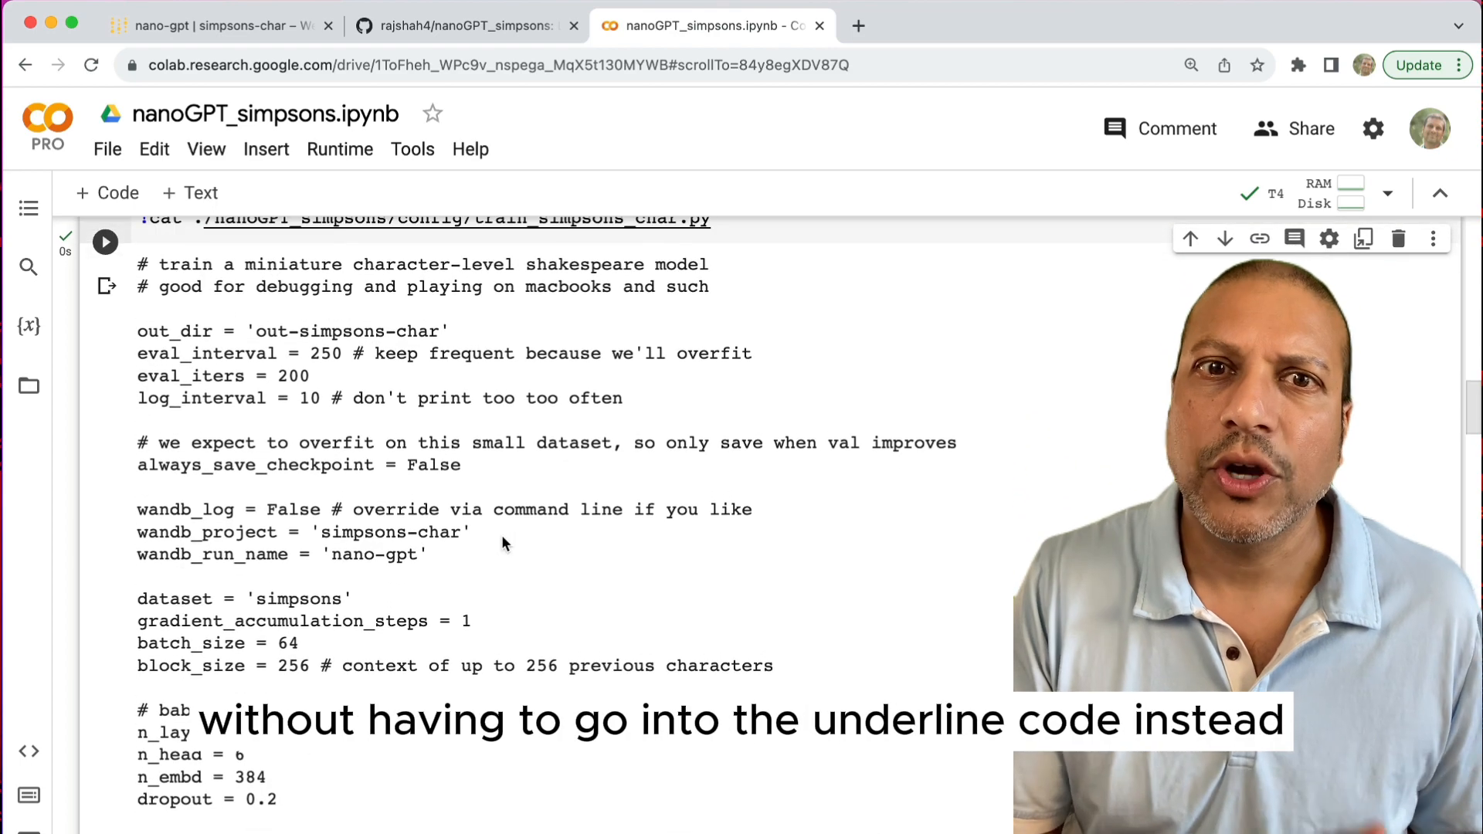
scroll("up", 3)
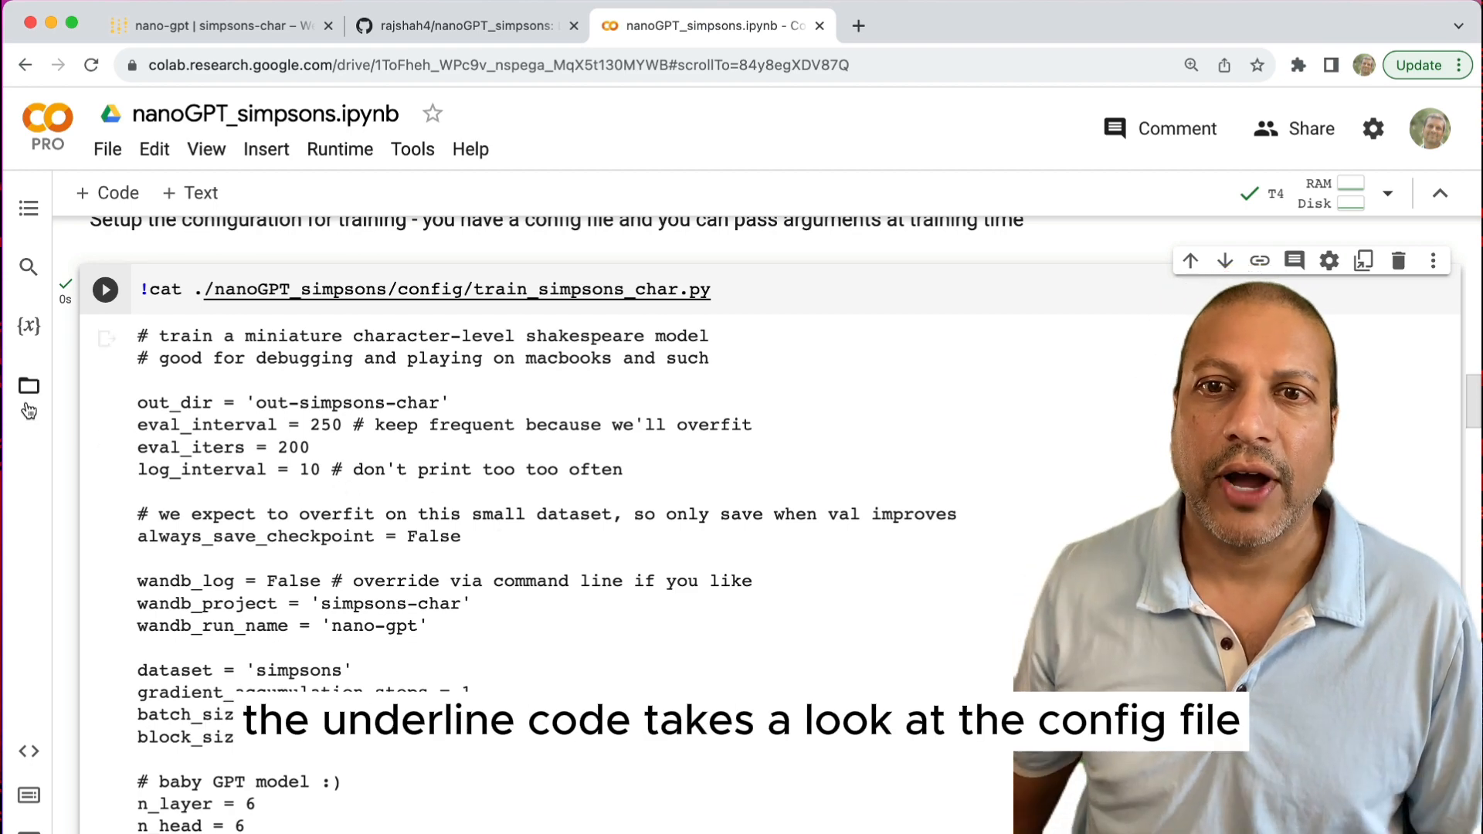
Step: Open config/train_simpsons_char.py from Files and change max_iters and lr_decay_iters to 10000
left_click(29, 385)
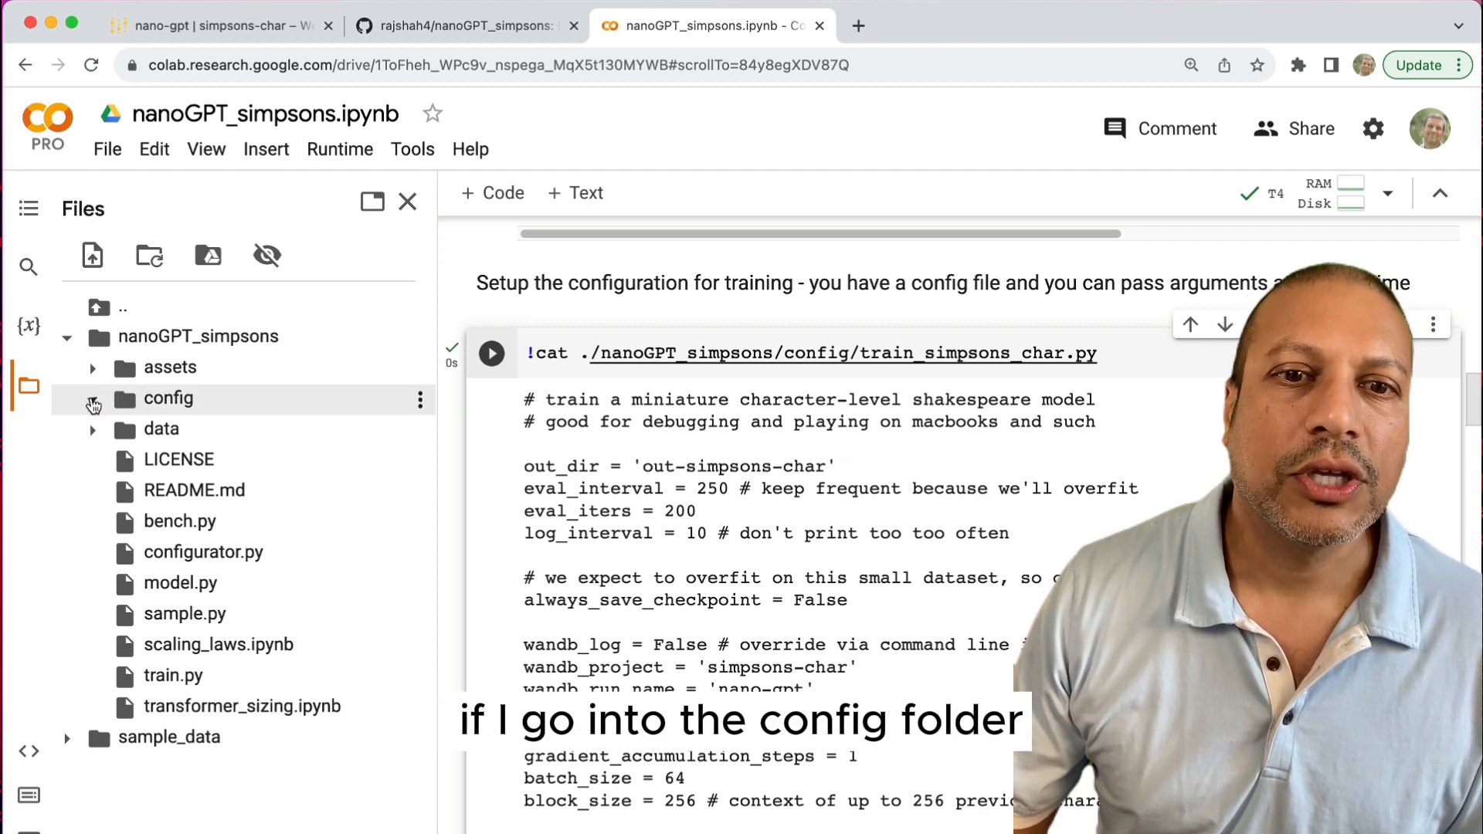
left_click(93, 398)
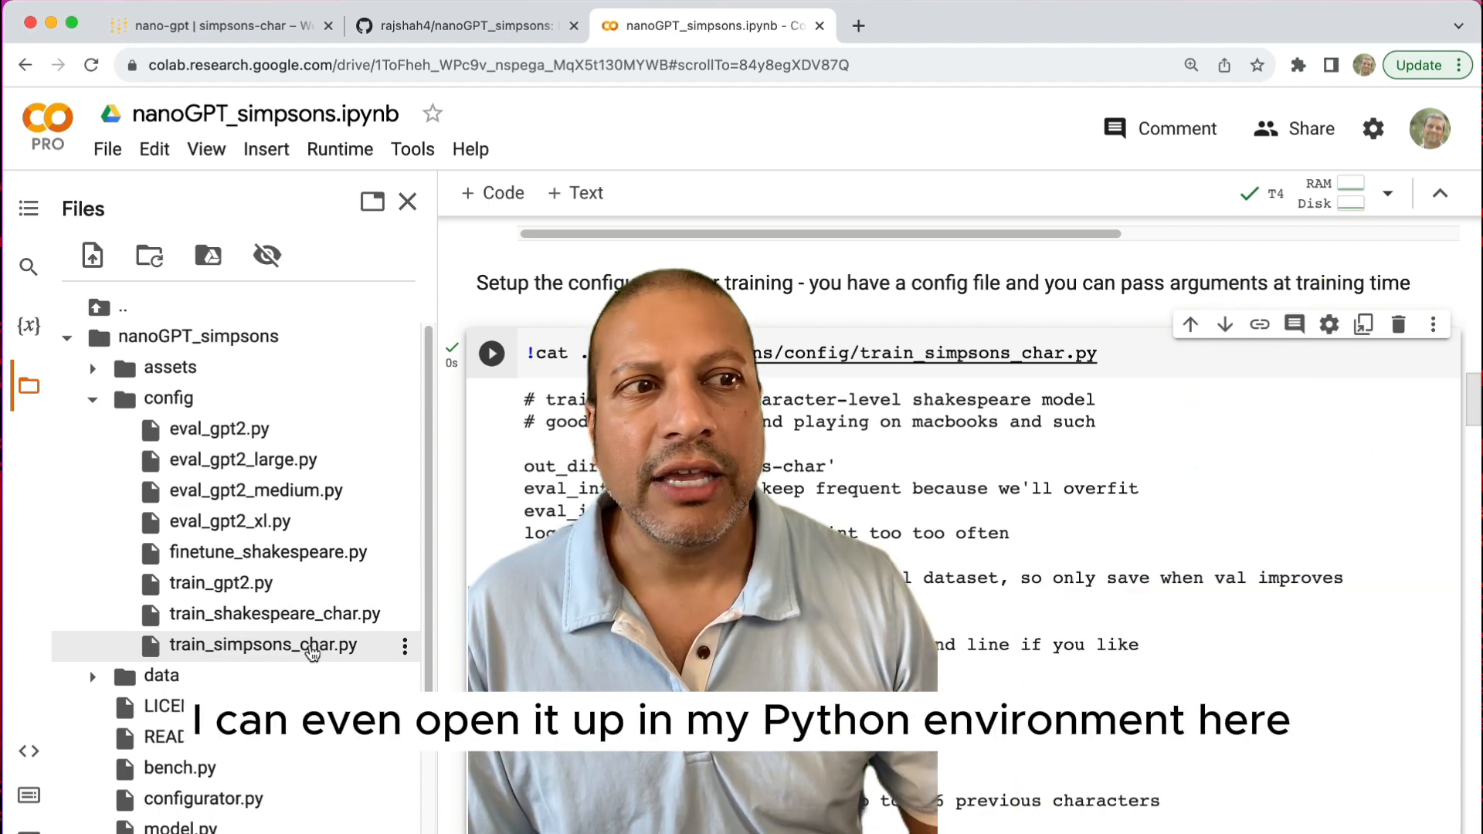
double_click(261, 644)
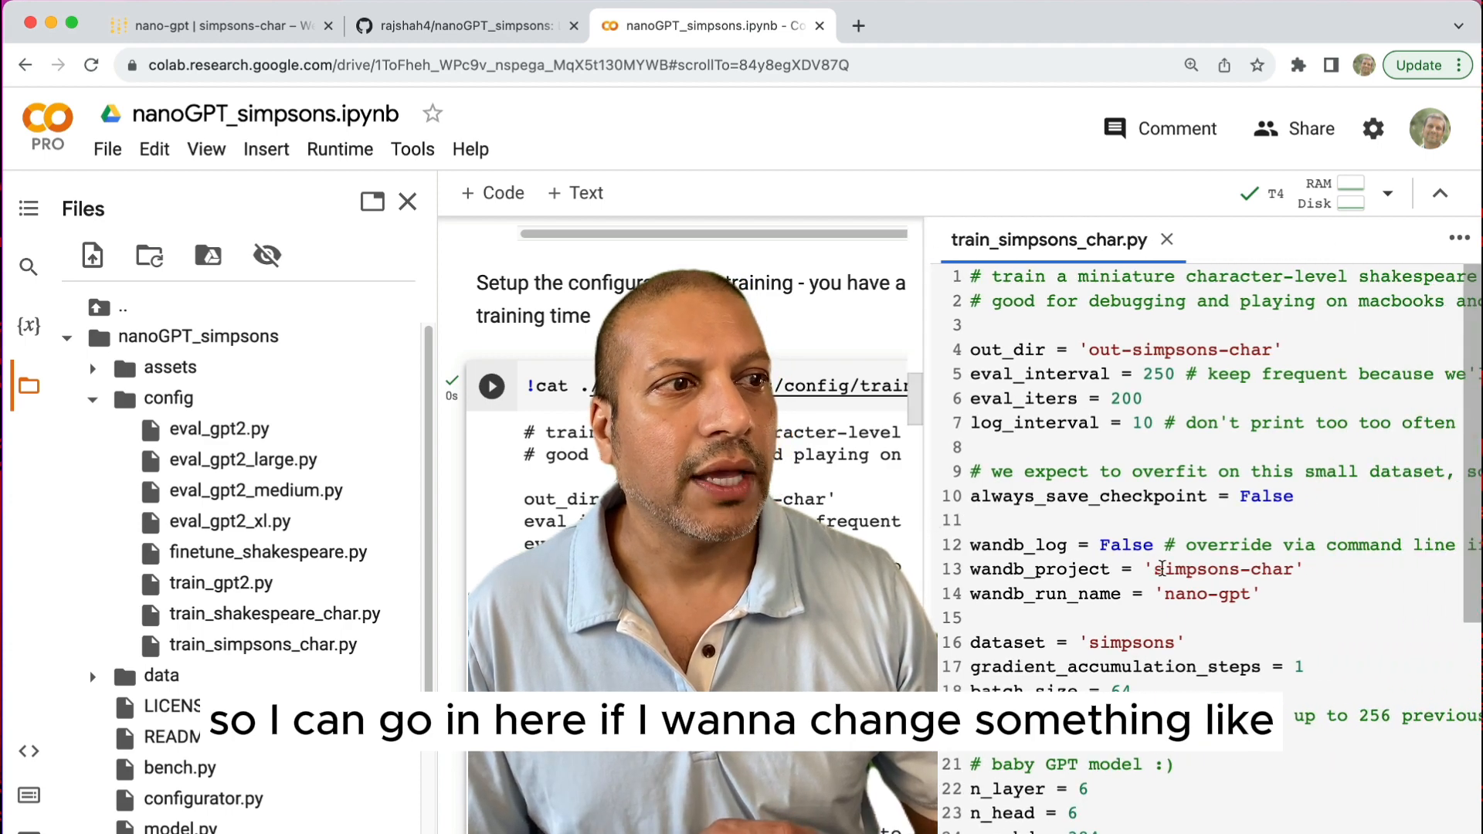
scroll("down", 3)
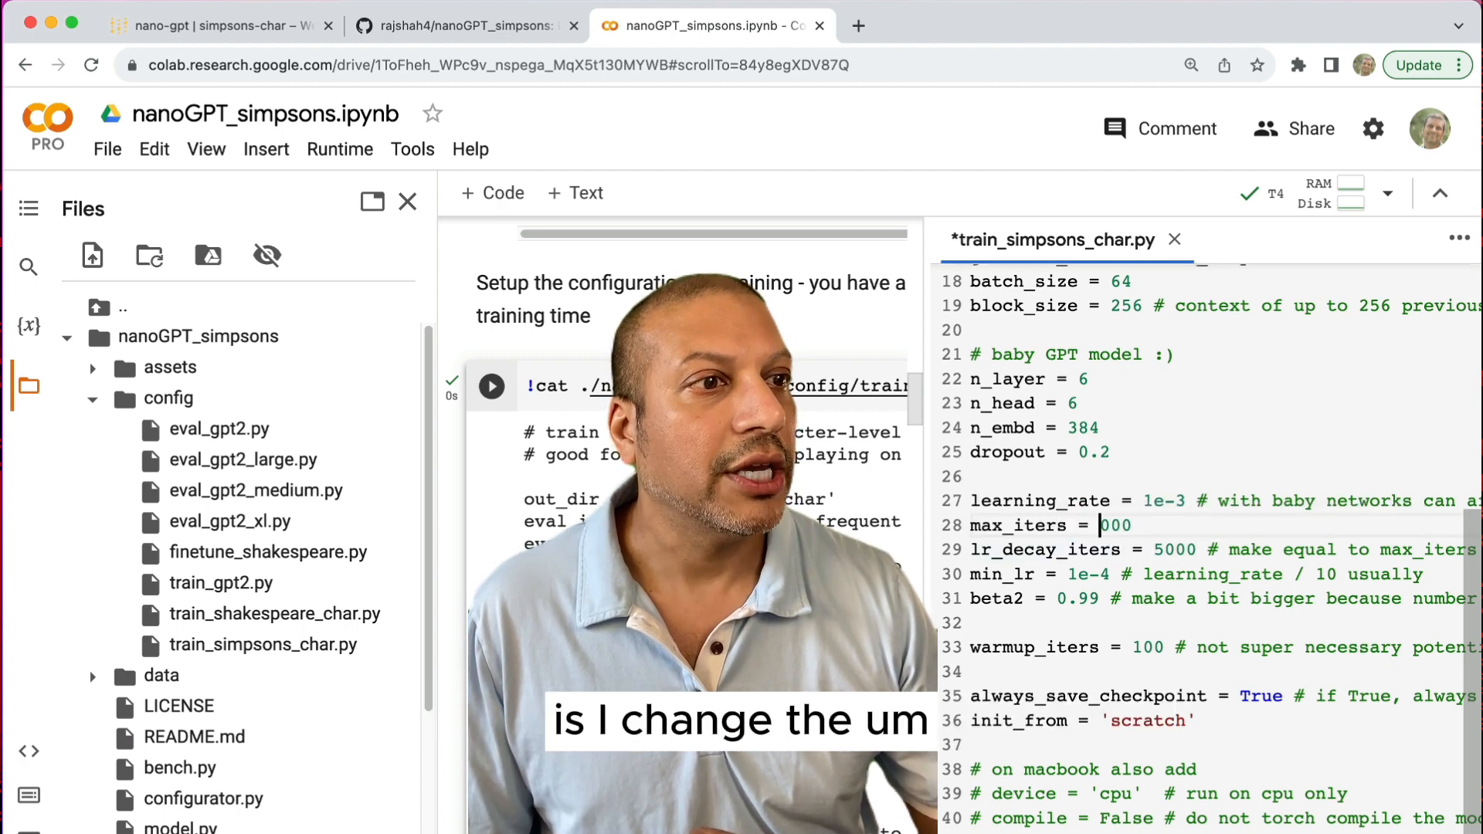
type("10")
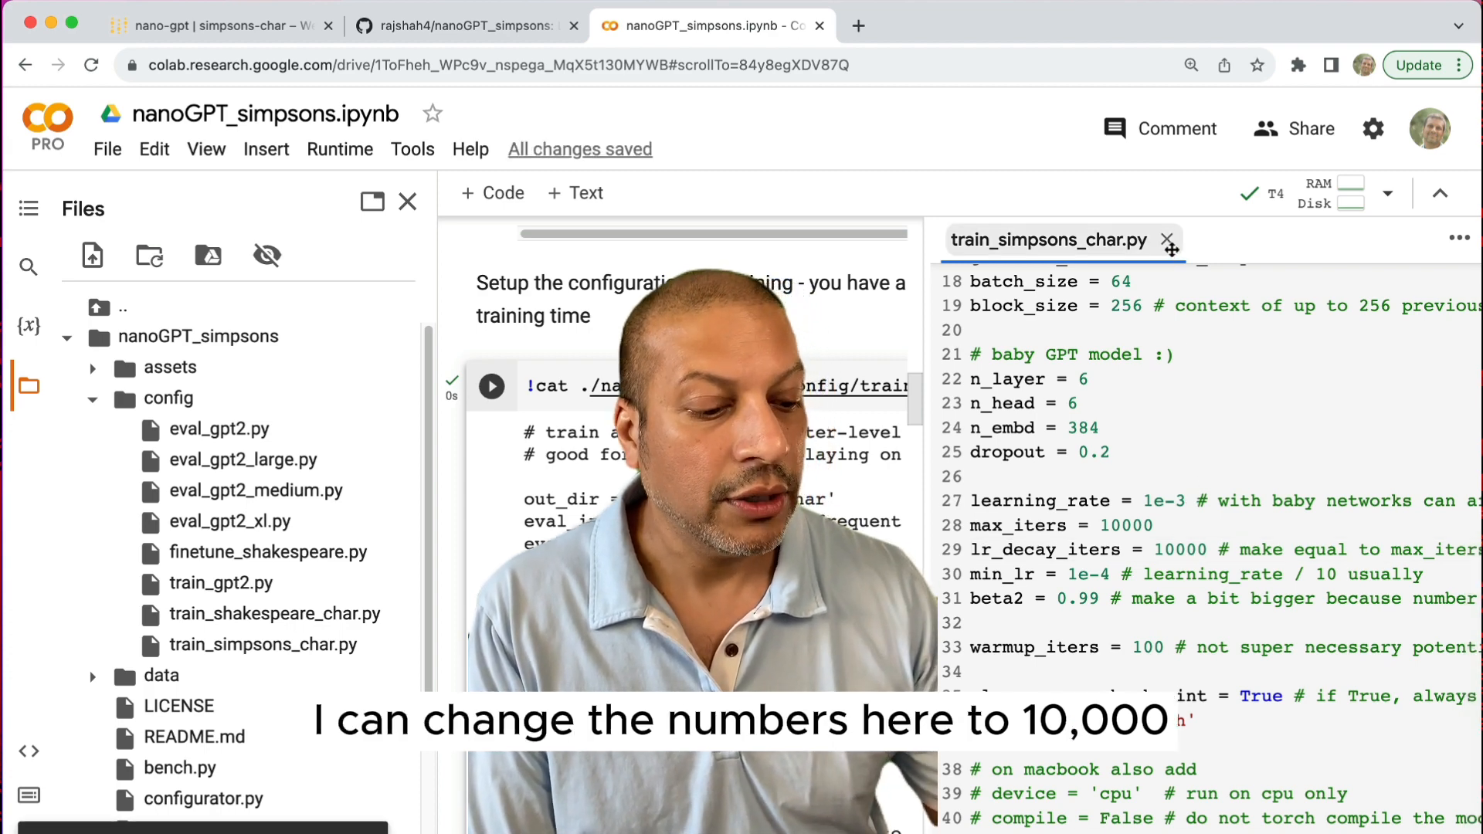
Step: Close the train_simpsons_char.py editor and scroll through the config listing showing max_iters 10000
left_click(1167, 240)
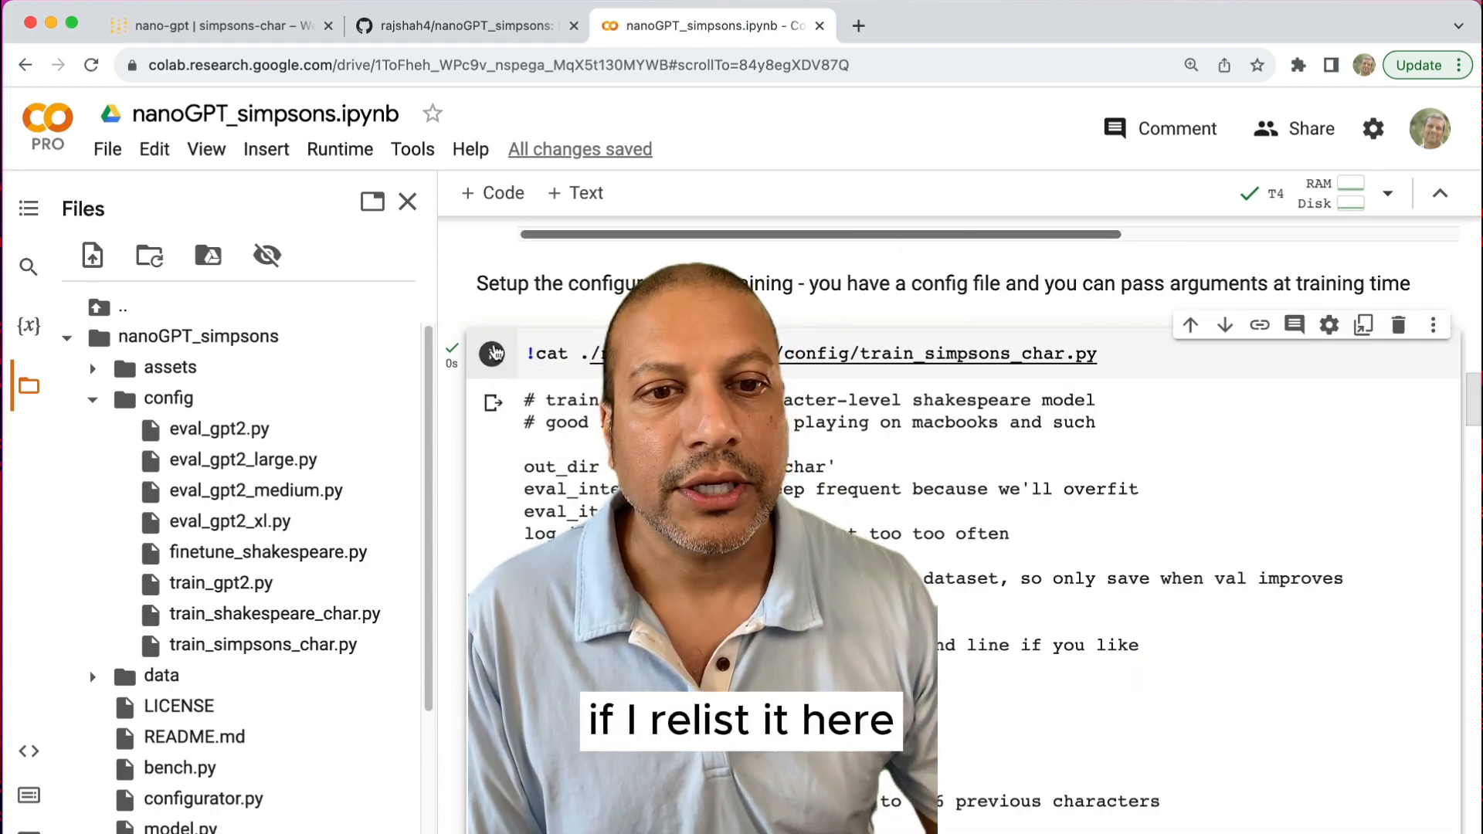
scroll("up", 3)
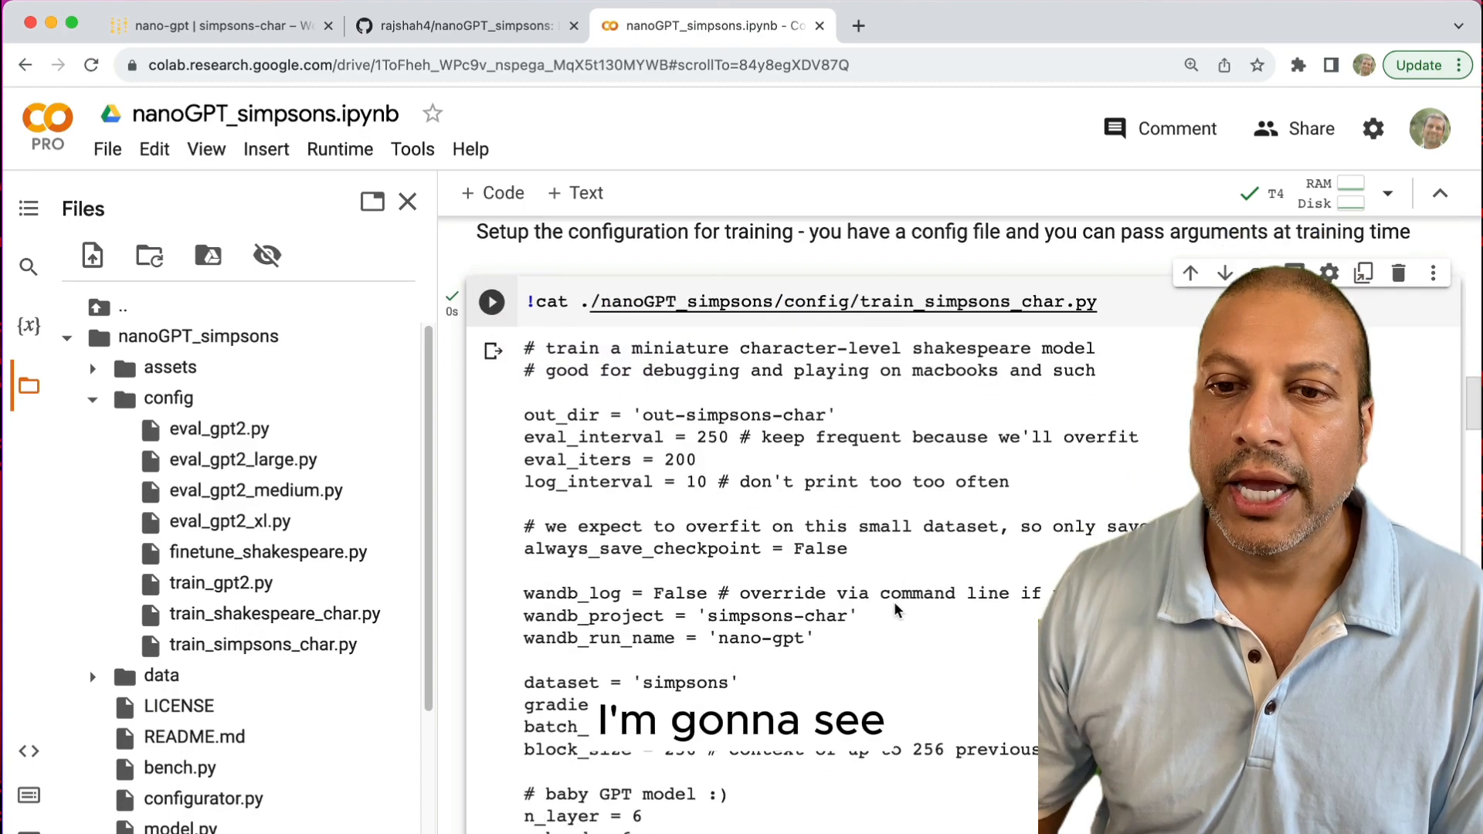
scroll("down", 3)
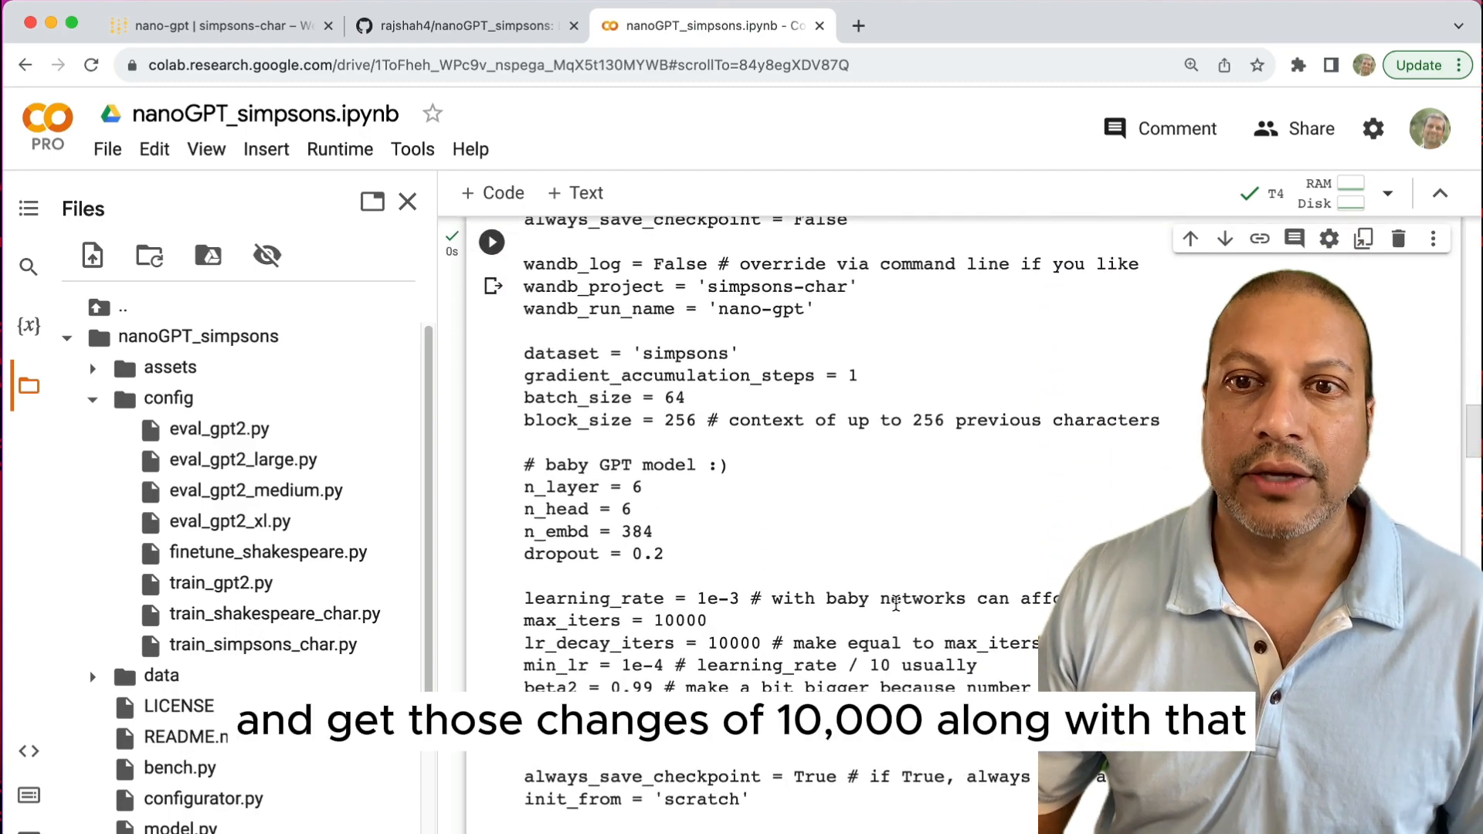
scroll("down", 3)
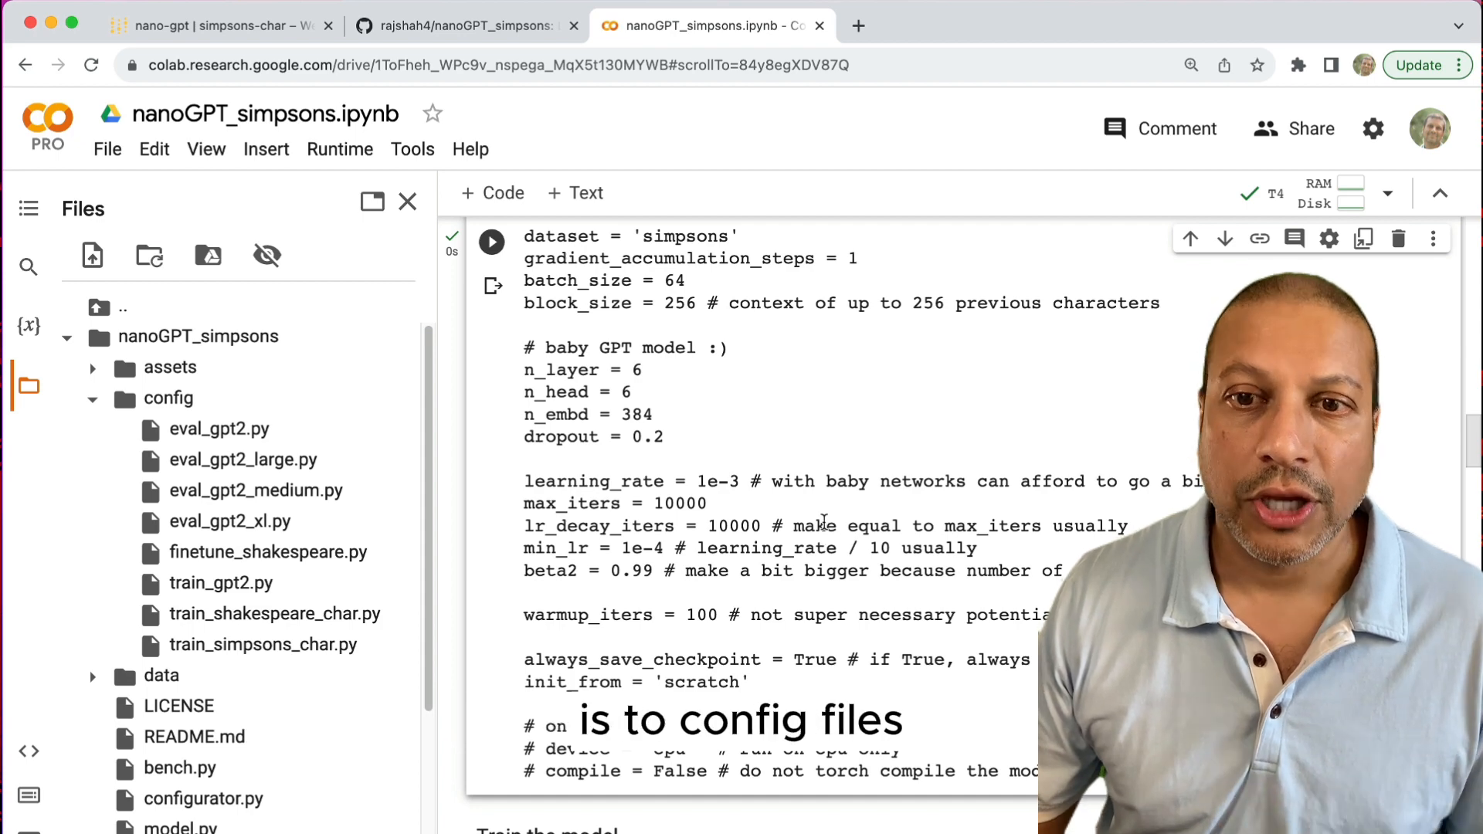
scroll("down", 3)
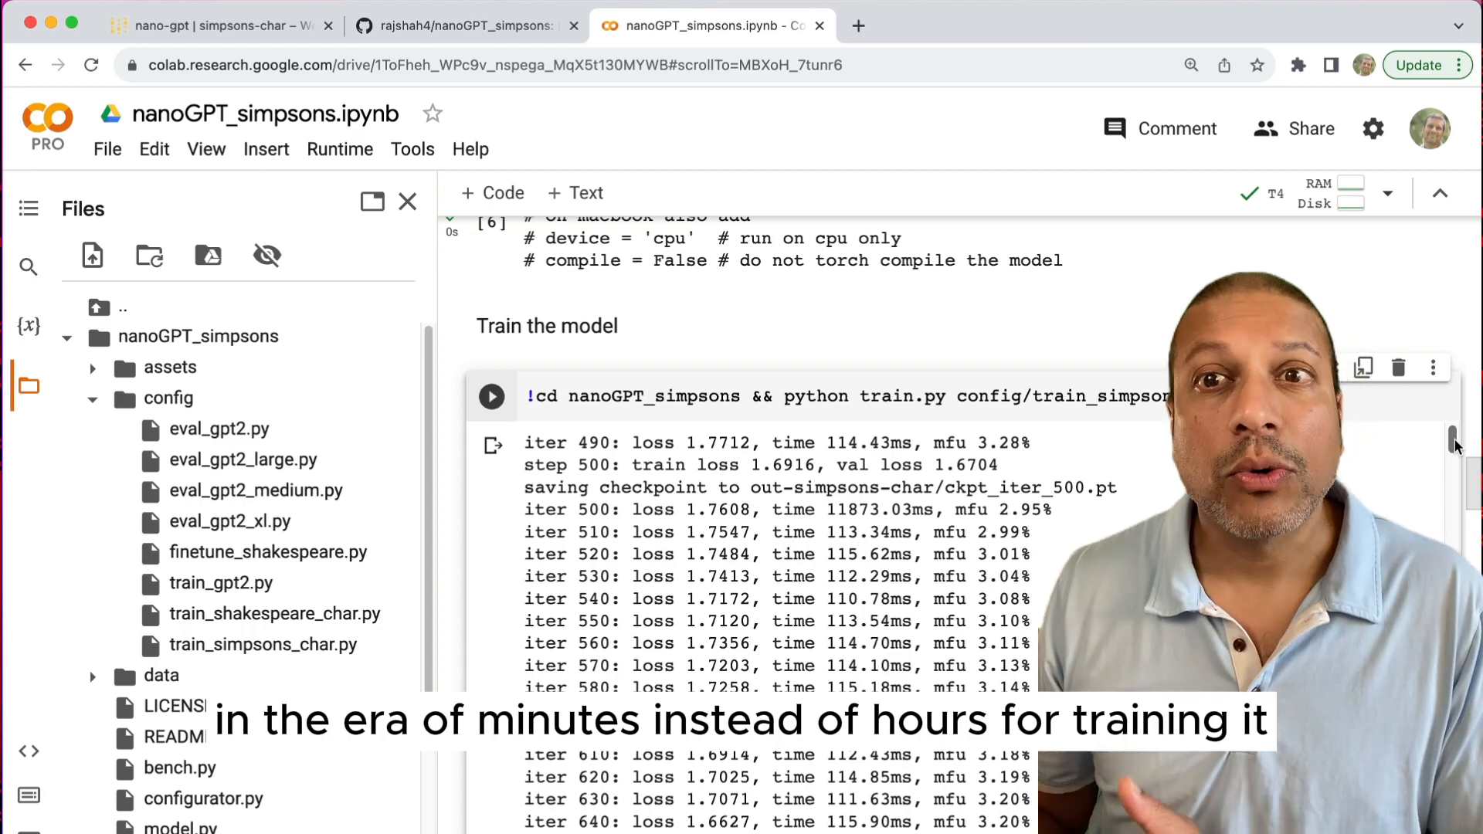
Step: Scroll through the train.py log as loss falls to about 1.2 past iteration 6000
scroll("down", 3)
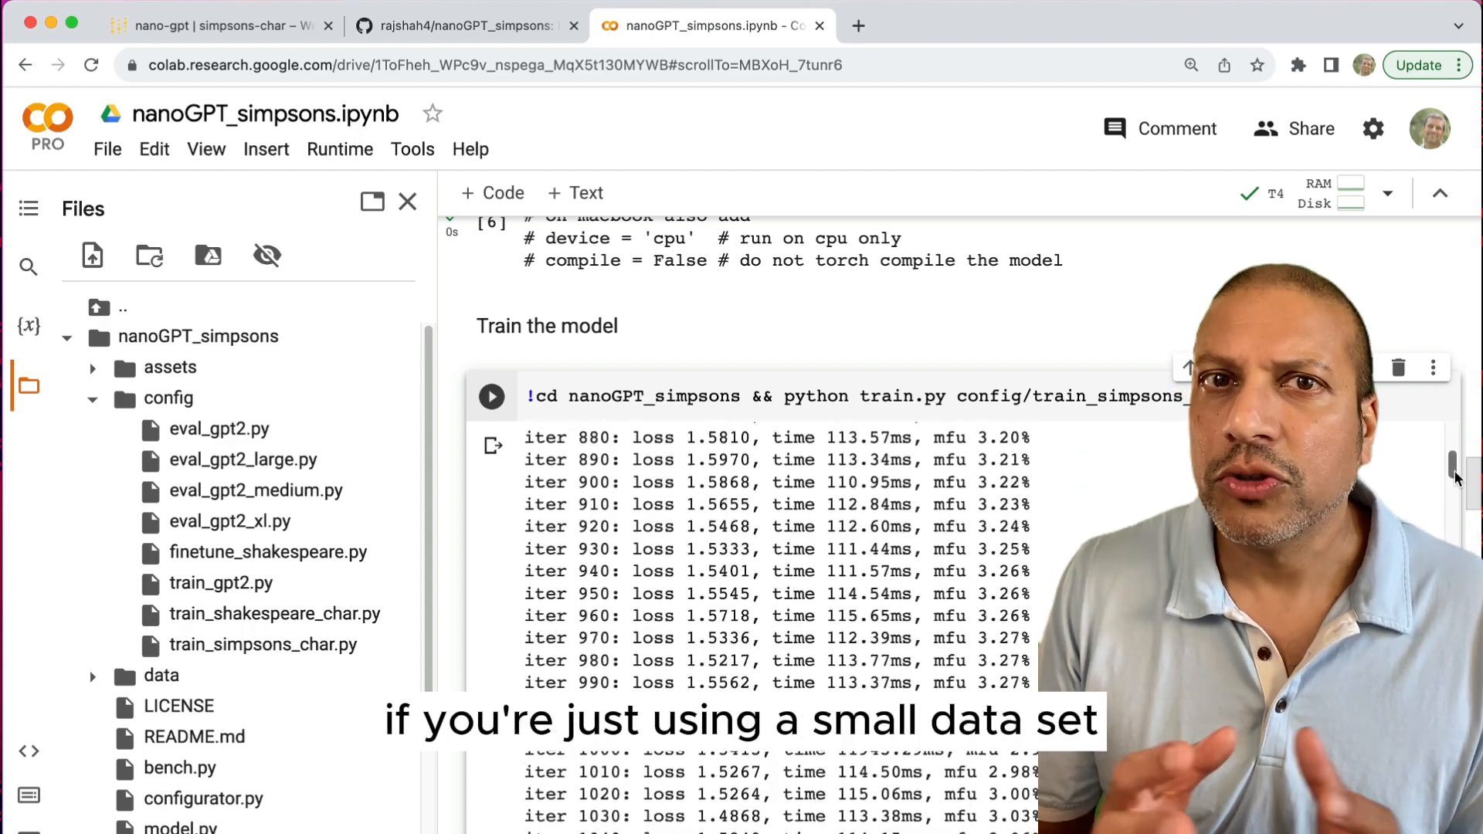
scroll("down", 3)
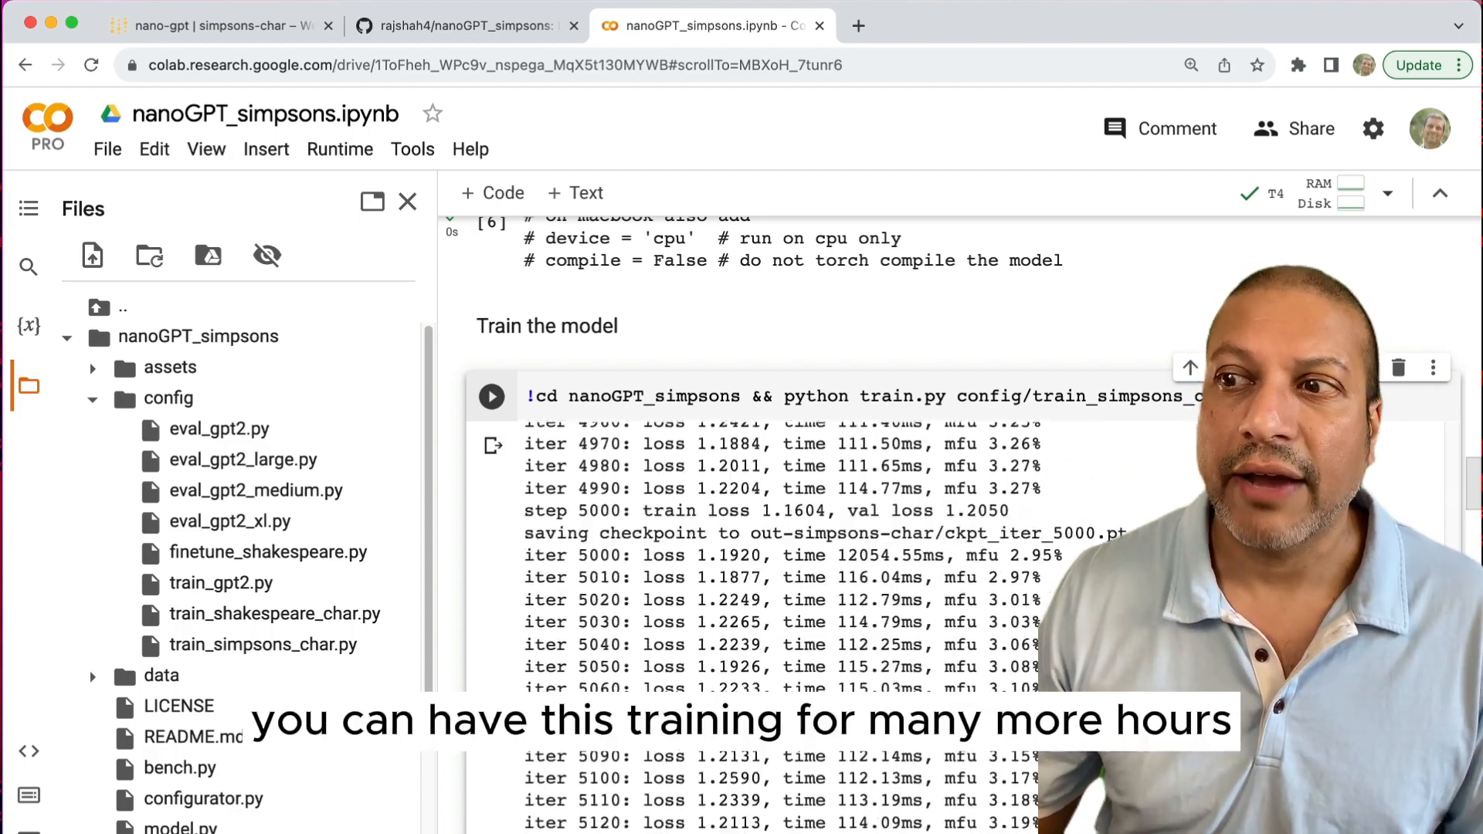
scroll("down", 3)
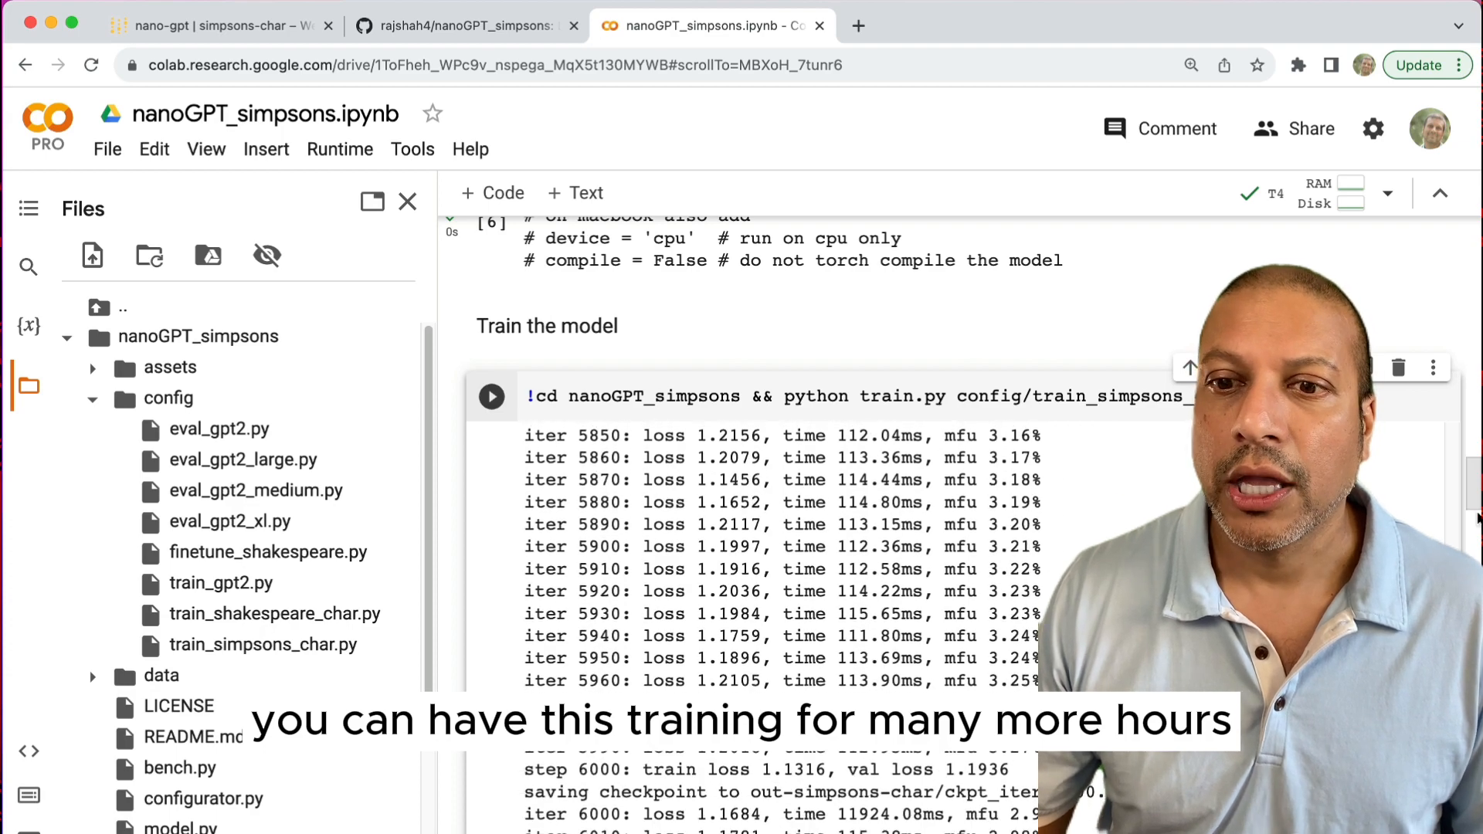
scroll("down", 3)
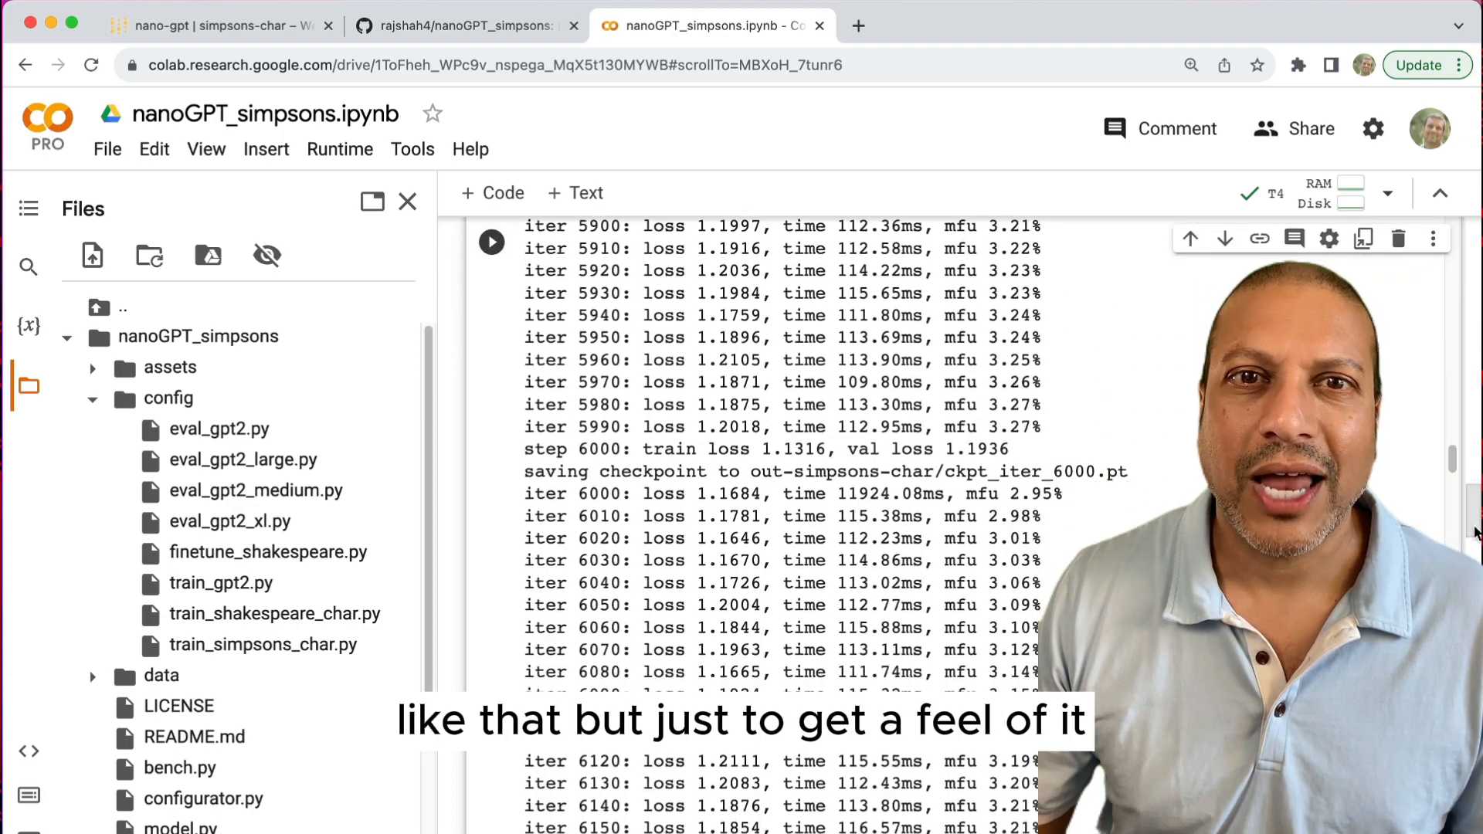
scroll("down", 3)
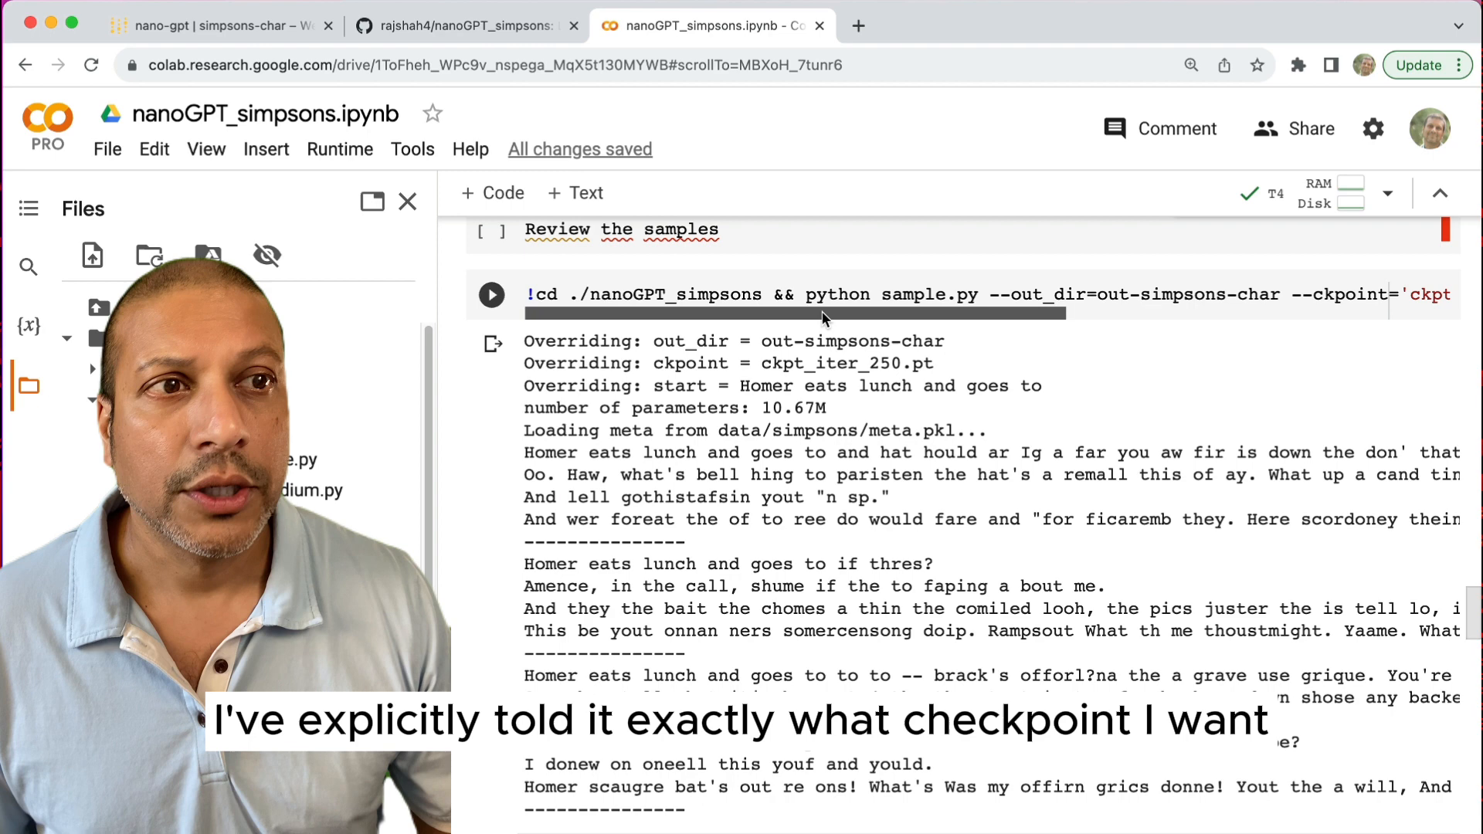
Step: Scroll through the Homer-prompted samples from ckpt_iter_250.pt and ckpt_iter_1000.pt
scroll("right", 3)
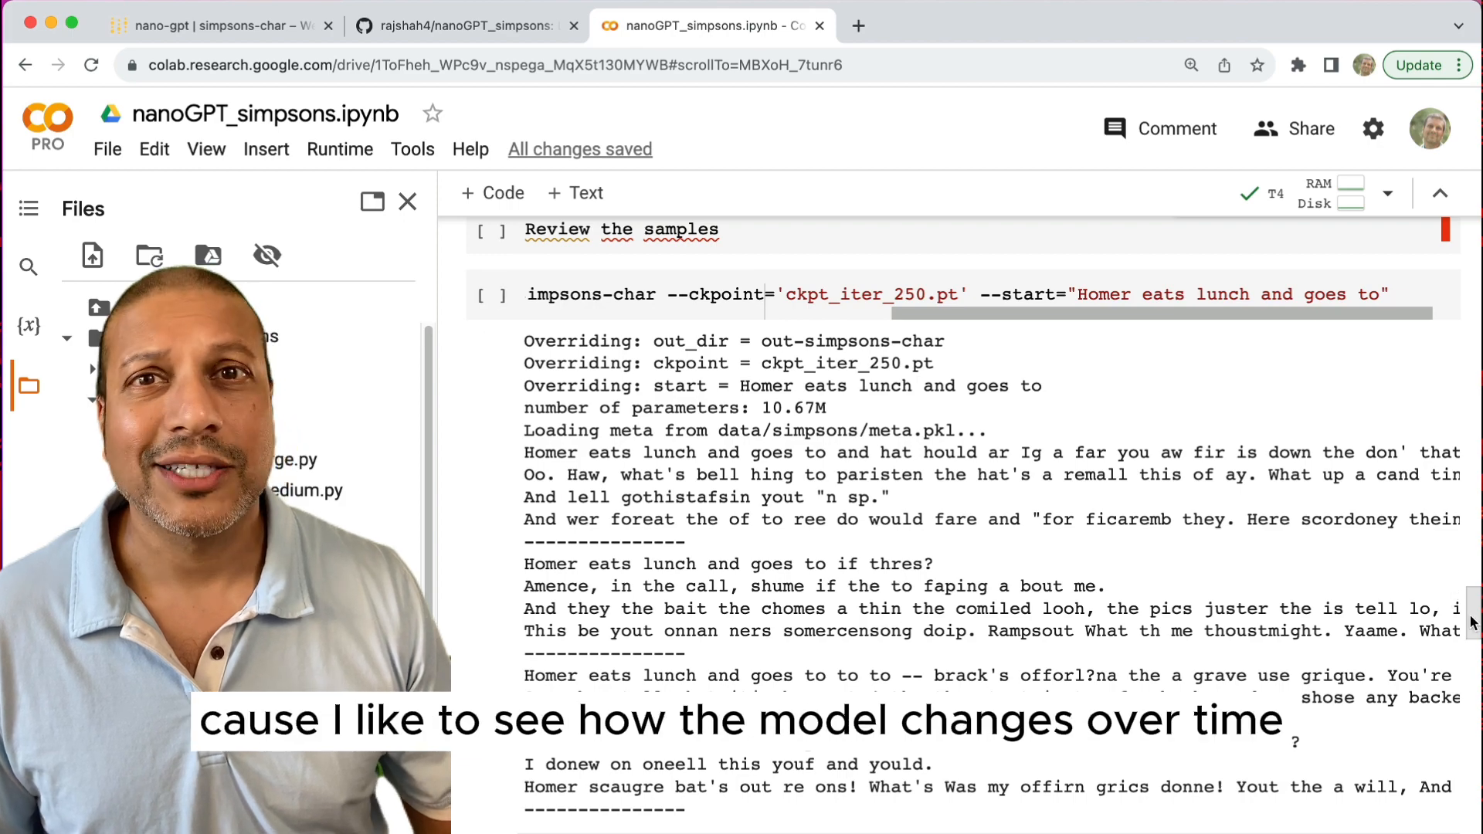
scroll("down", 3)
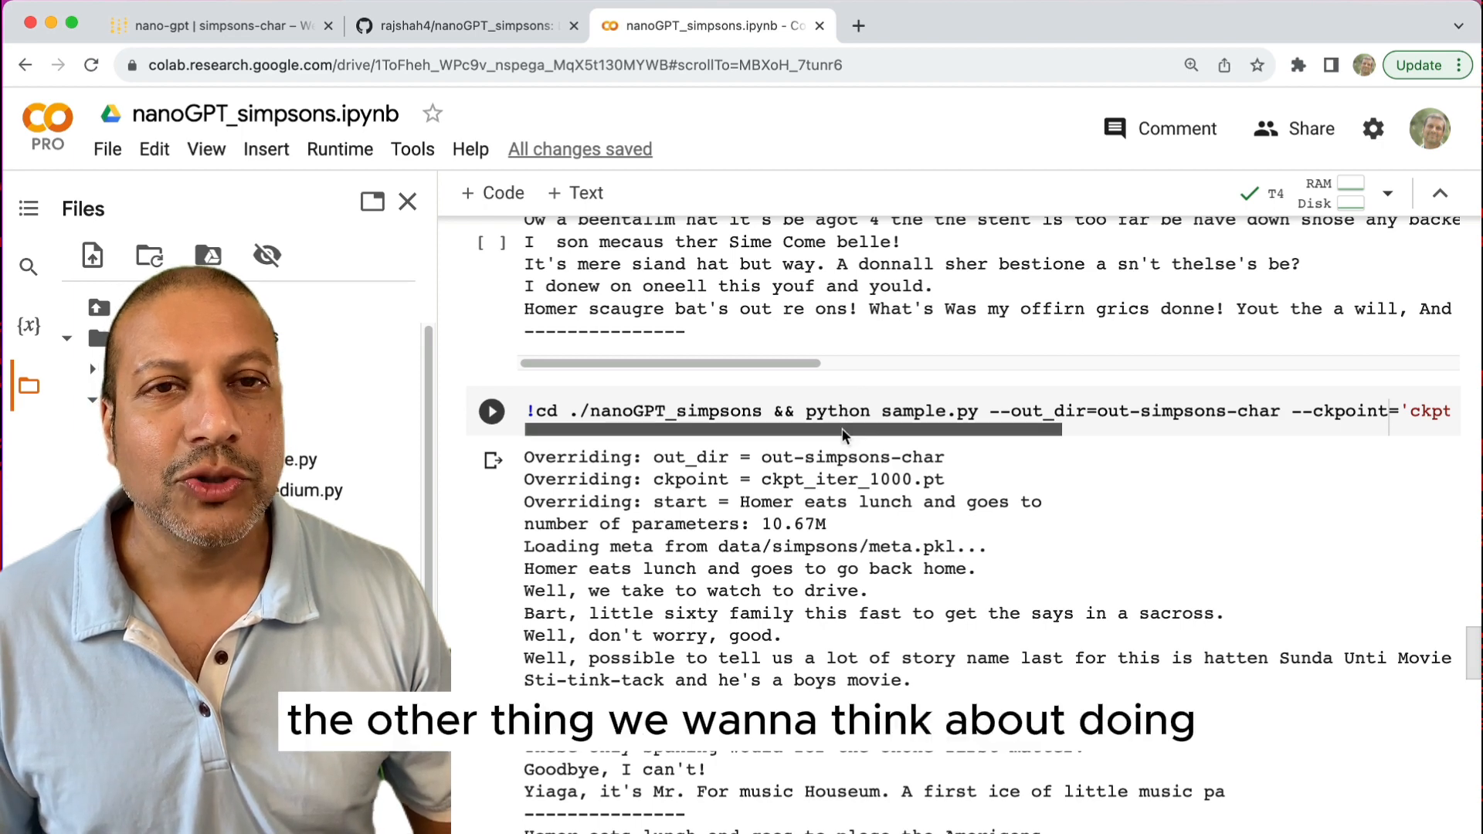
scroll("right", 3)
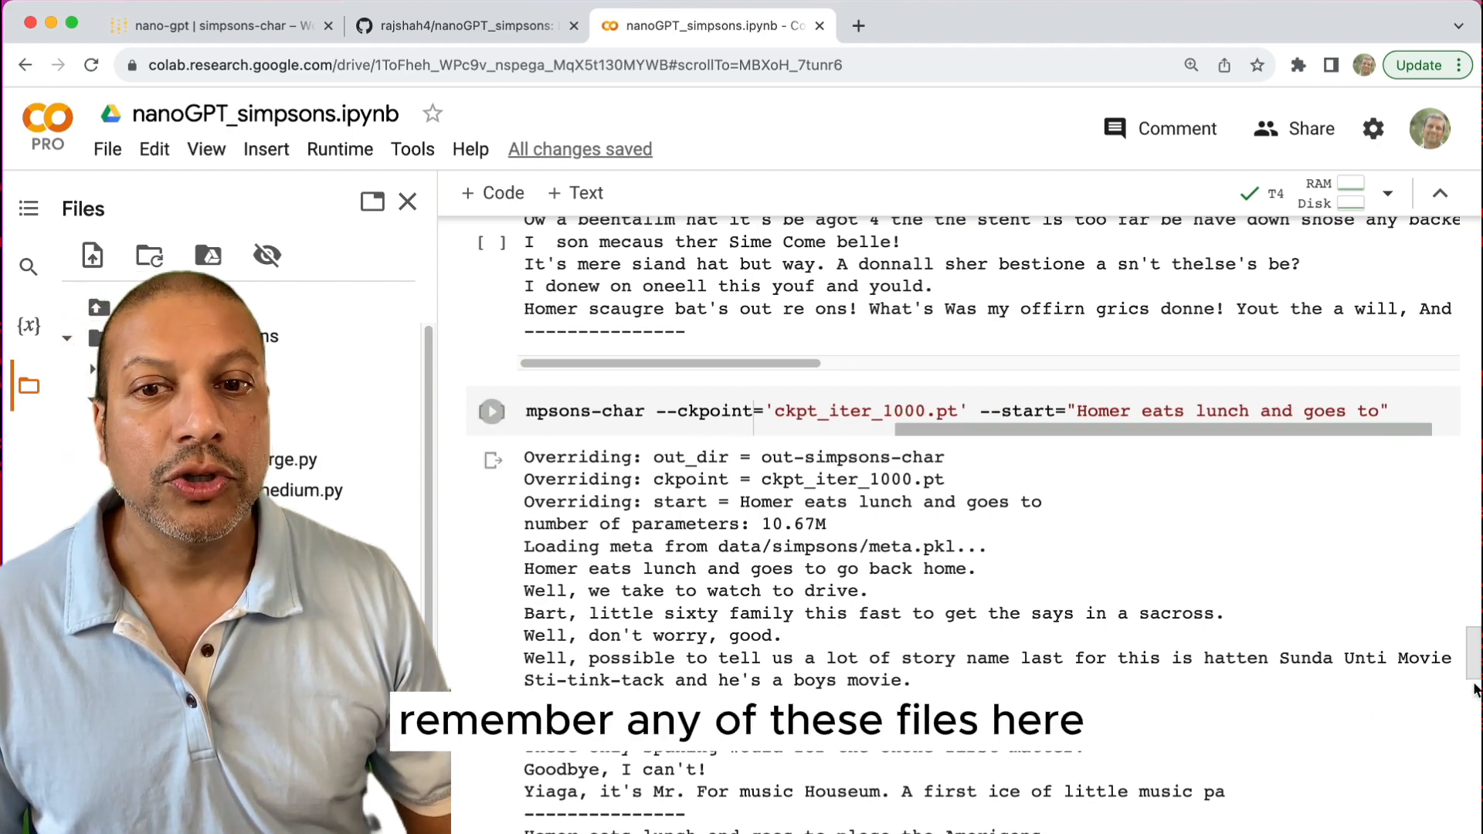
scroll("down", 3)
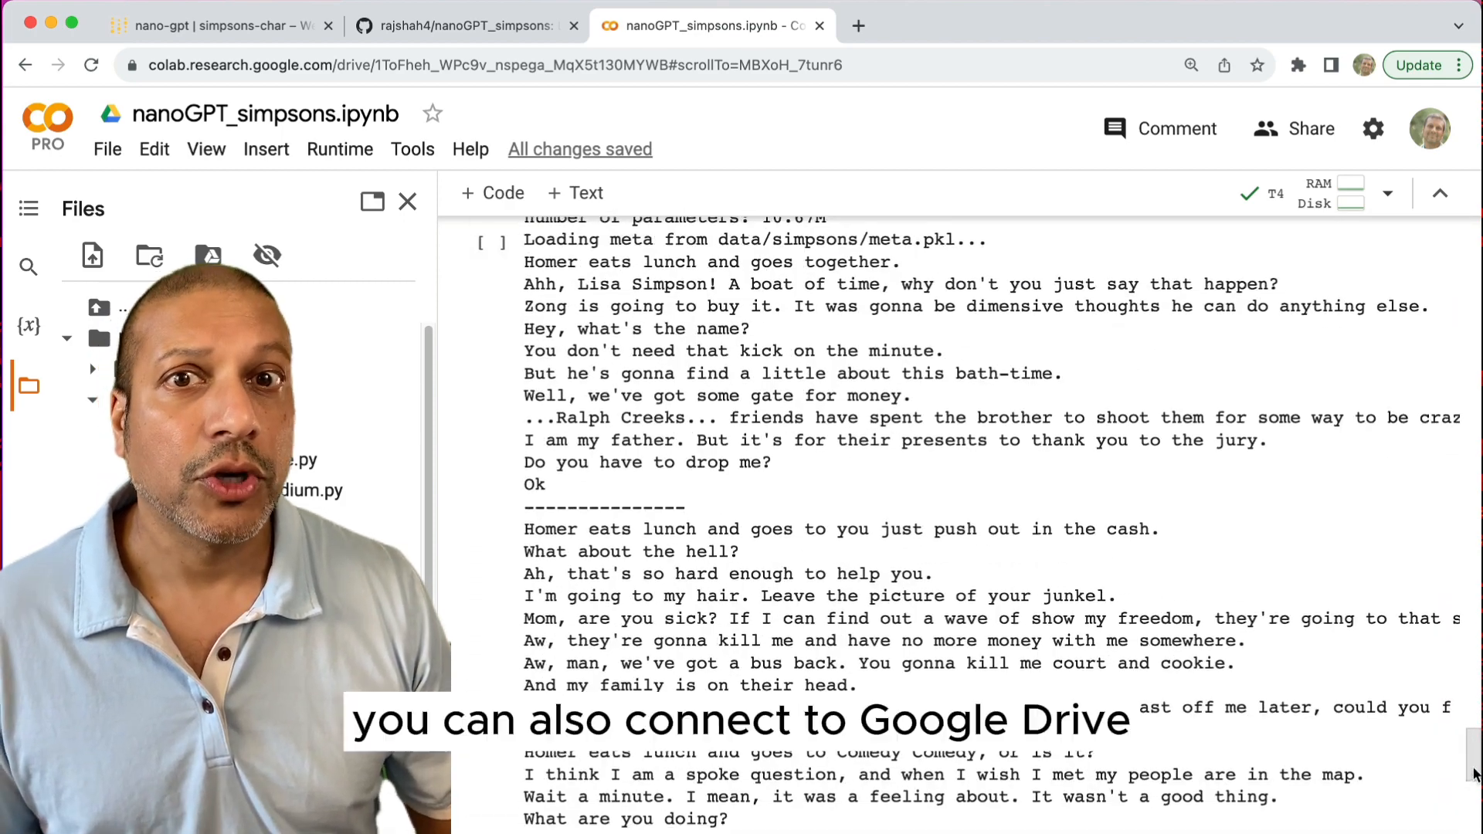
scroll("down", 3)
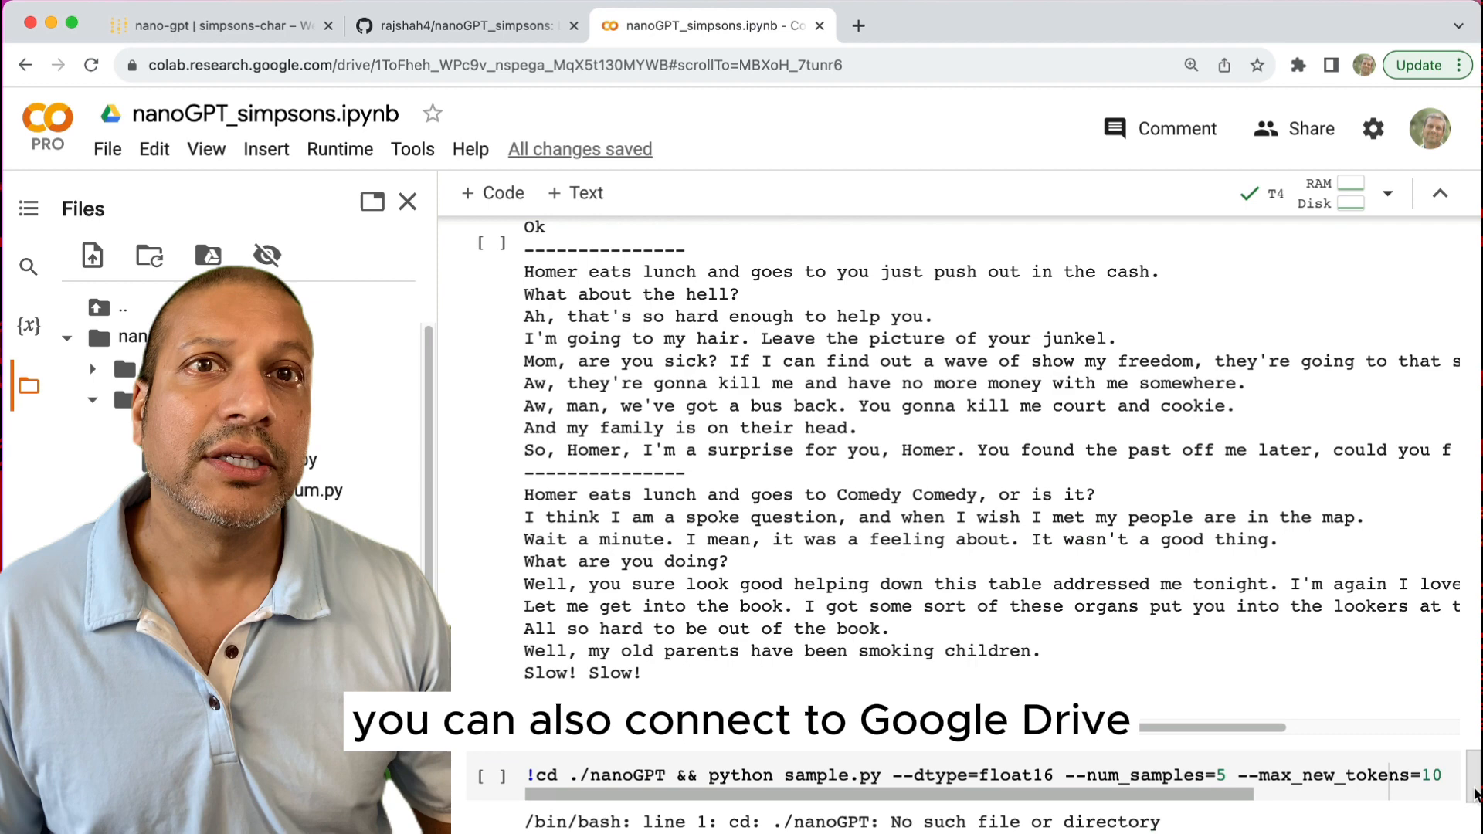
scroll("up", 3)
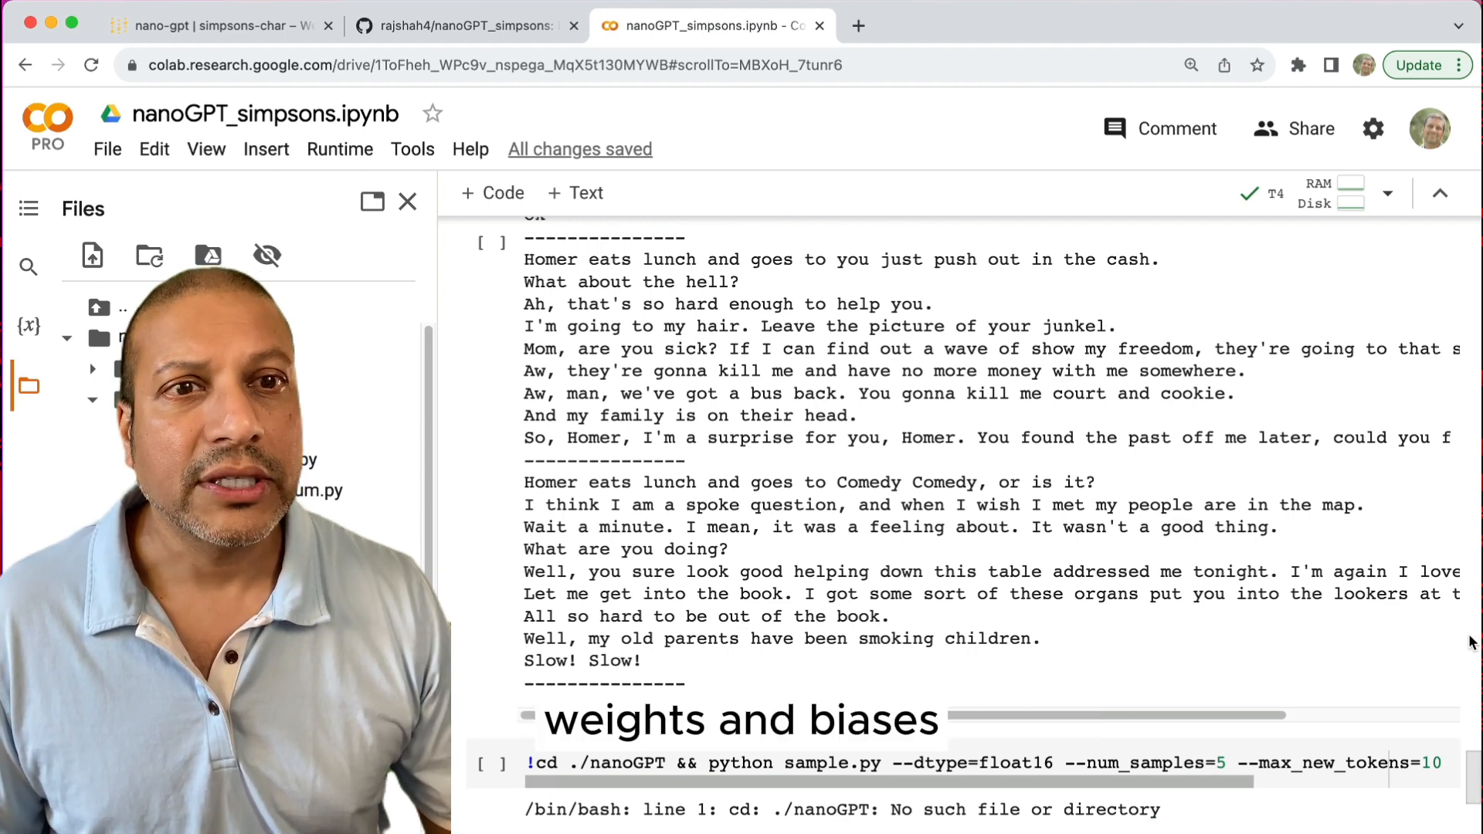
Step: Open the simpsons-char project from the Weights & Biases projects page
left_click(218, 25)
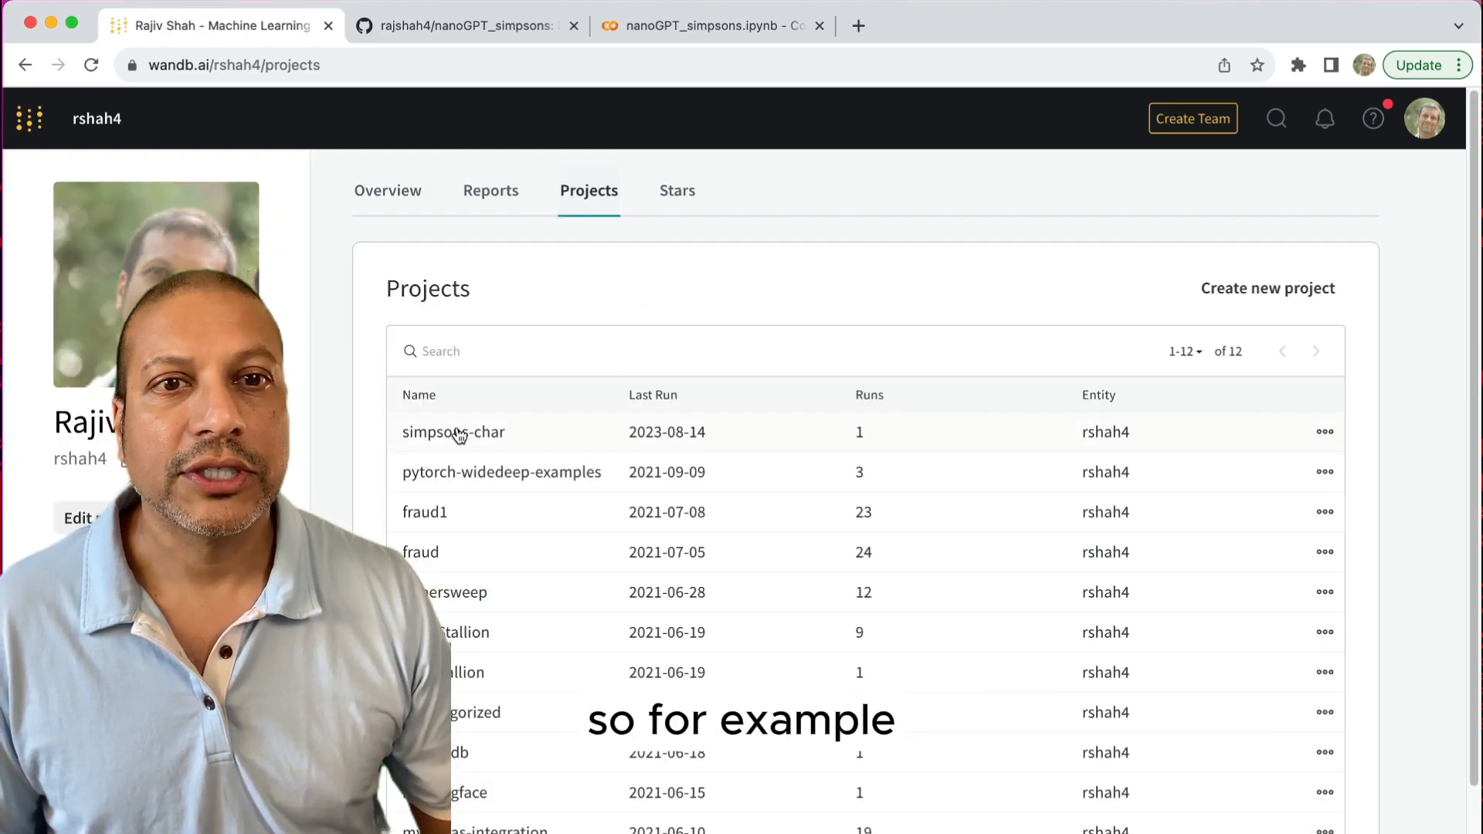
left_click(453, 433)
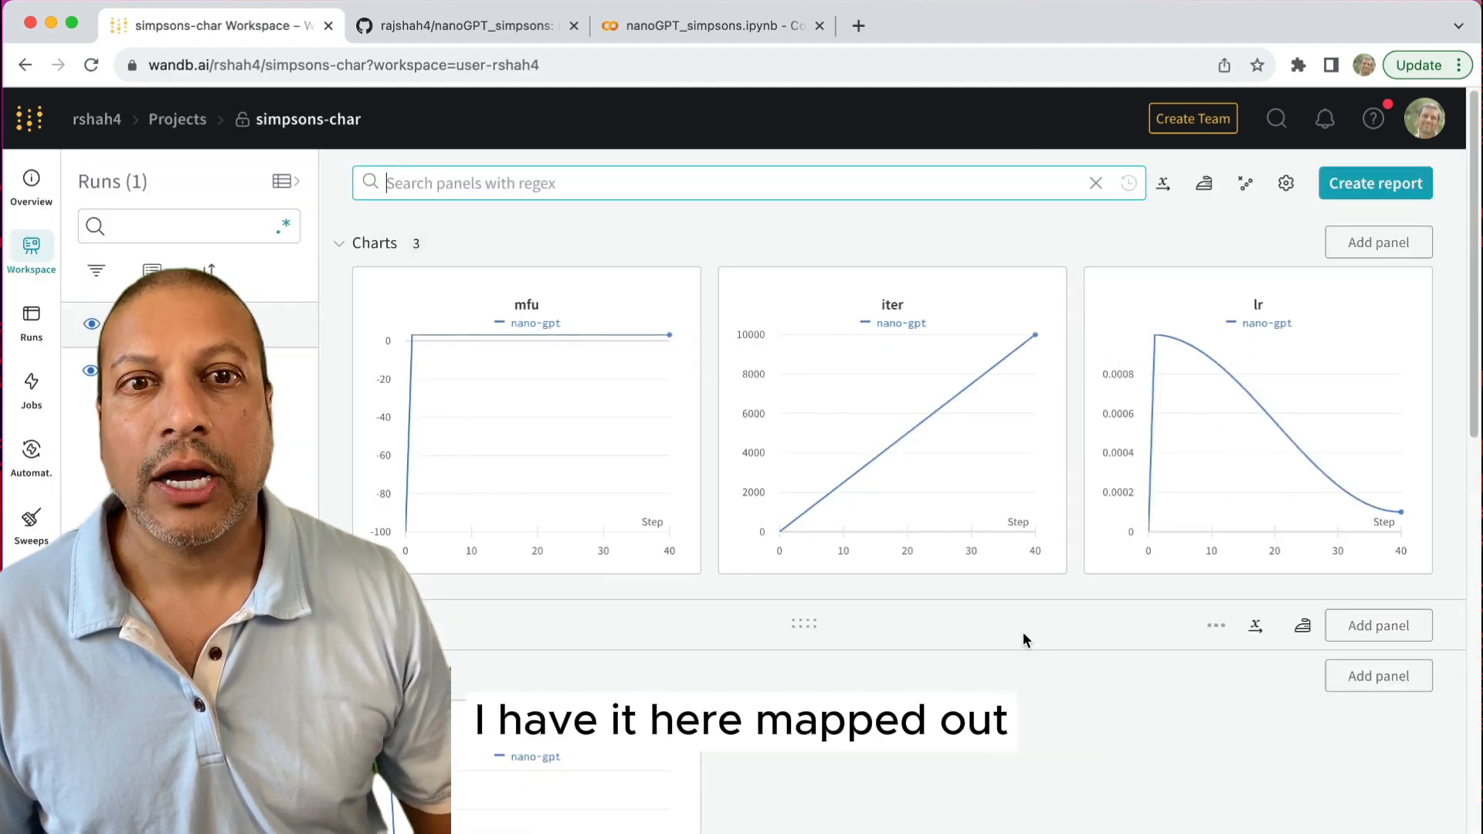
scroll("down", 3)
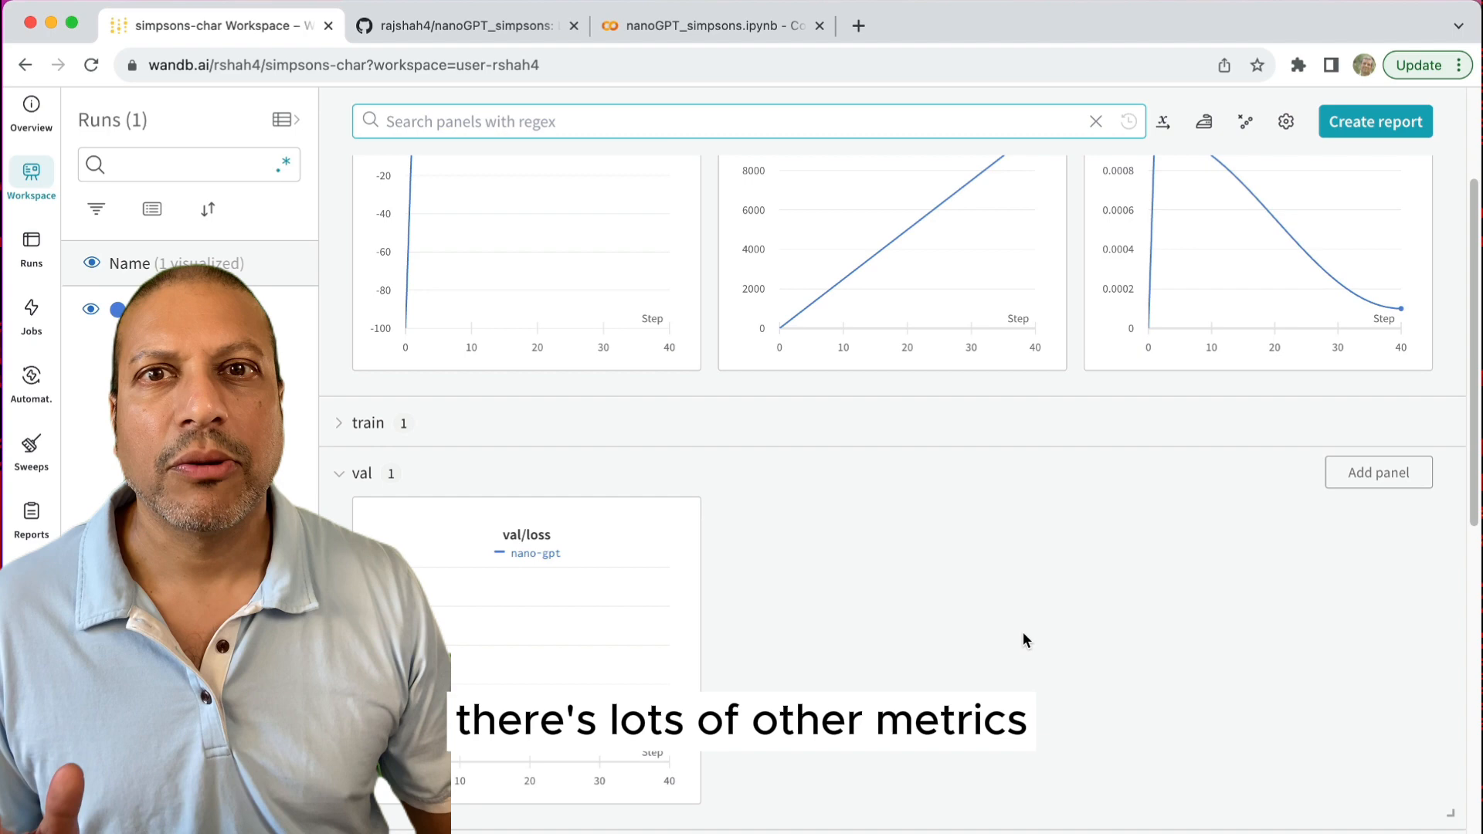
Step: Expand the train section and view the train/loss chart full screen, then close it
left_click(338, 423)
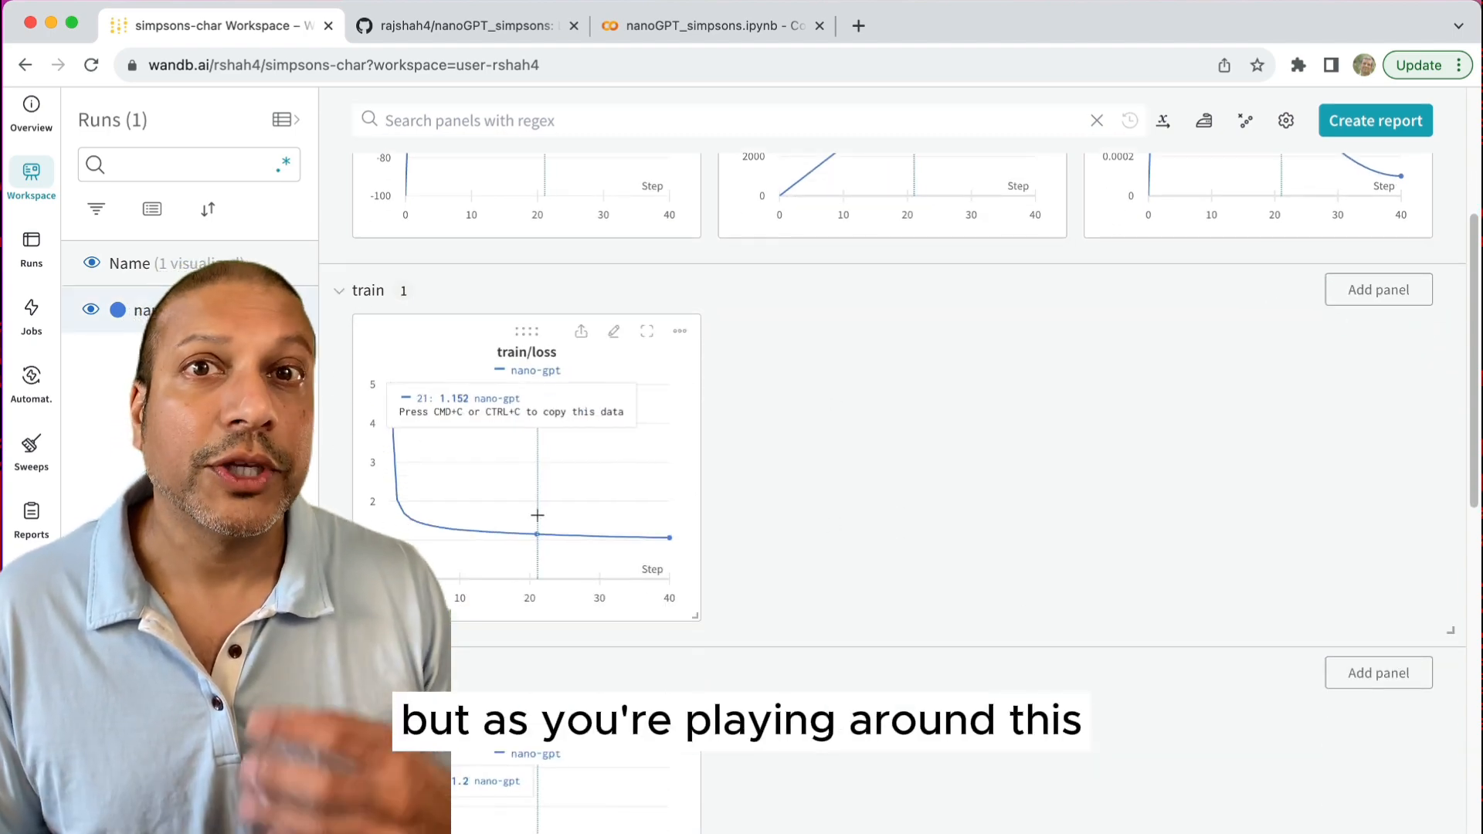
mouse_move(647, 331)
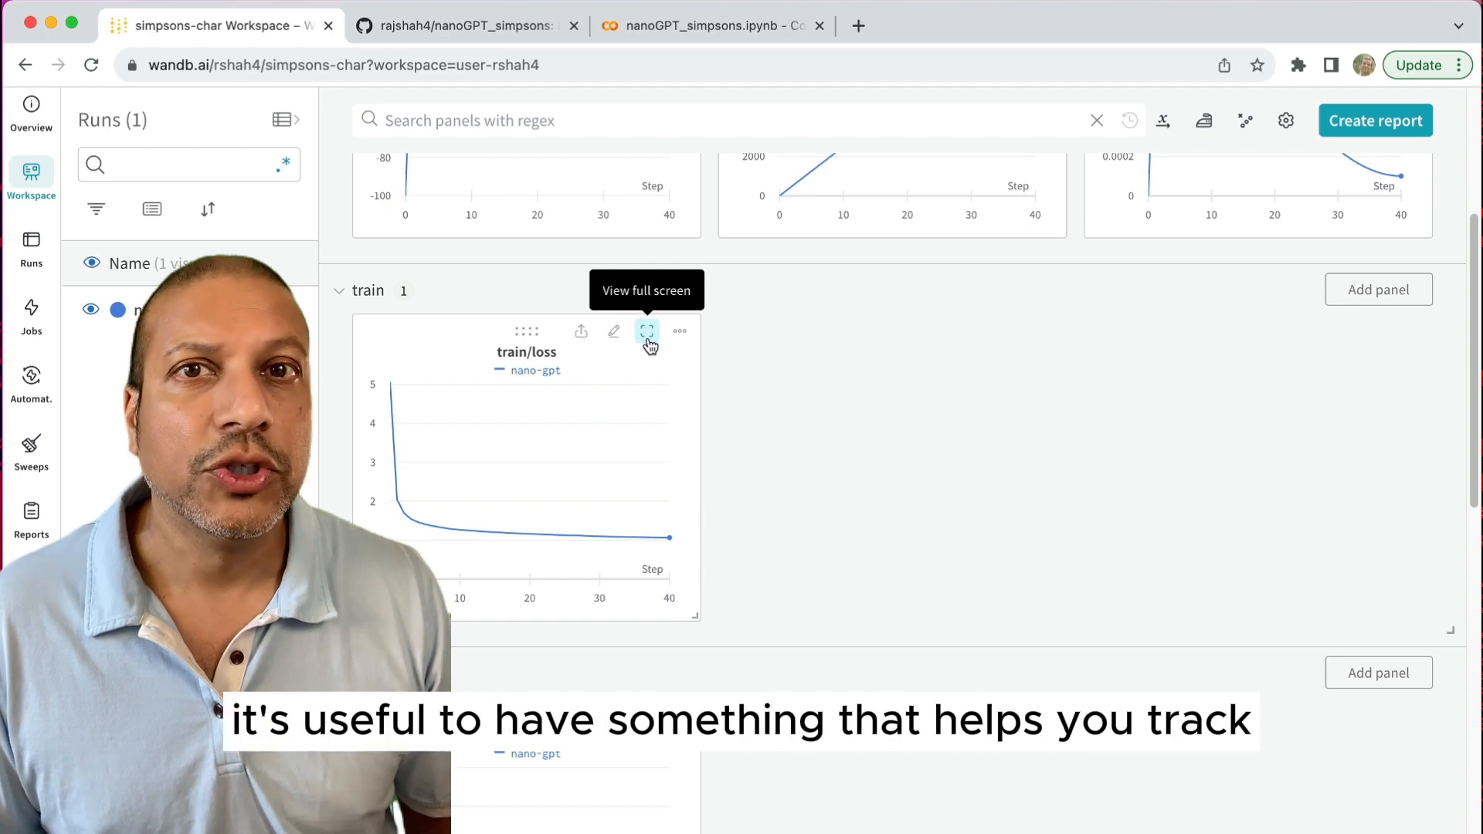
left_click(646, 331)
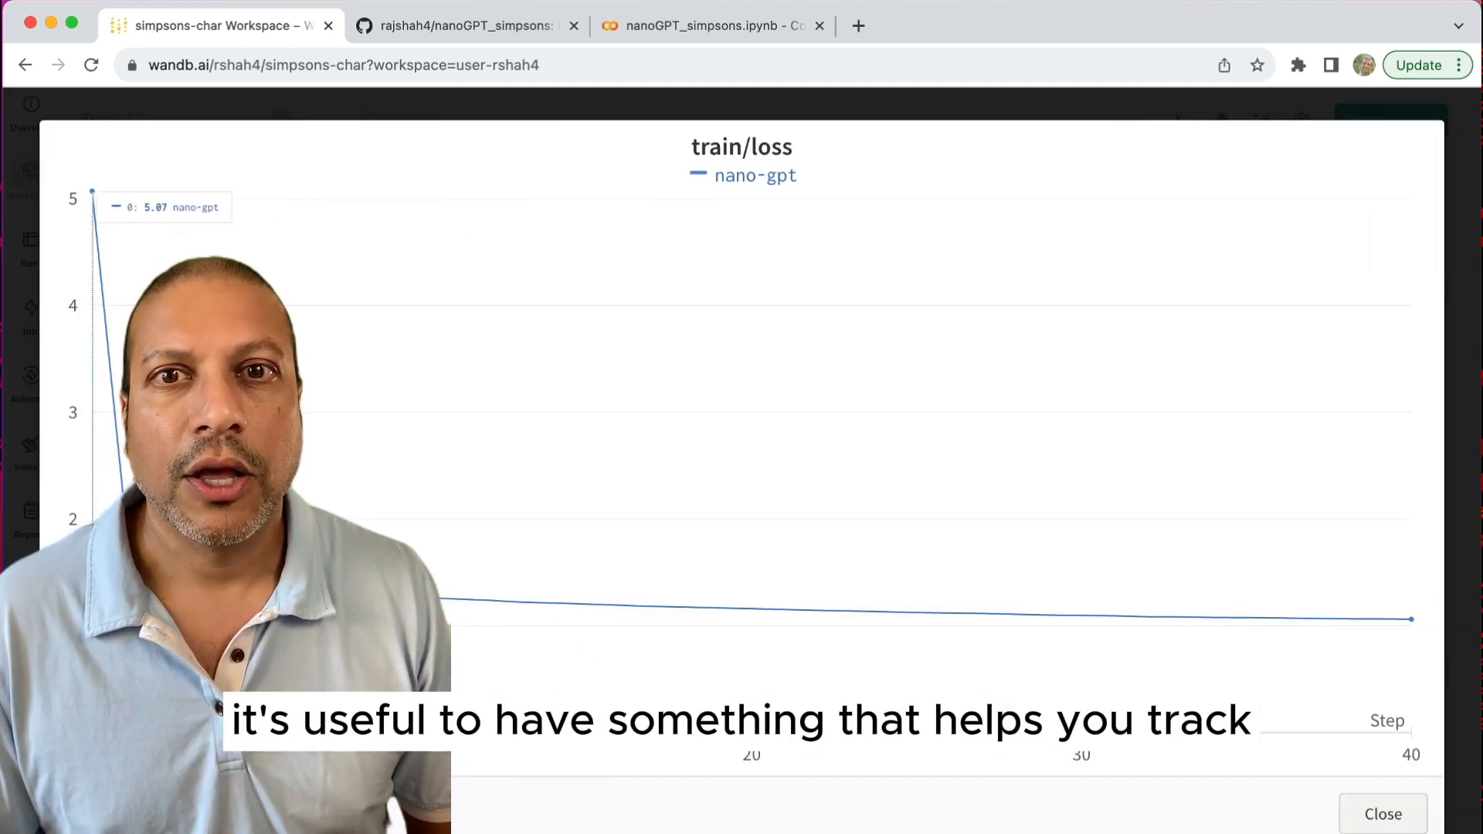
mouse_move(982, 619)
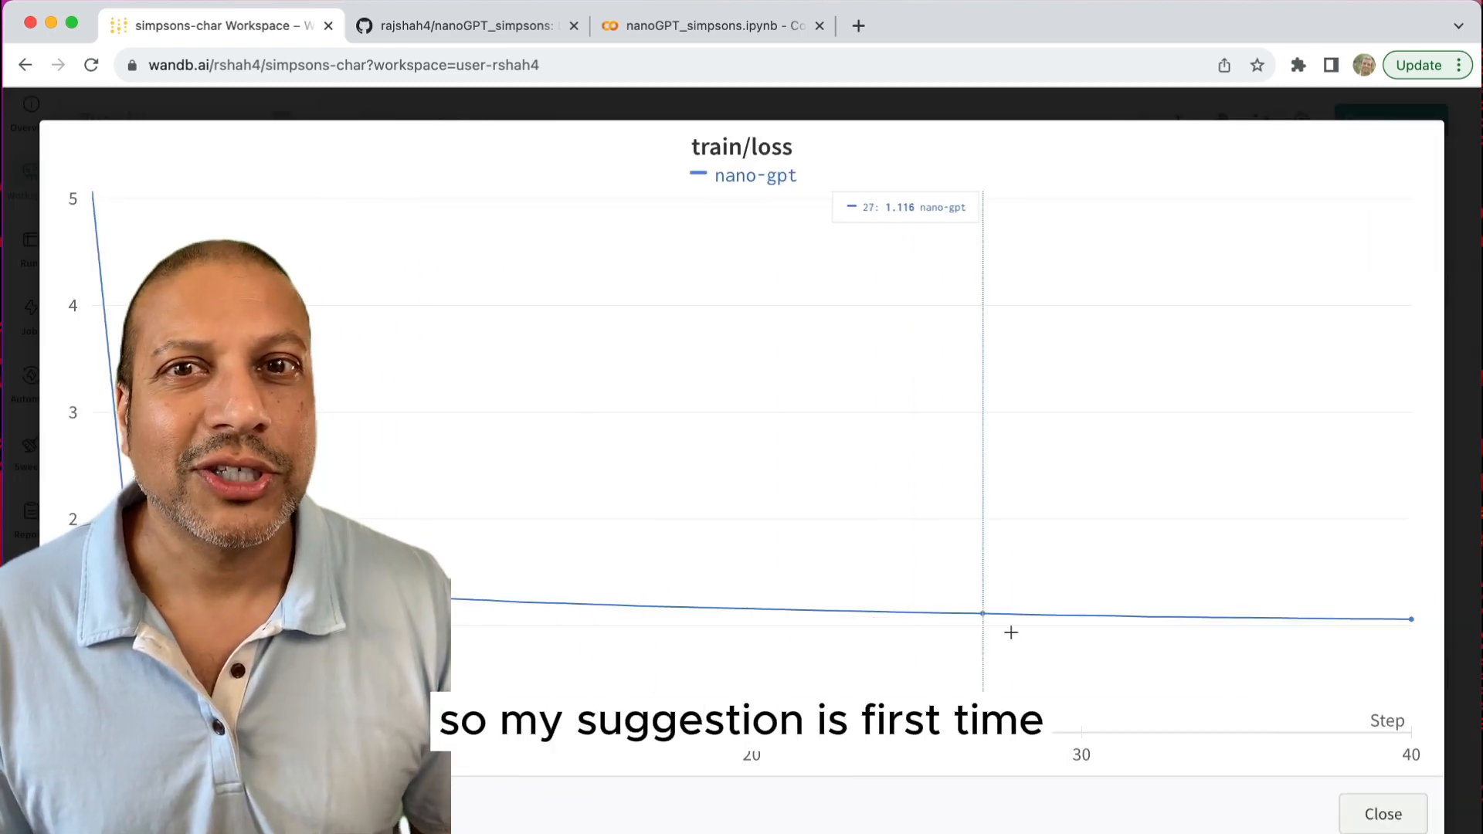
left_click(1382, 814)
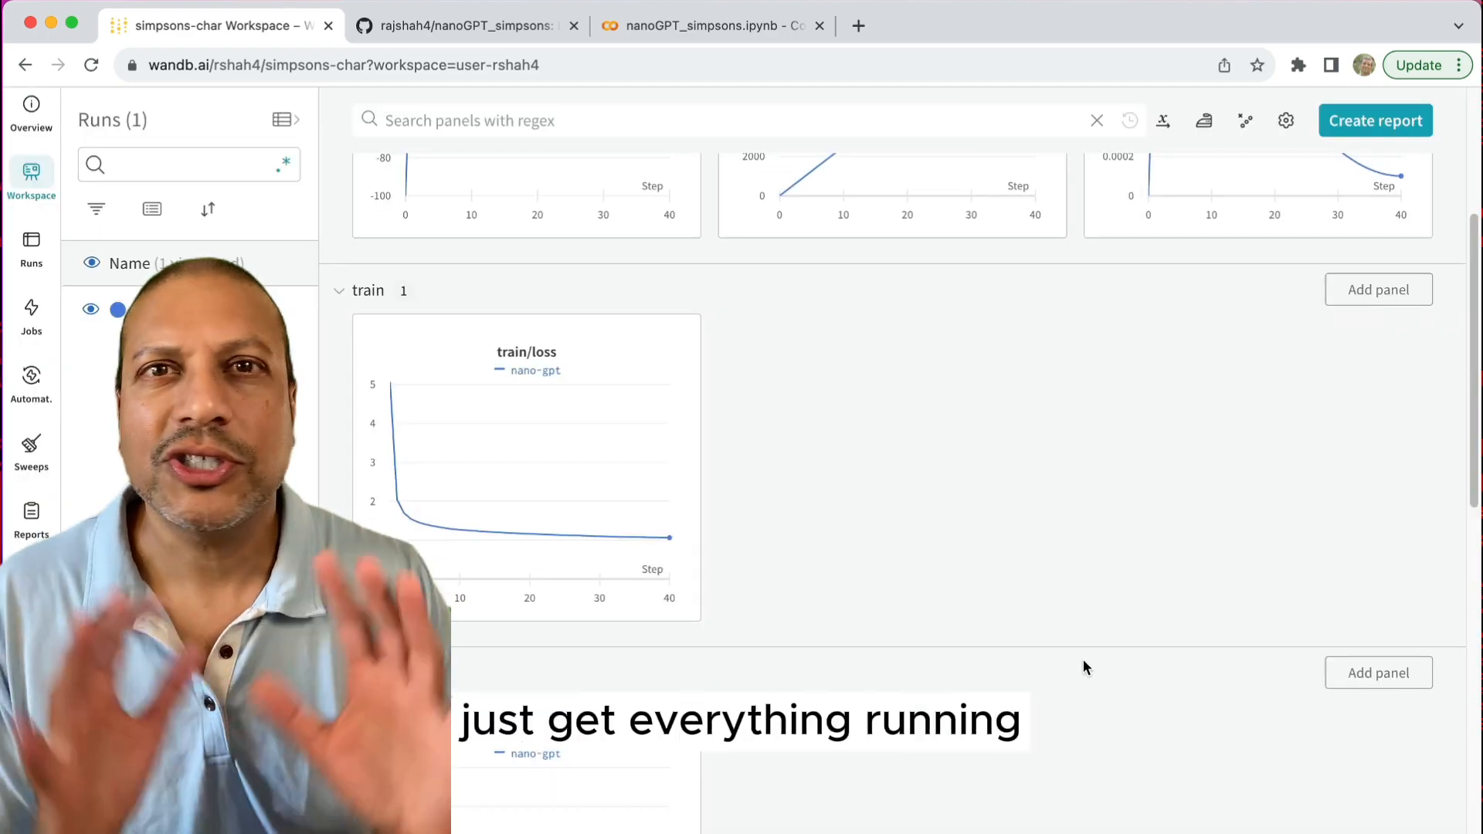
scroll("up", 3)
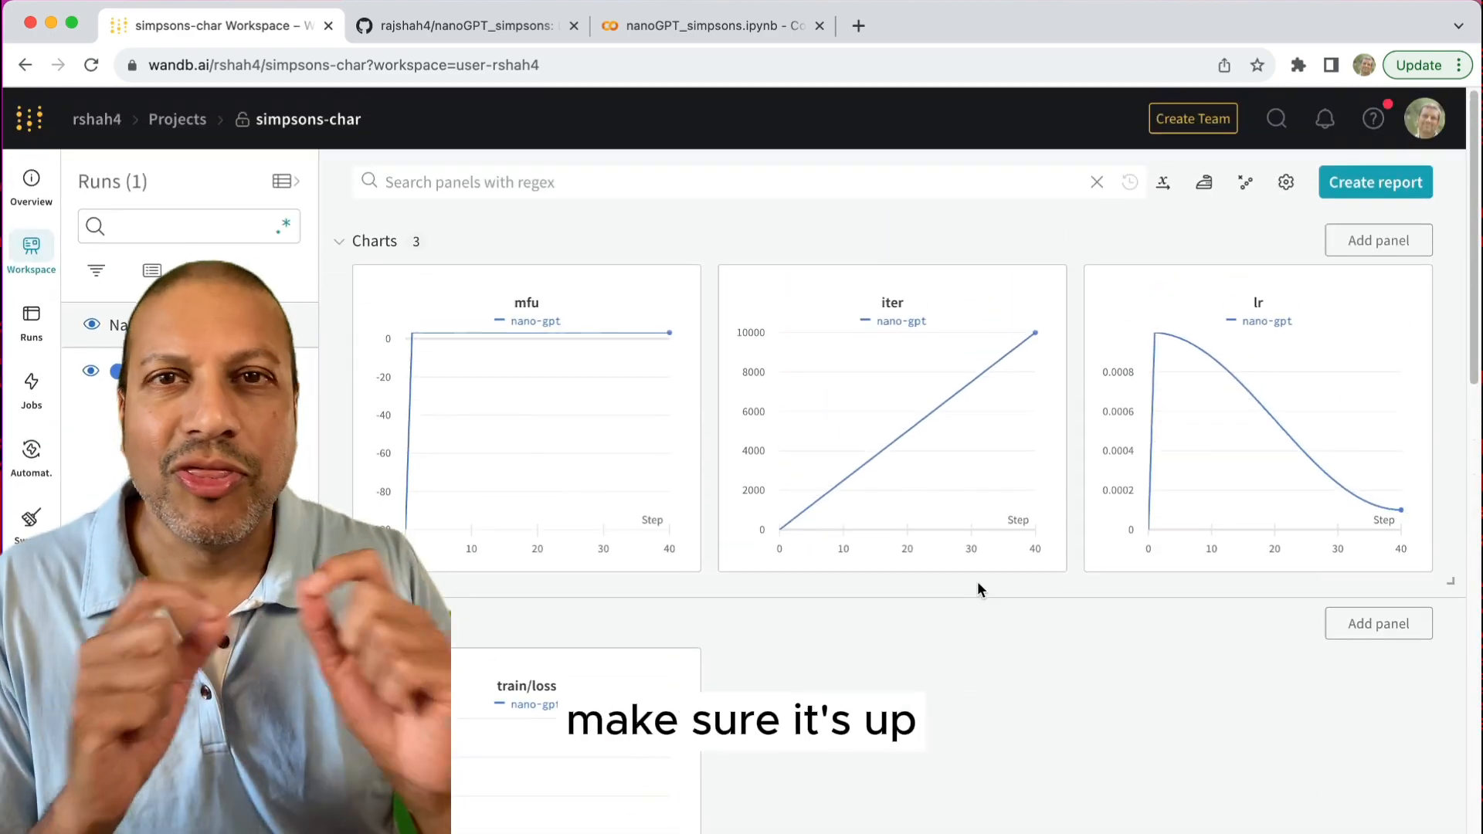